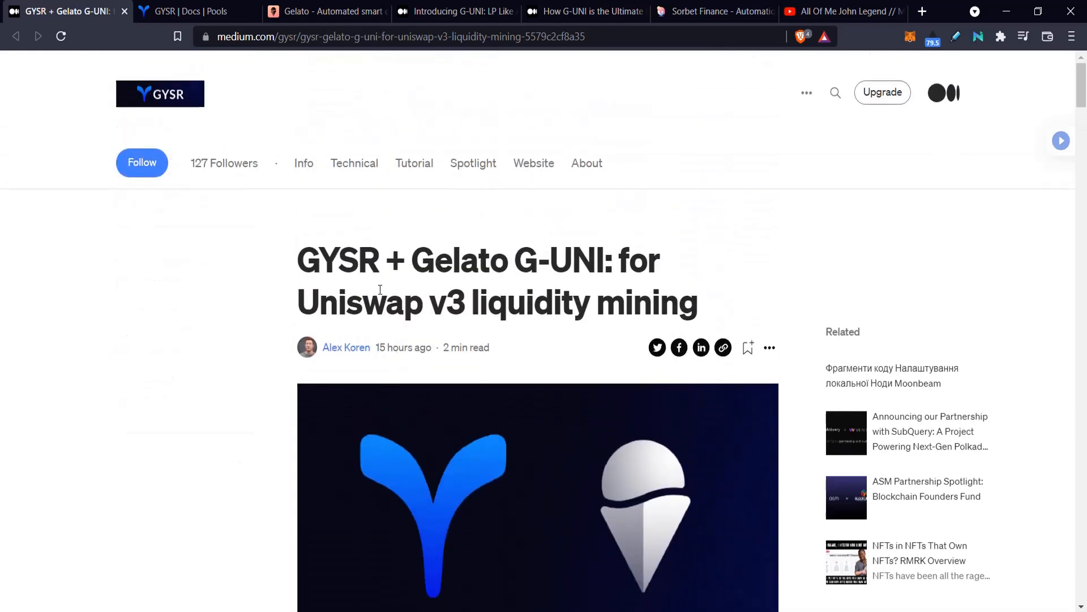
Step: Skim the GYSR + Gelato G-UNI Medium article, then switch to GYSR's Pools docs
double_click(340, 259)
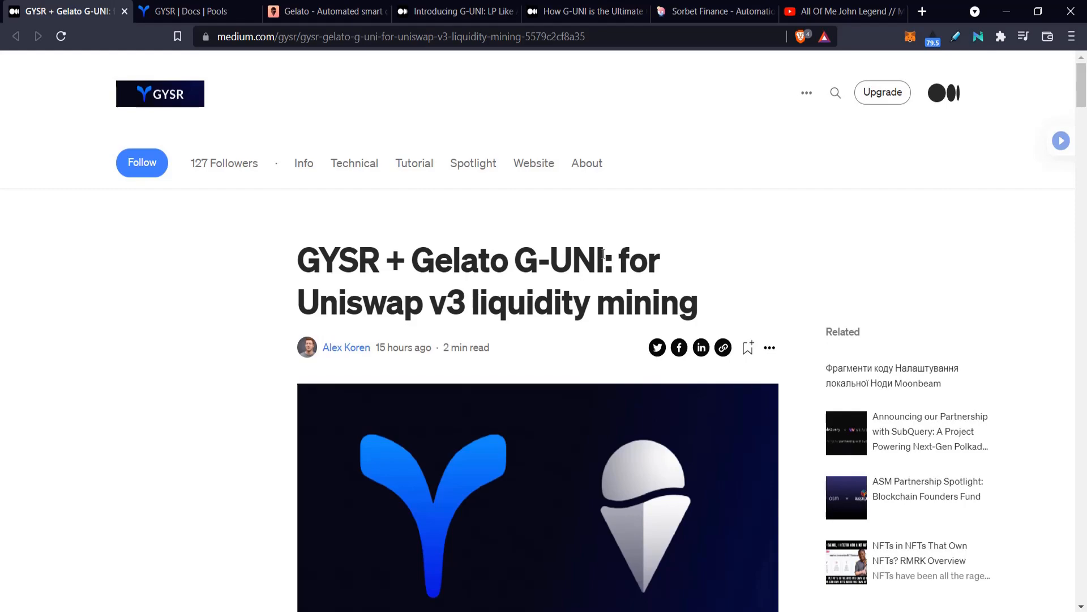
scroll(down, 3)
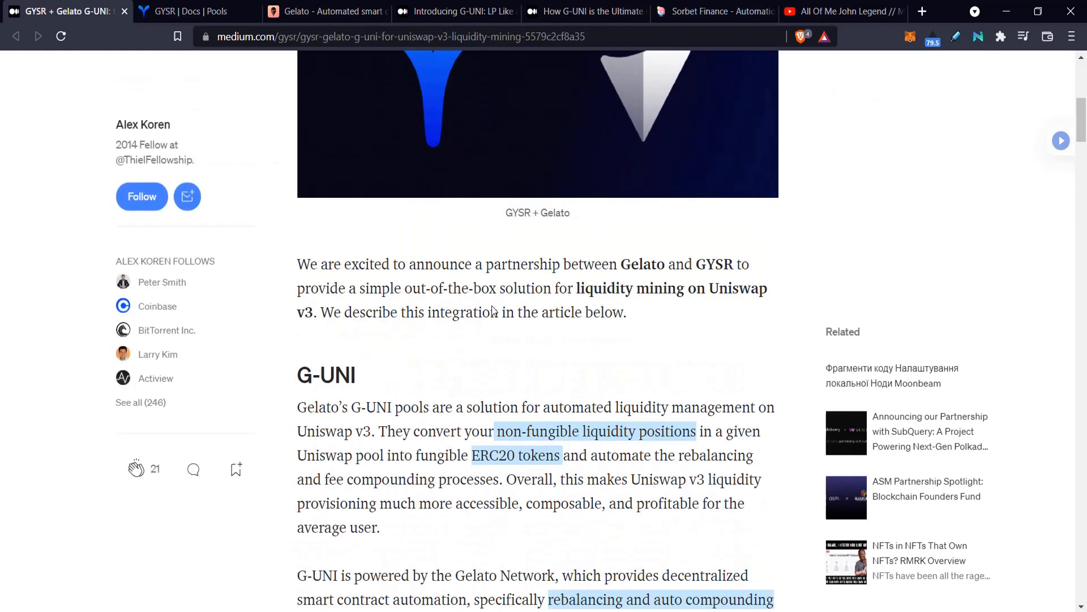
scroll(down, 3)
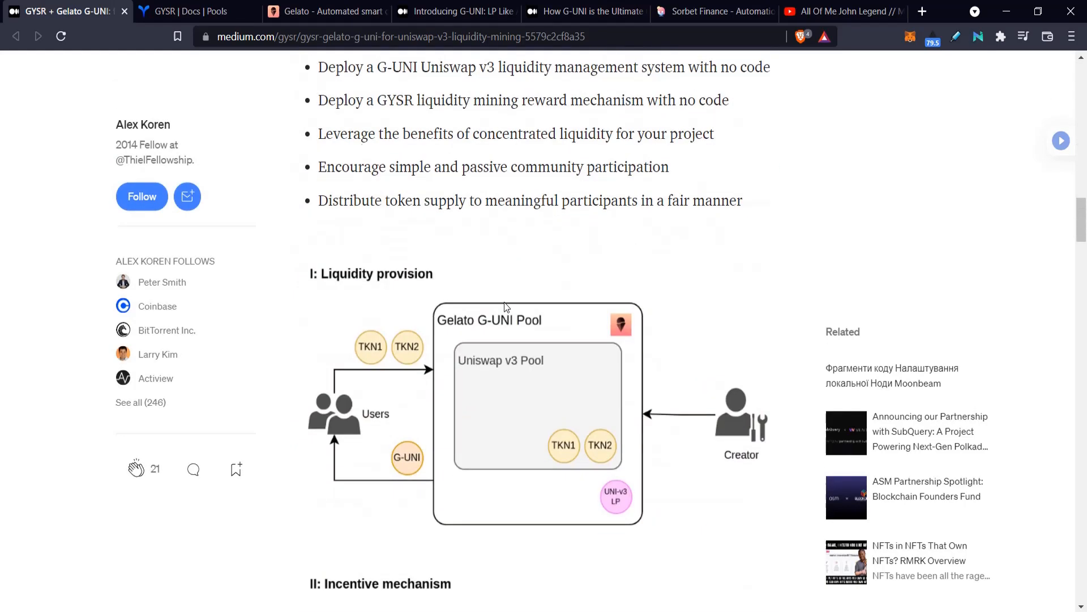
scroll(down, 3)
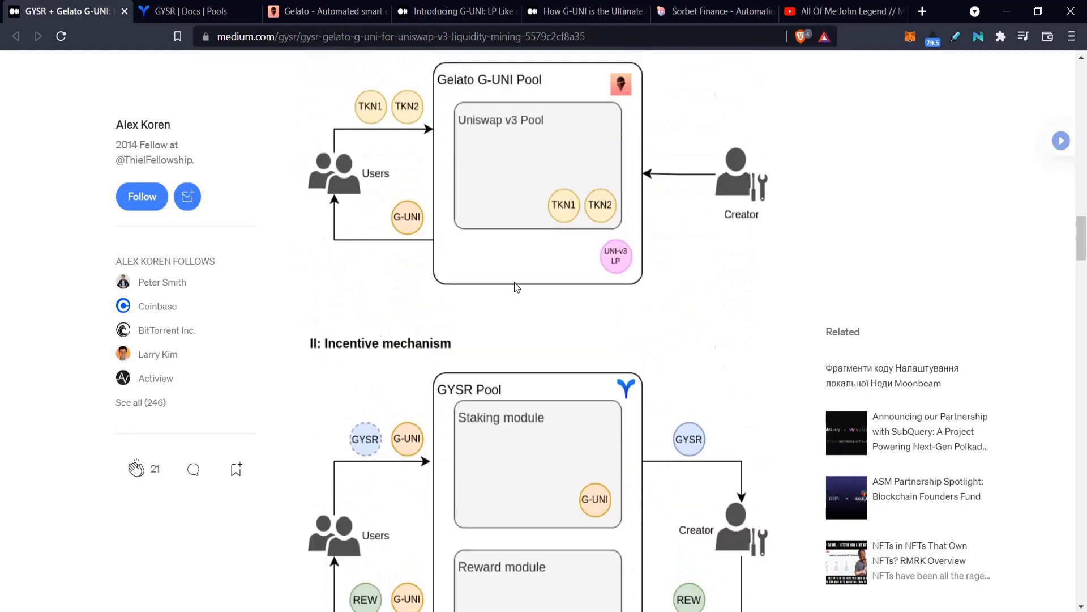
scroll(up, 3)
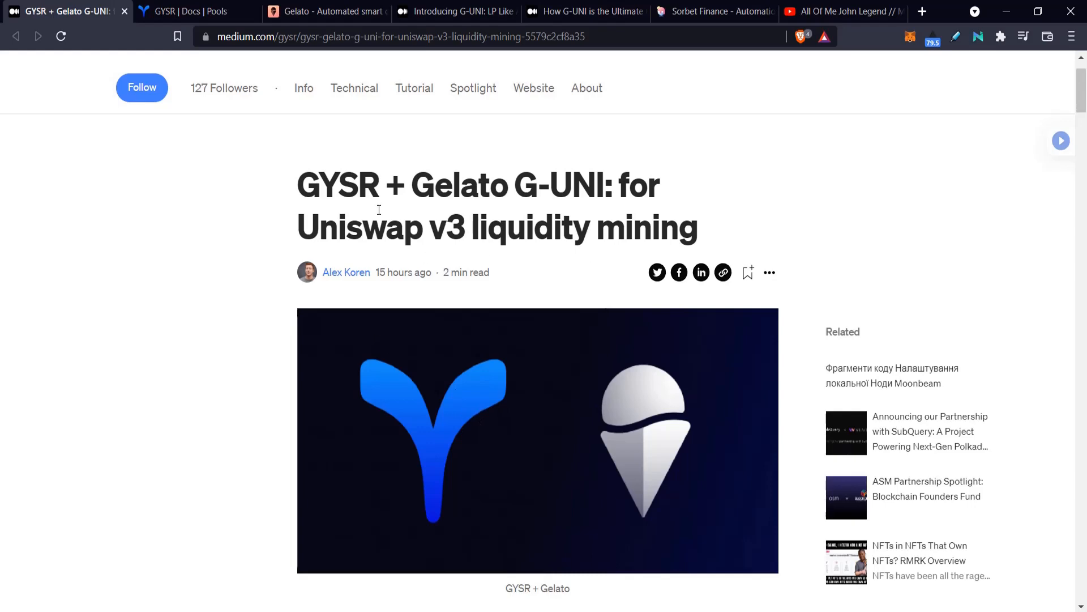
click(187, 12)
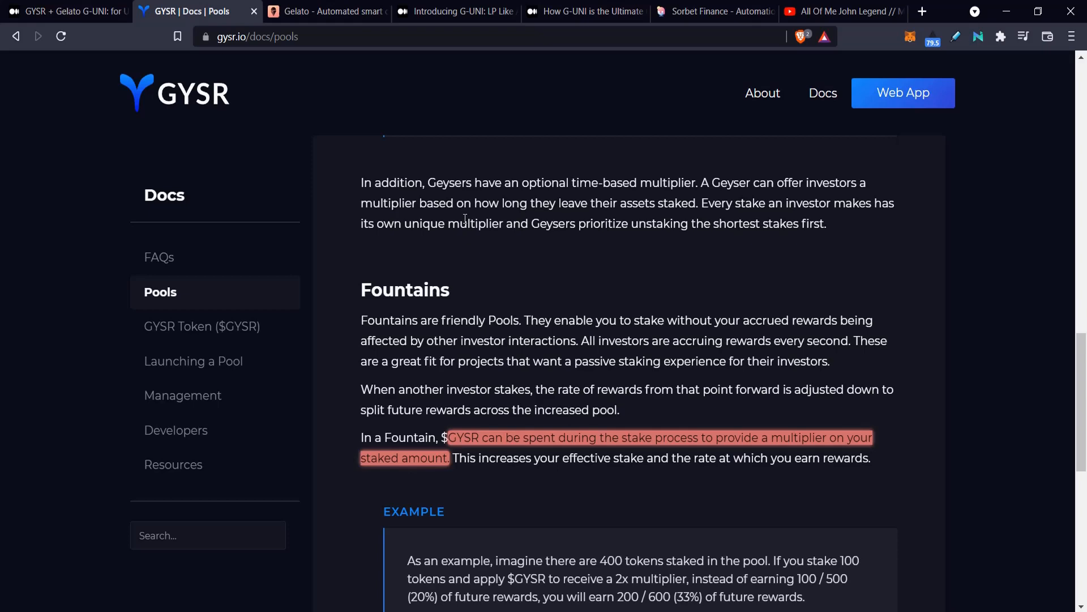
scroll(up, 3)
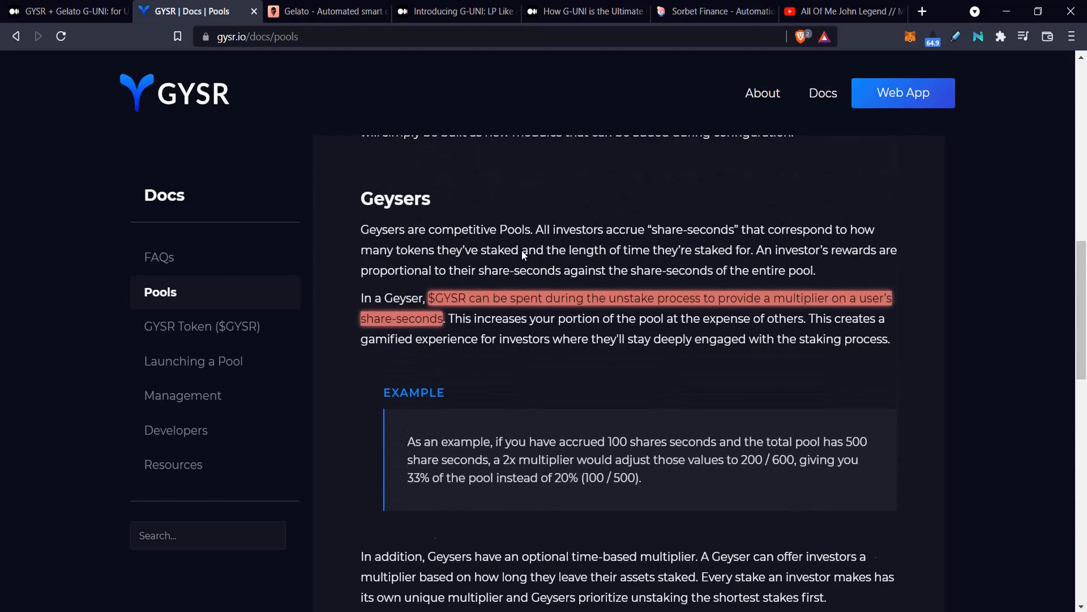
scroll(down, 3)
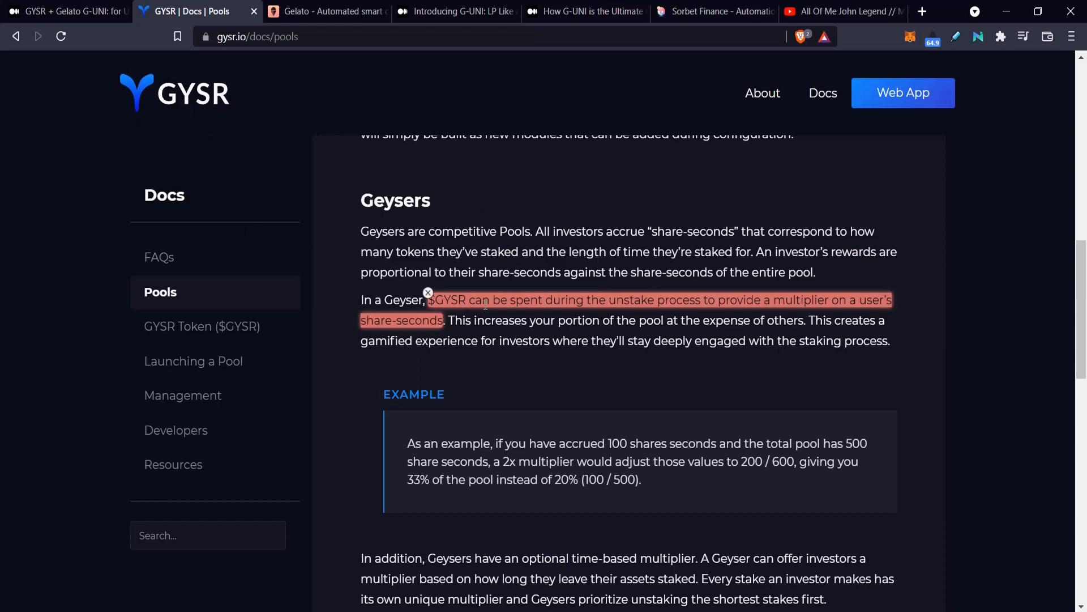
double_click(449, 300)
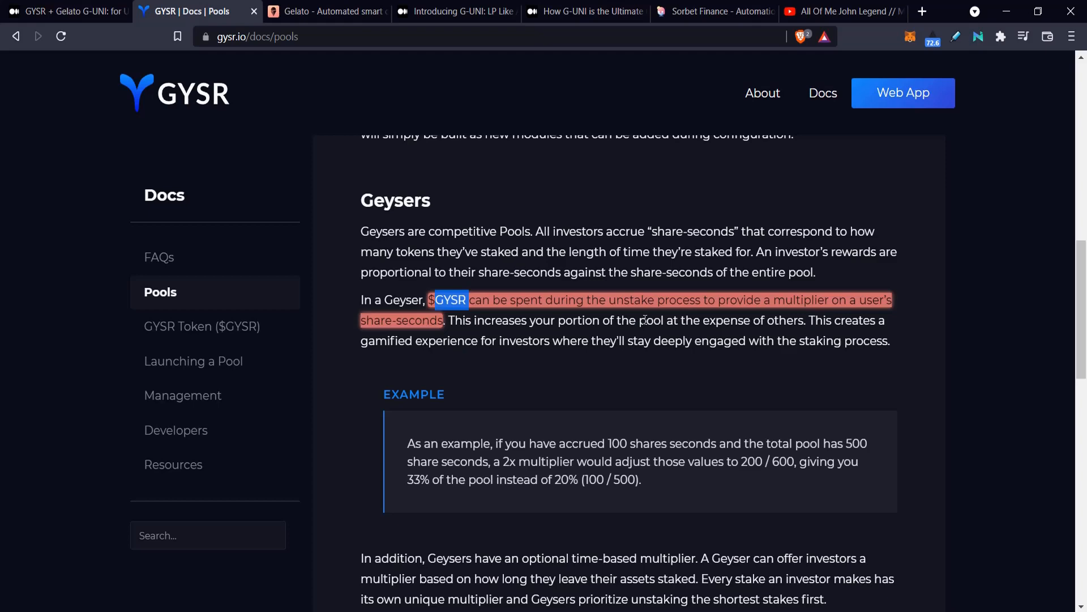
scroll(down, 3)
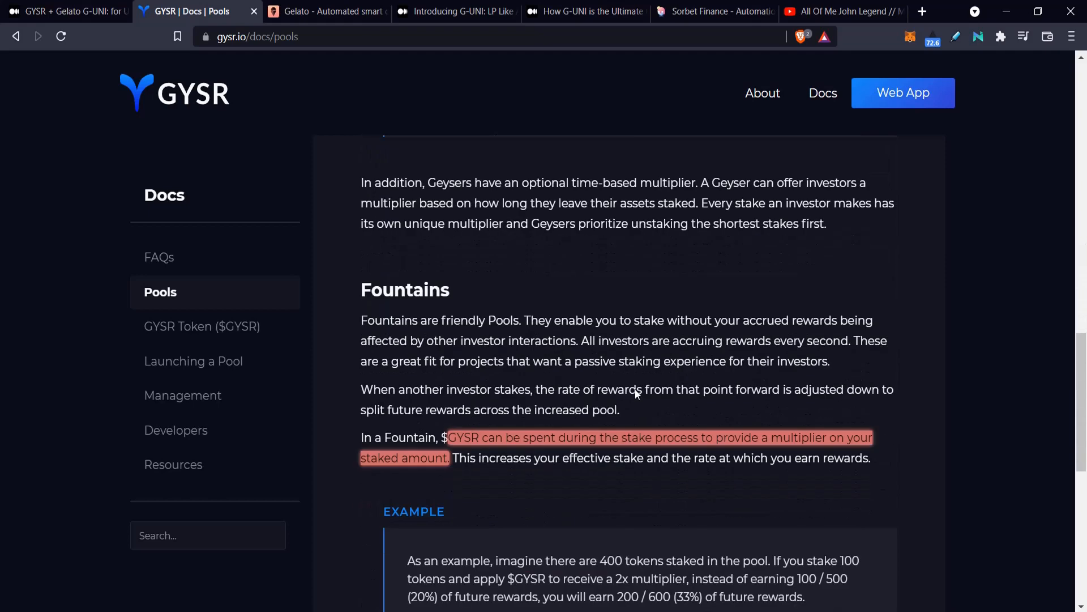
Step: Read the Fountains multiplier and early-withdrawal penalty details, then switch to Gelato's homepage
scroll(down, 3)
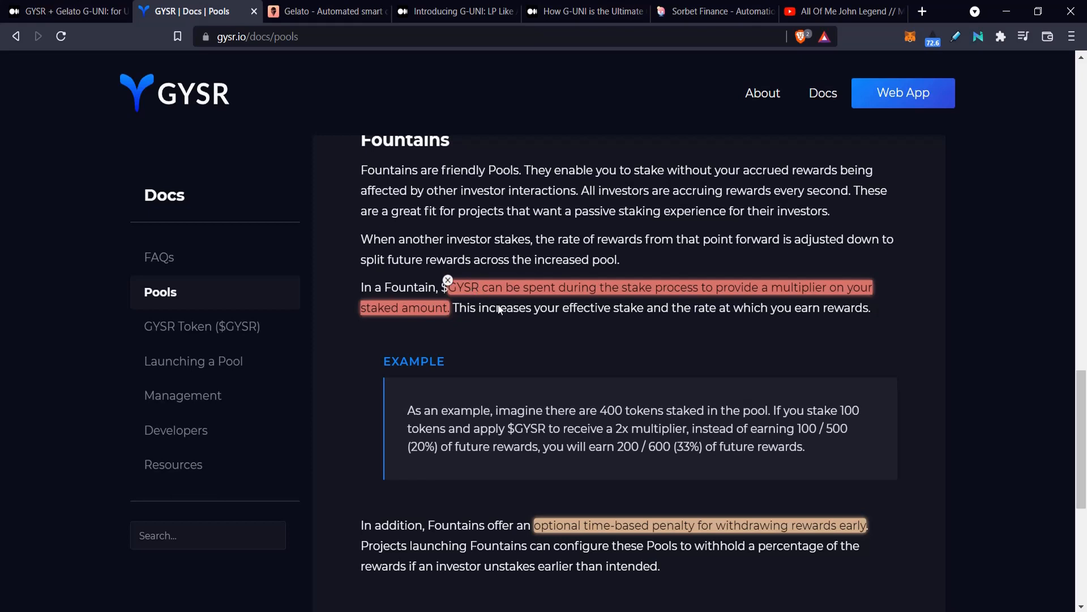
mouse_move(534, 389)
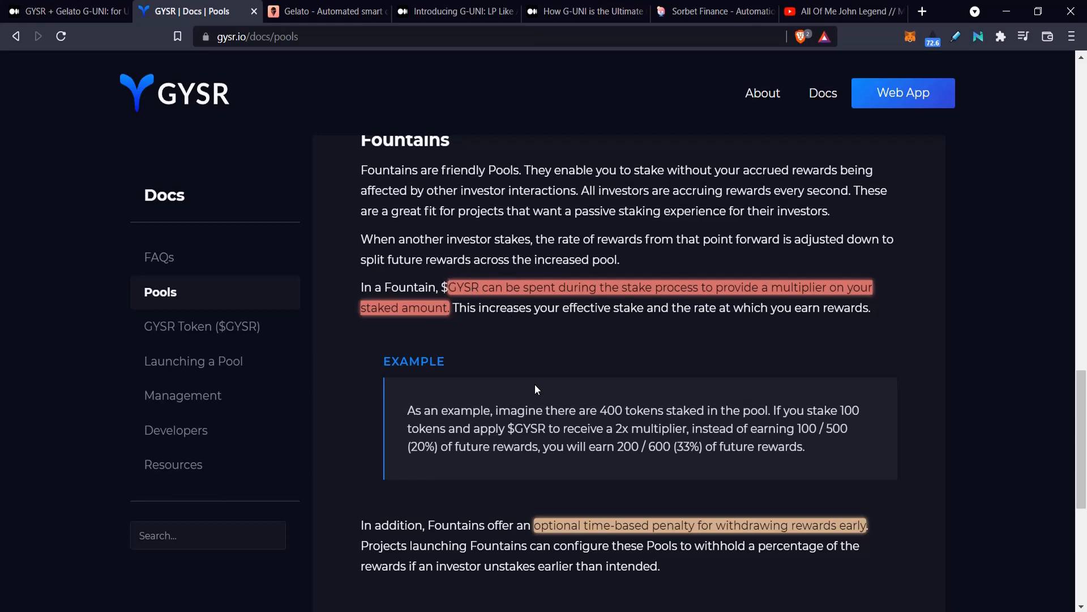
mouse_move(486, 543)
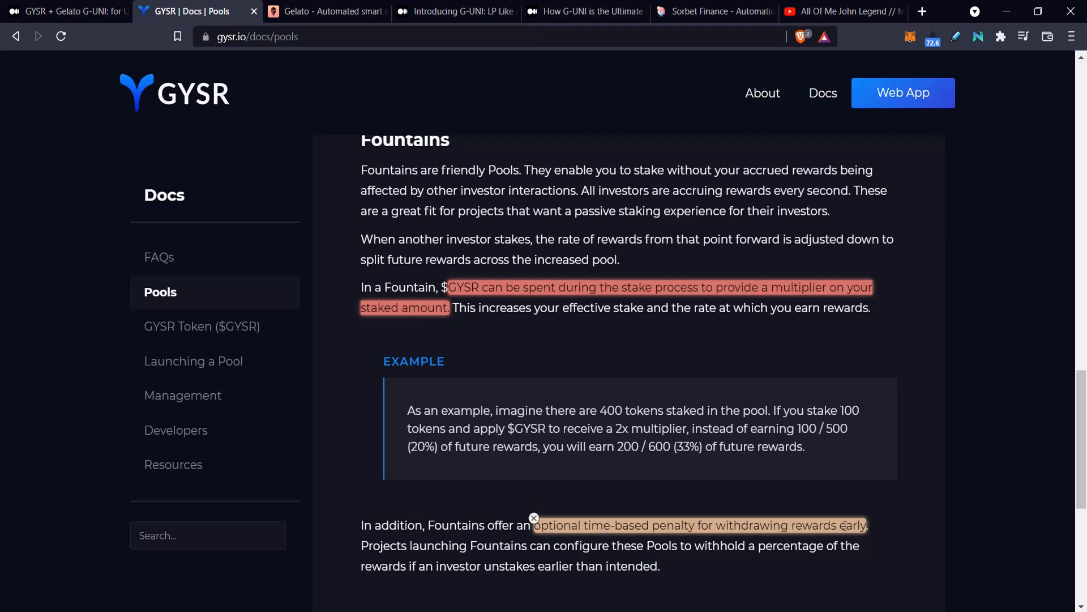
scroll(up, 3)
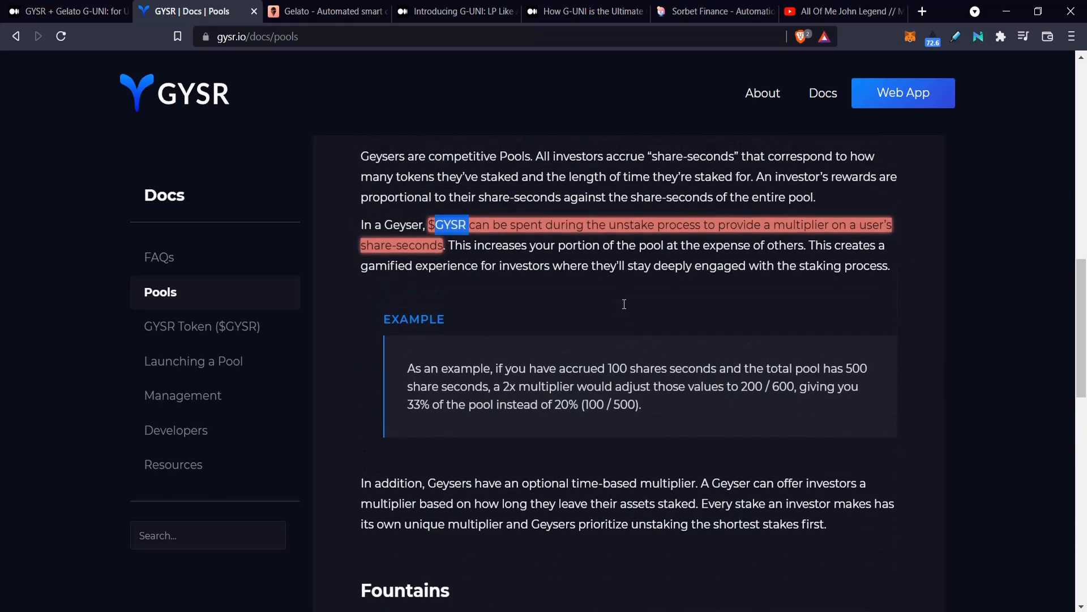
scroll(down, 3)
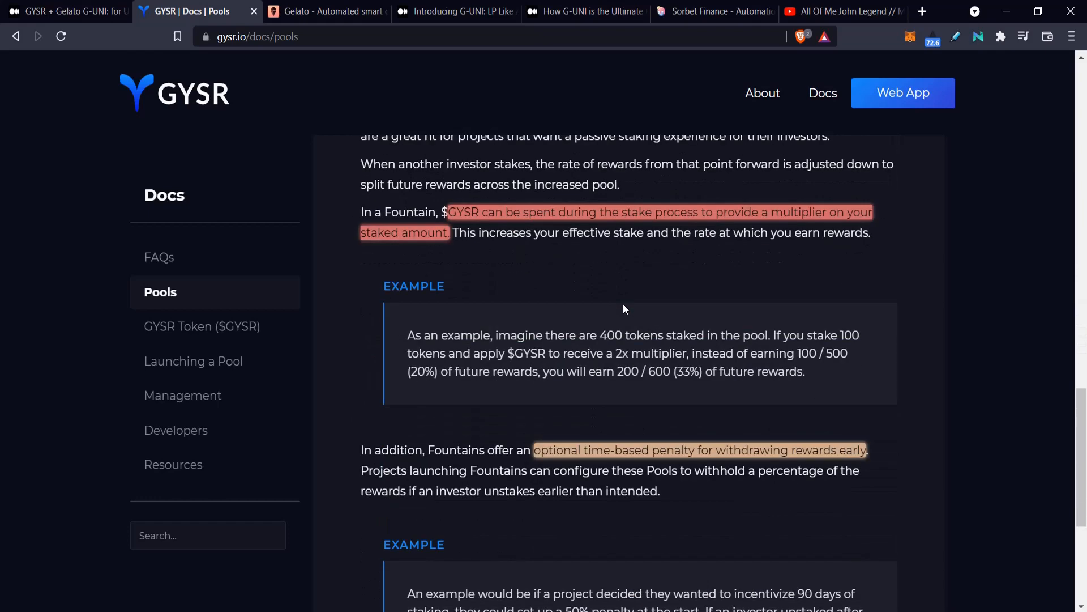
mouse_move(717, 396)
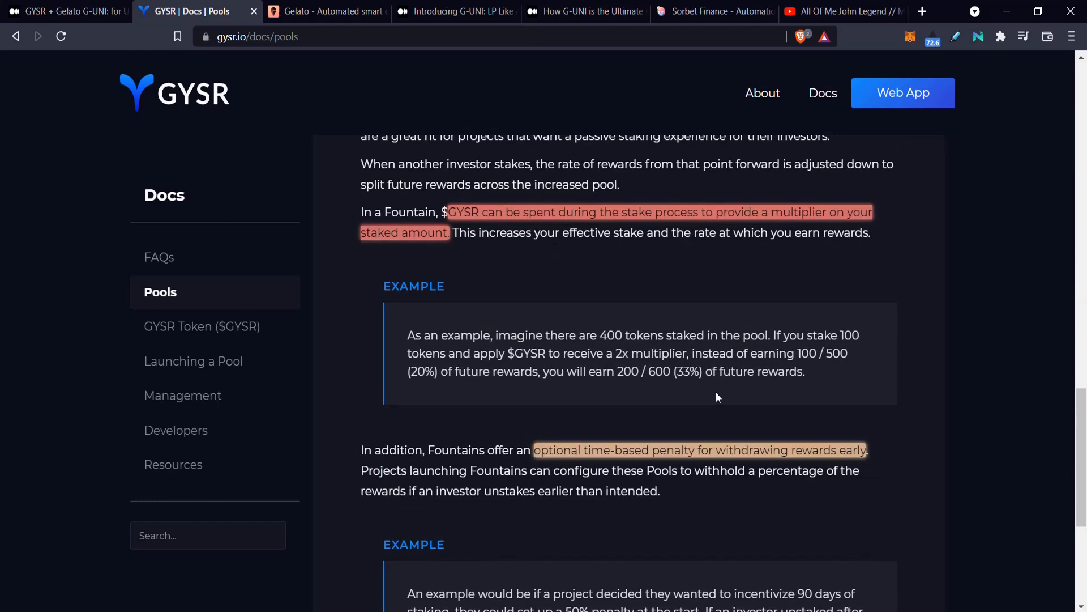
mouse_move(720, 396)
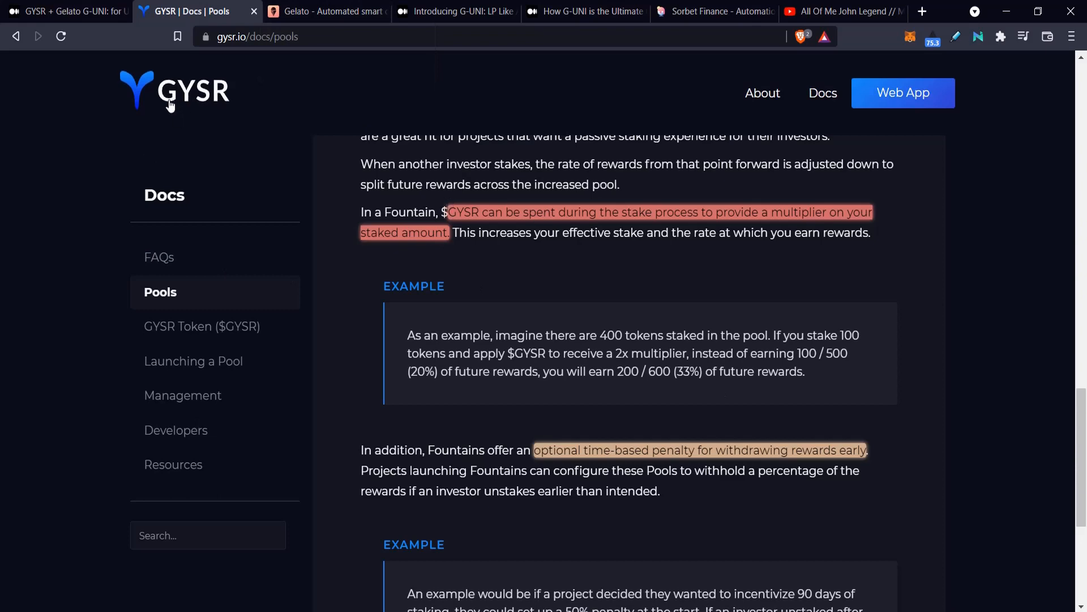
click(326, 12)
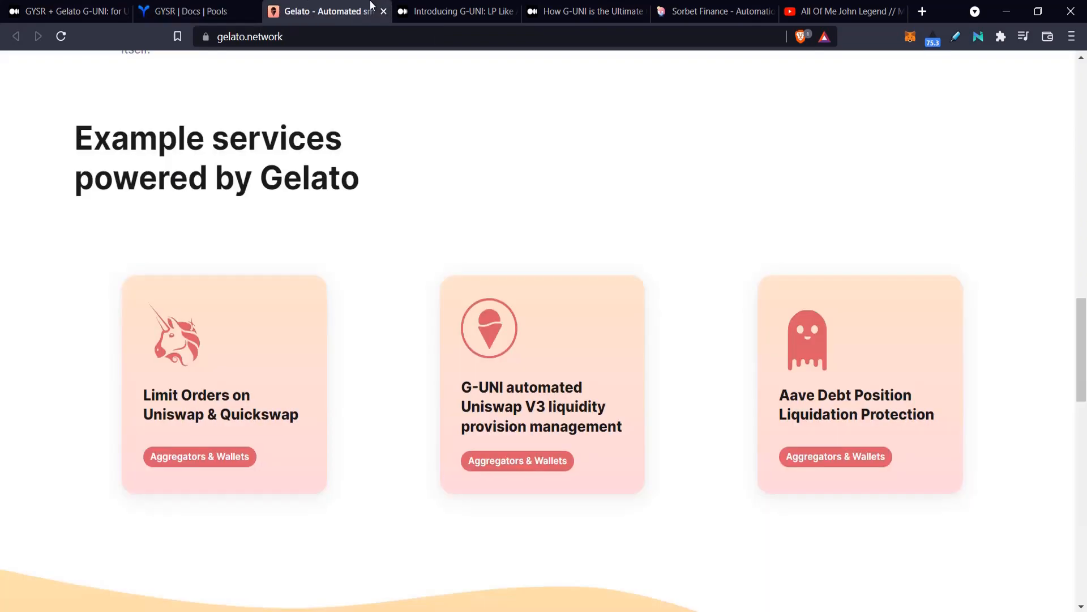
Step: Scroll Gelato's hero, Why Gelato and example services, including G-UNI liquidity management
scroll(up, 3)
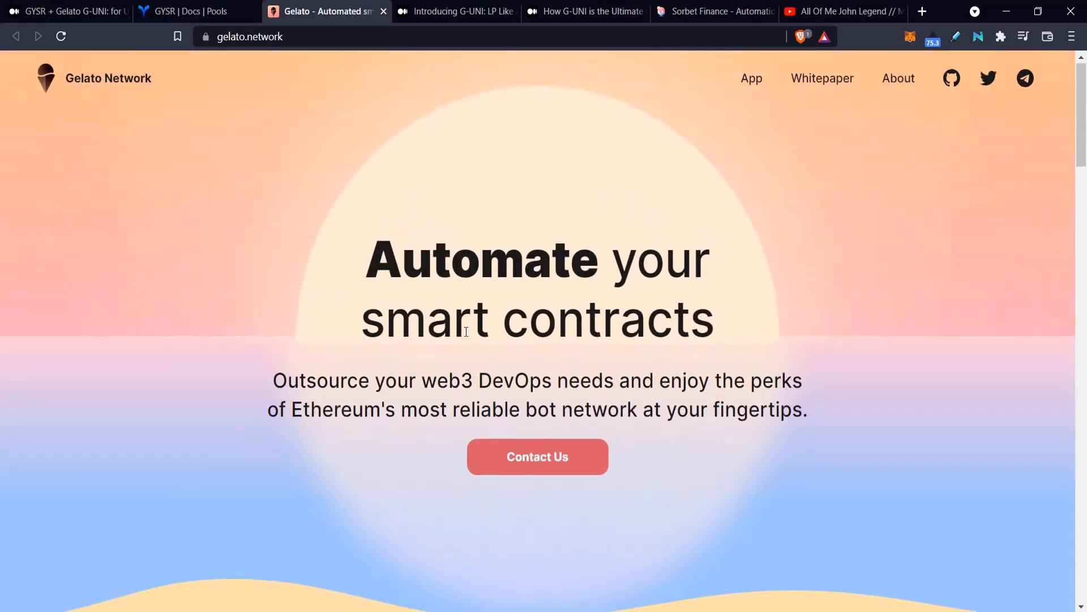
scroll(down, 3)
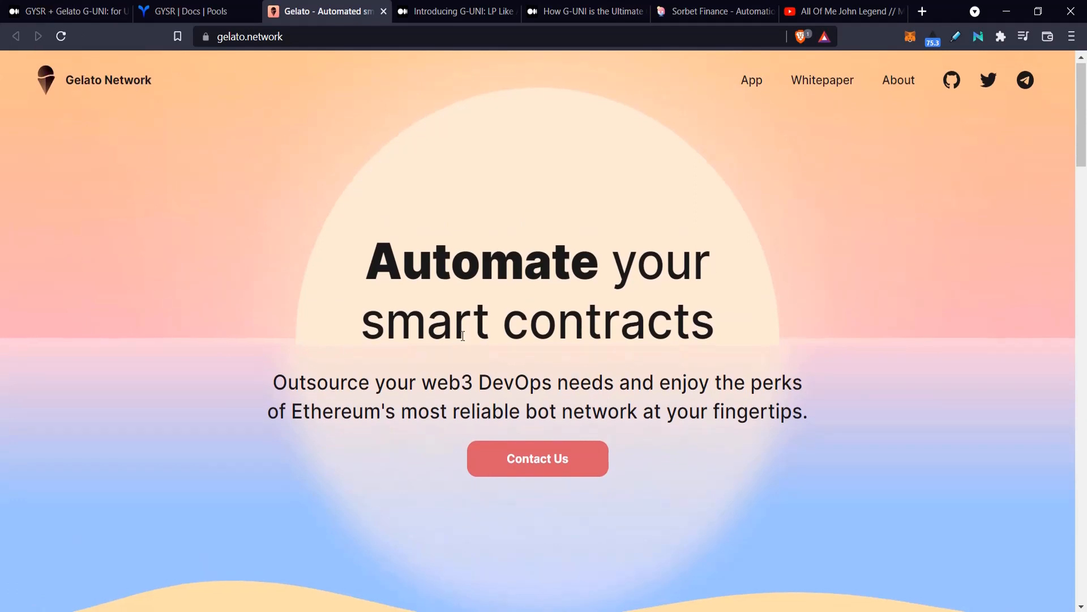
scroll(down, 3)
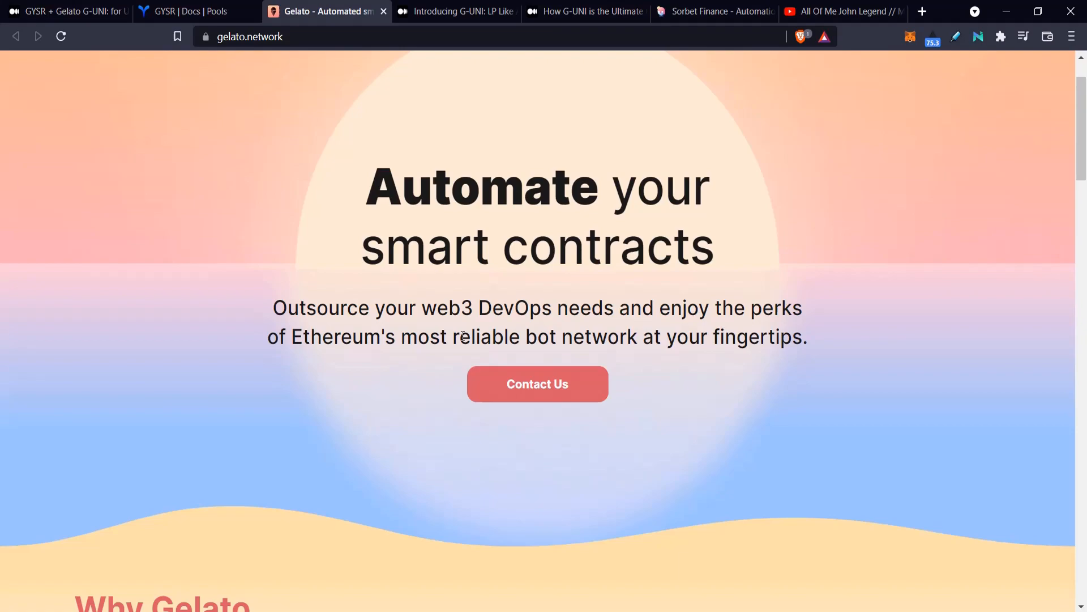
scroll(down, 3)
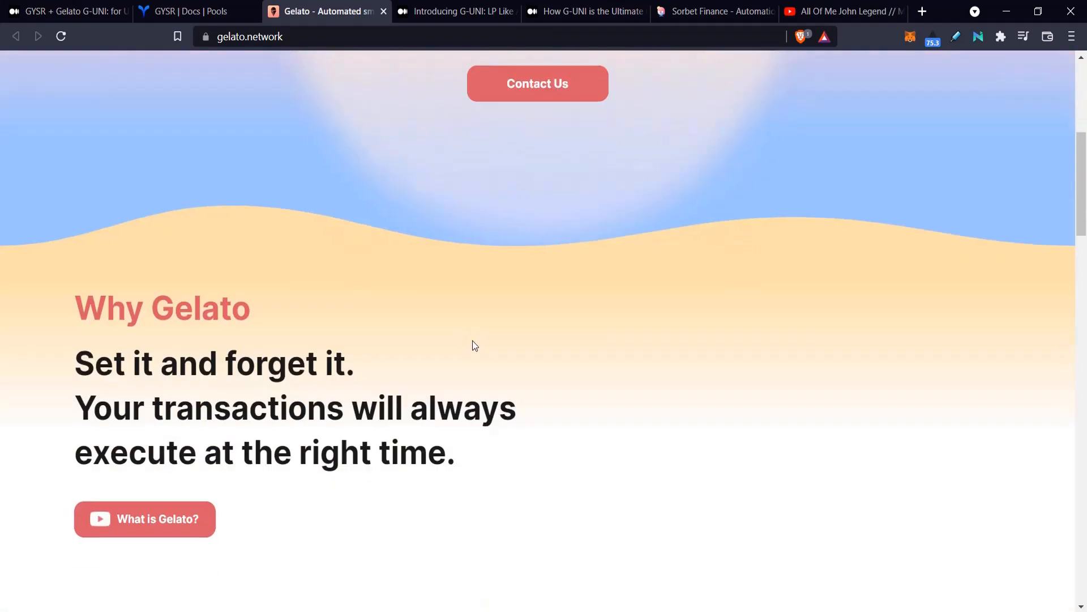
scroll(down, 3)
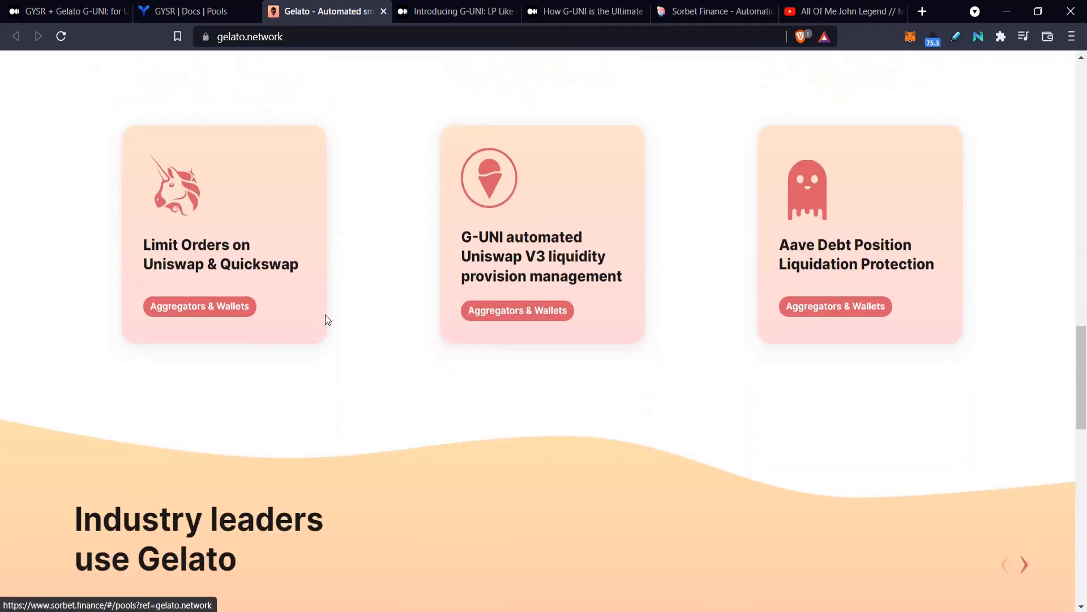
mouse_move(249, 247)
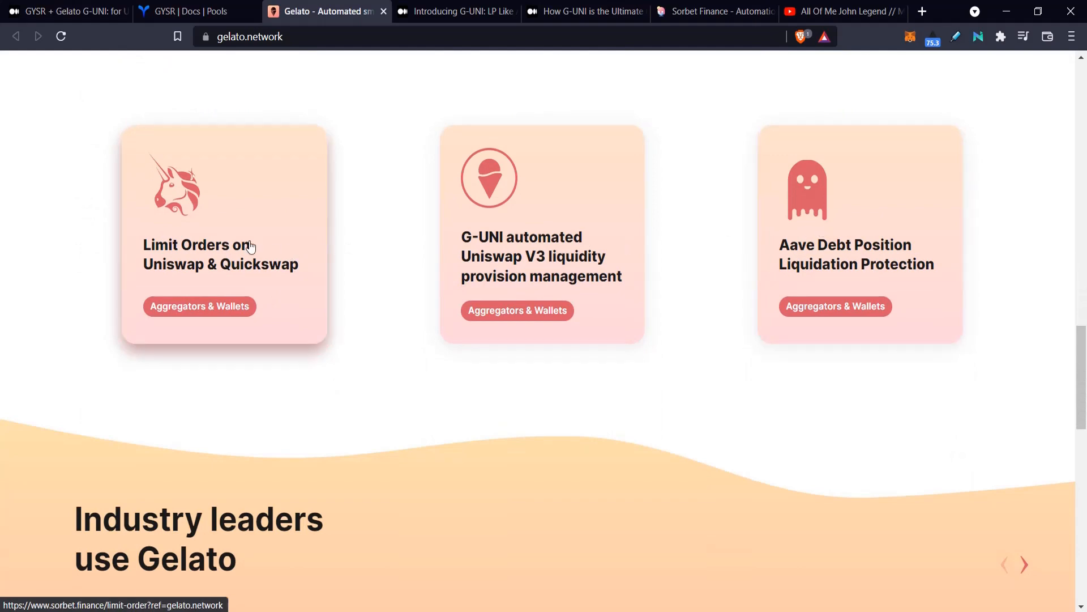
mouse_move(265, 260)
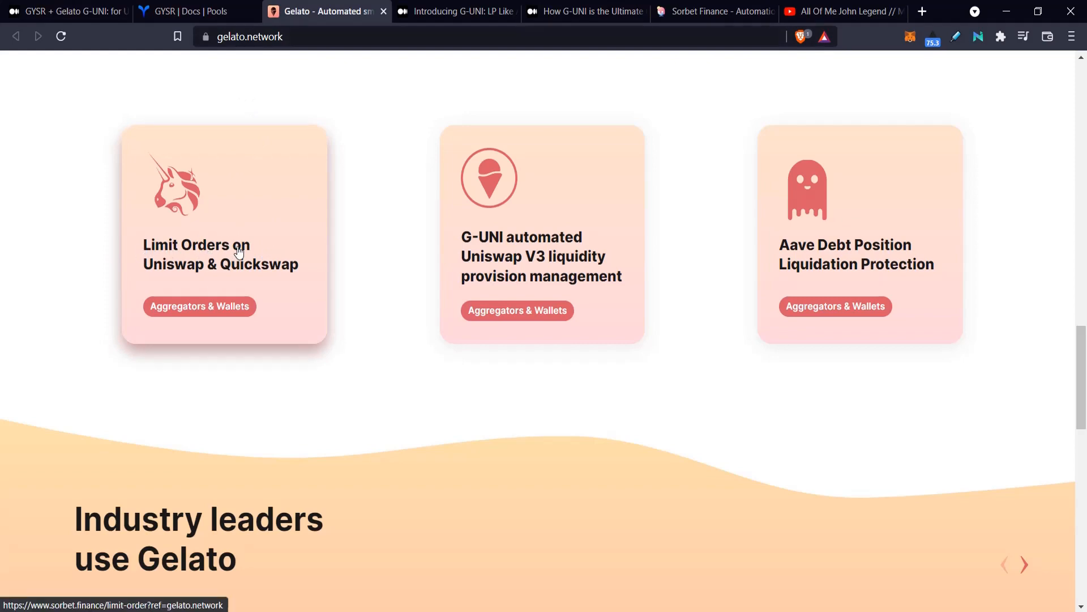
mouse_move(265, 269)
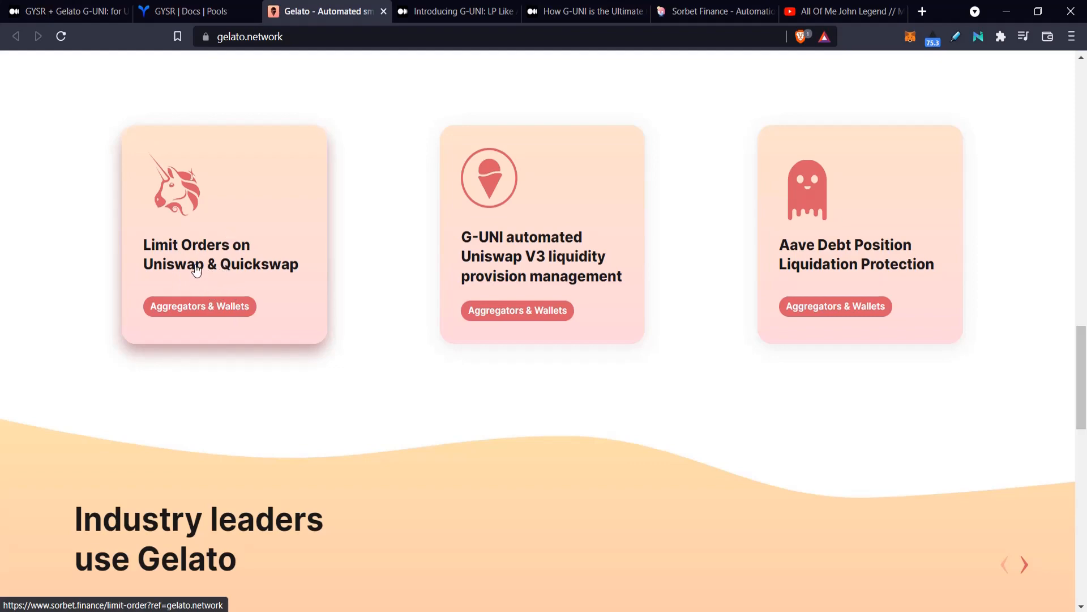
mouse_move(228, 177)
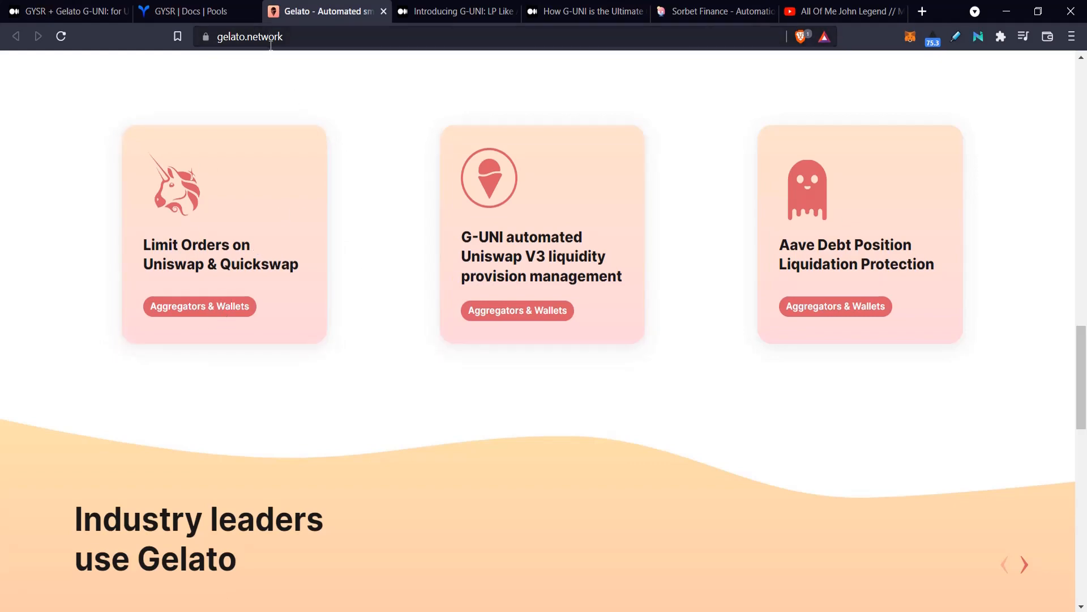
mouse_move(272, 54)
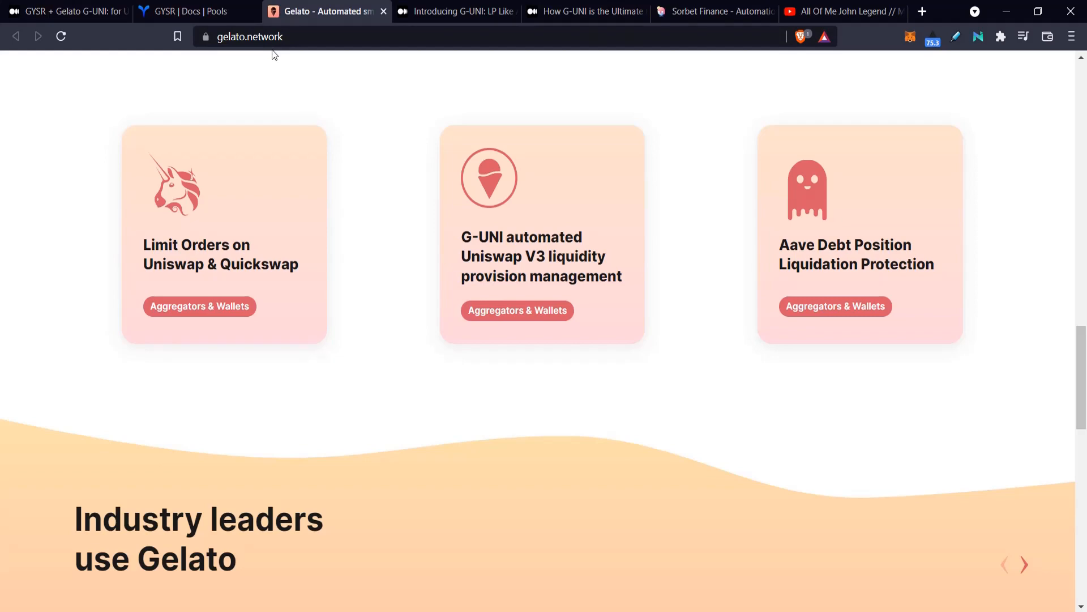
mouse_move(216, 201)
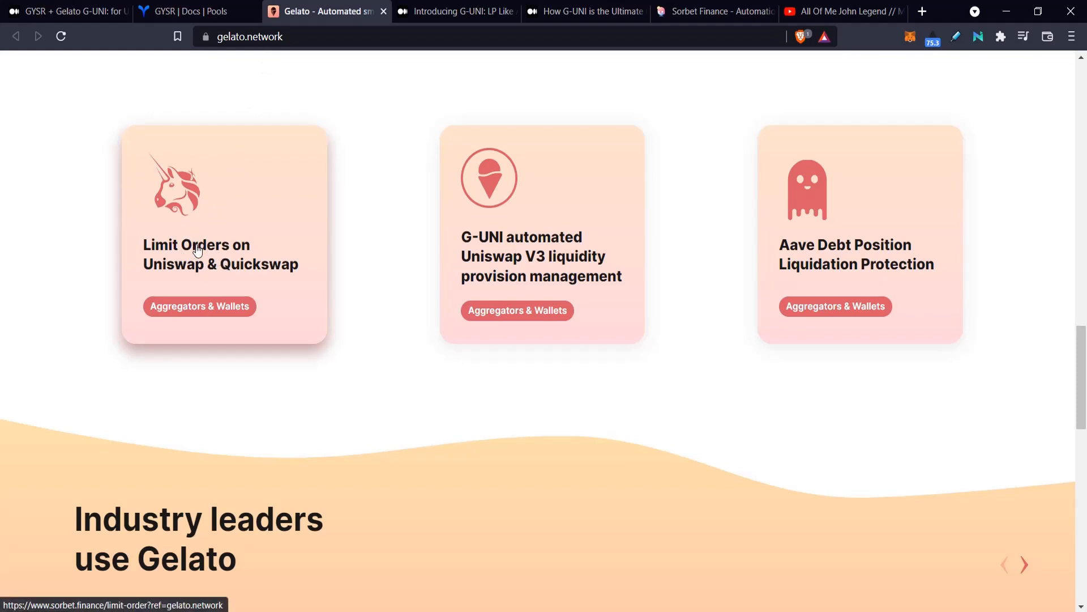
mouse_move(498, 242)
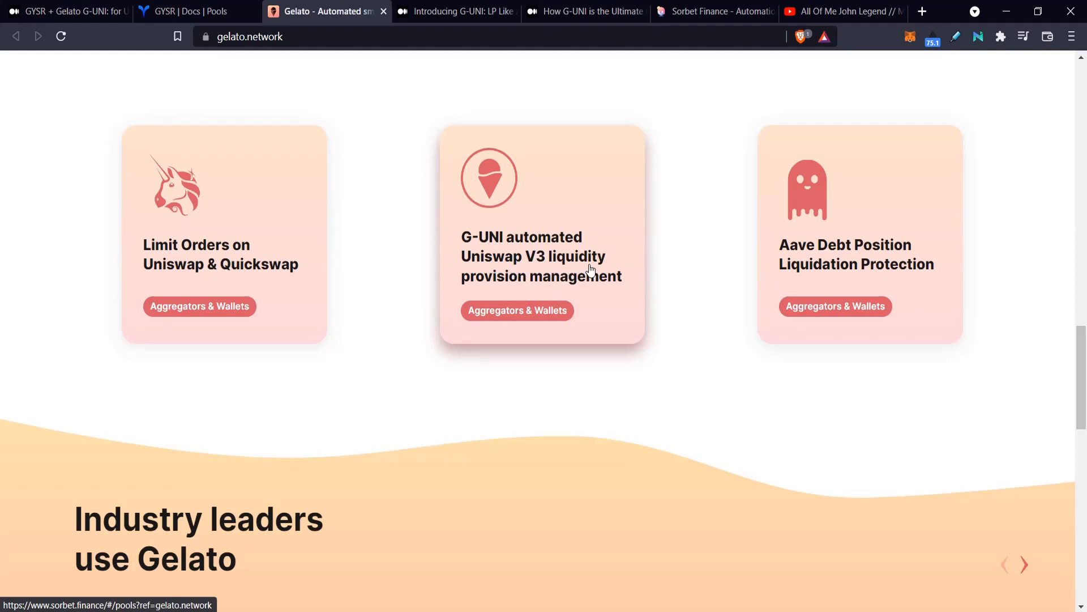
mouse_move(504, 238)
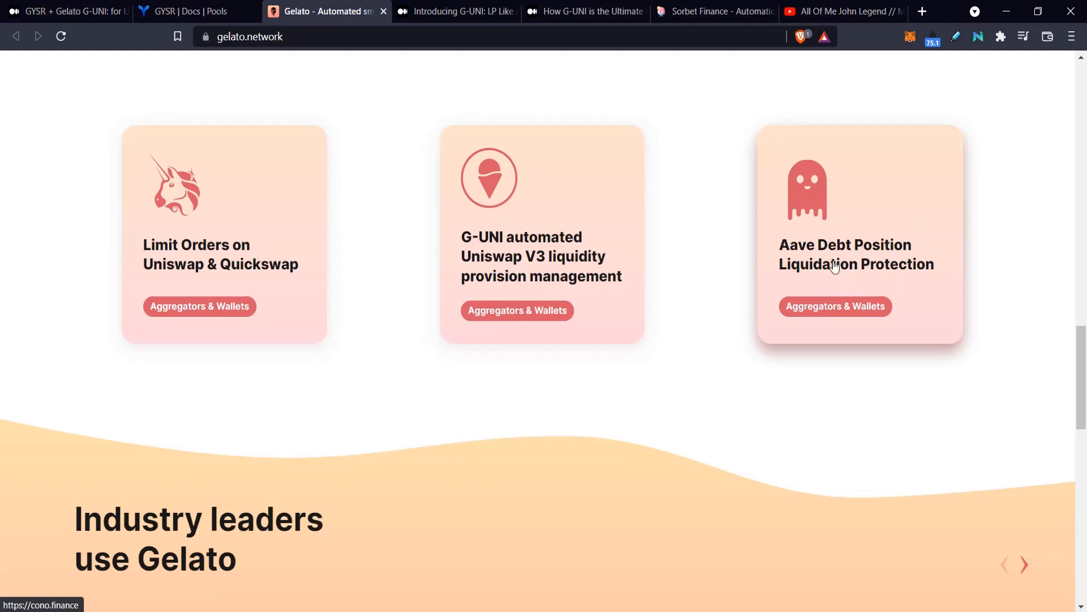
mouse_move(859, 251)
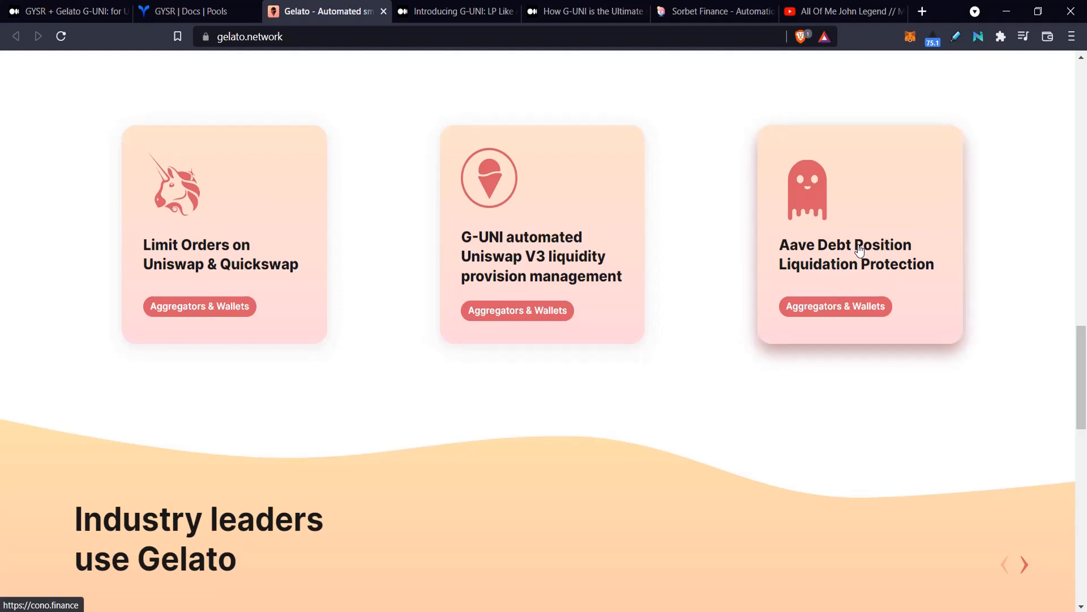
mouse_move(566, 277)
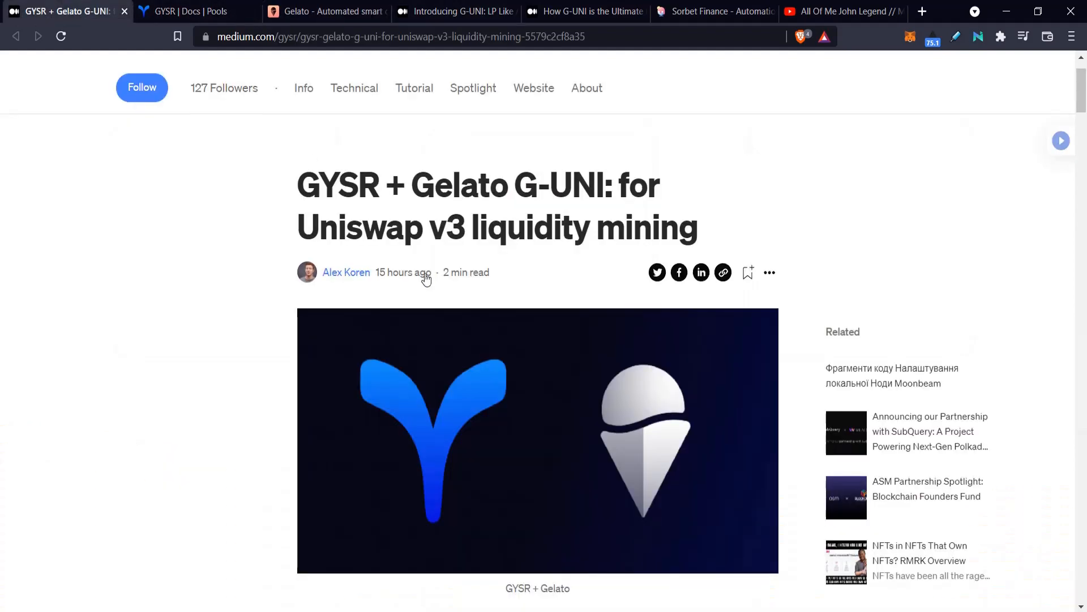
Step: Scroll the GYSR + Gelato article and open the referenced Introducing G-UNI article
scroll(down, 3)
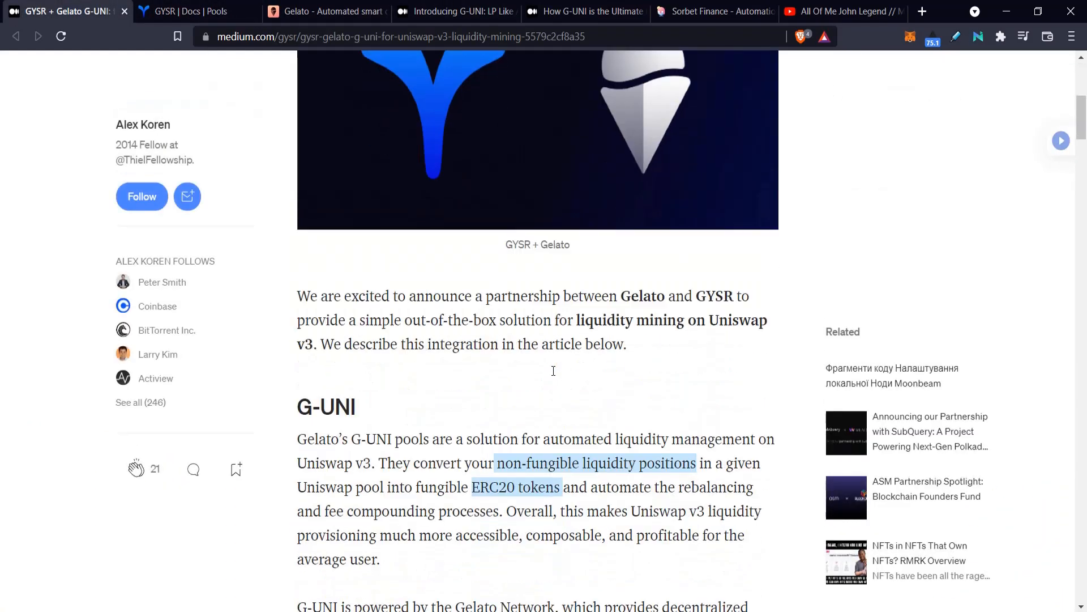
scroll(down, 3)
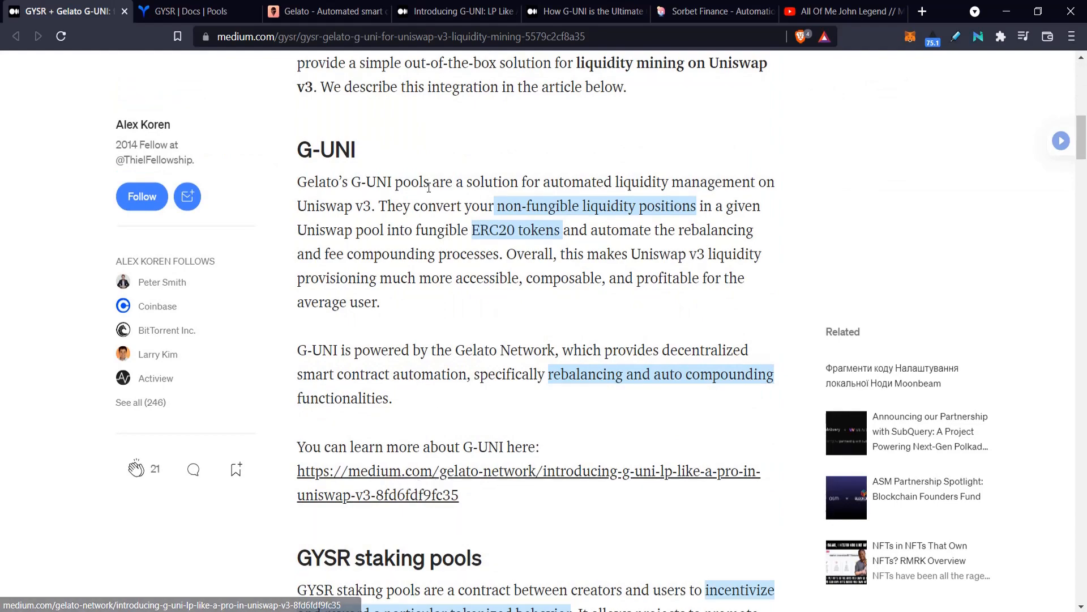
click(456, 11)
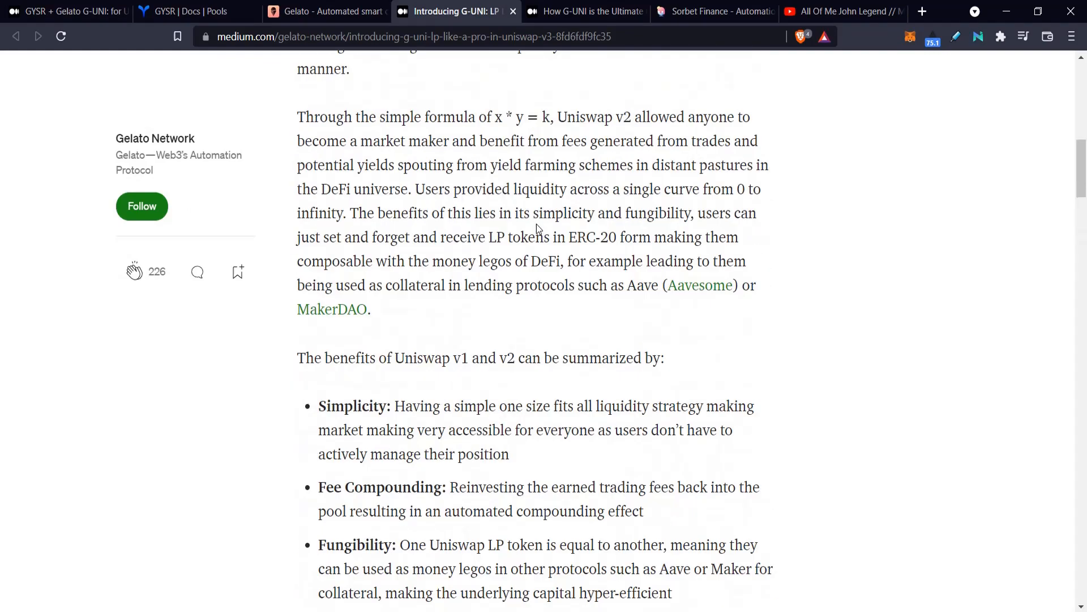
Step: Skim Introducing G-UNI to its end, then switch to the How G-UNI is the Ultimate article
scroll(up, 3)
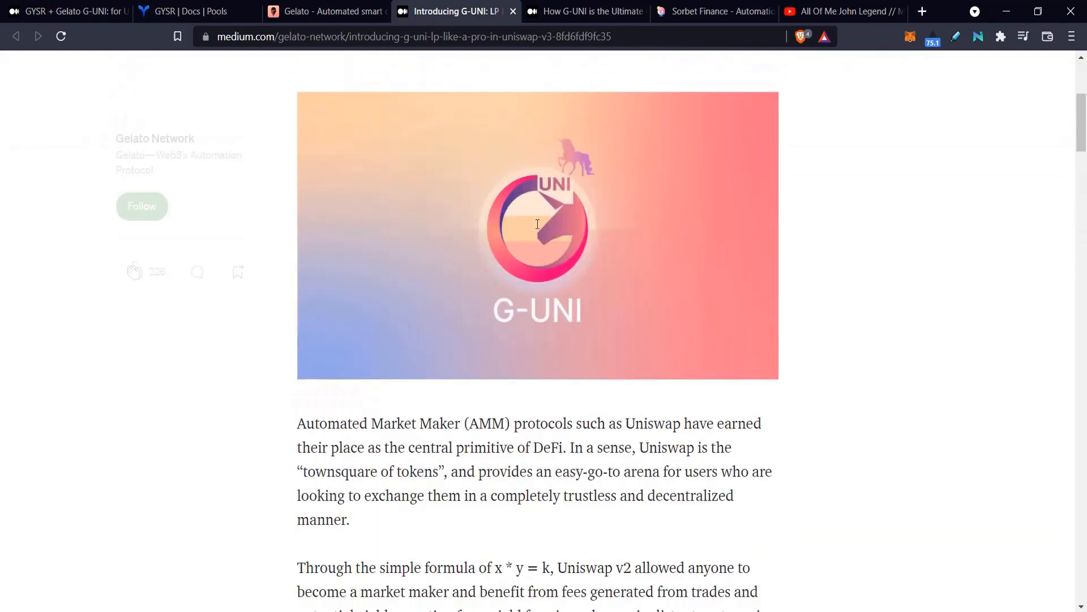
scroll(down, 3)
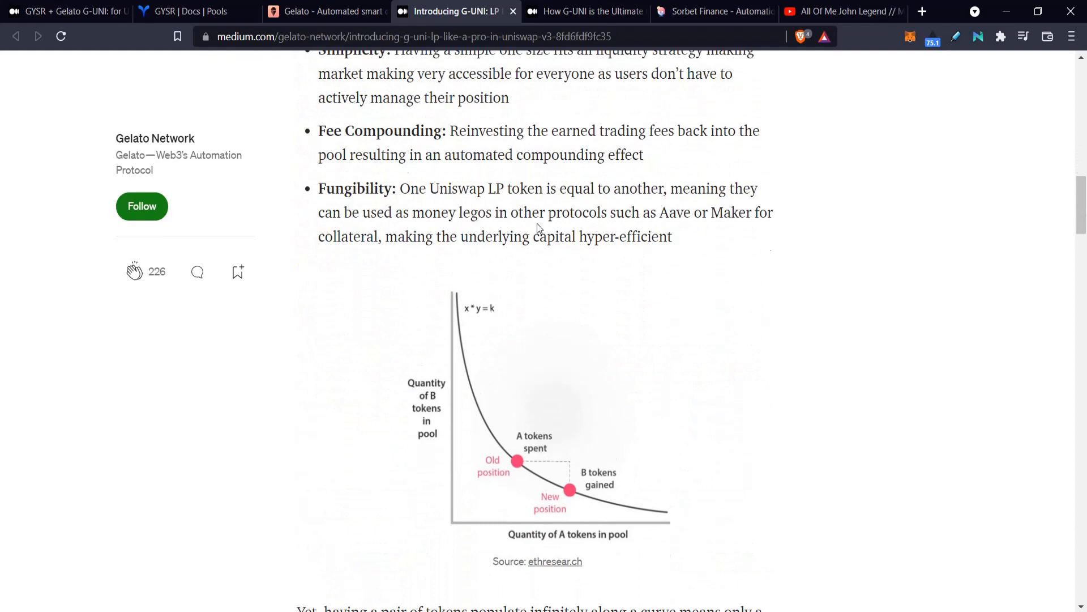
scroll(down, 3)
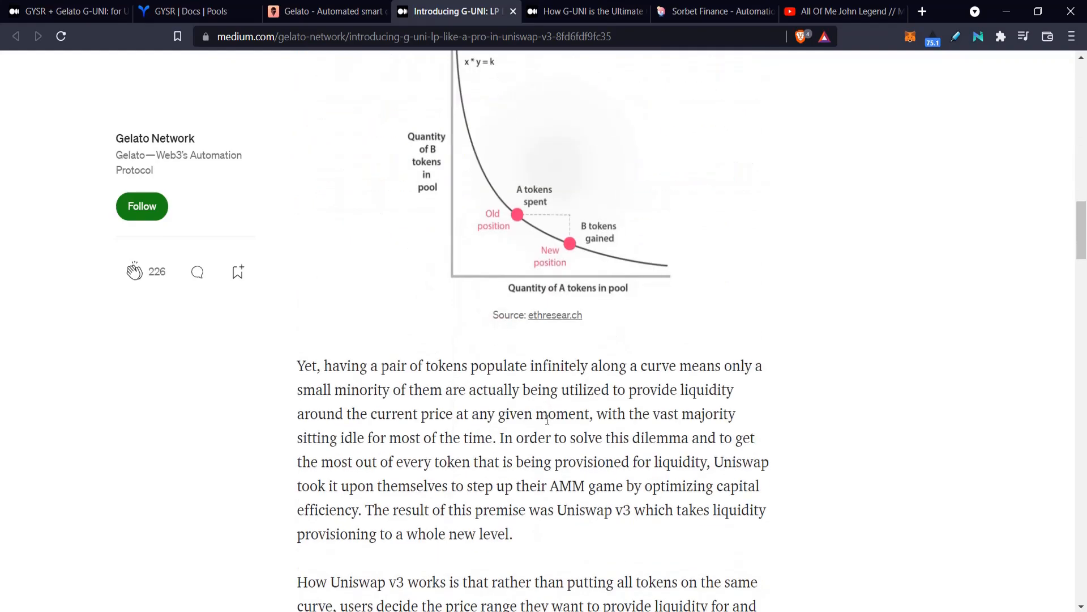
scroll(down, 3)
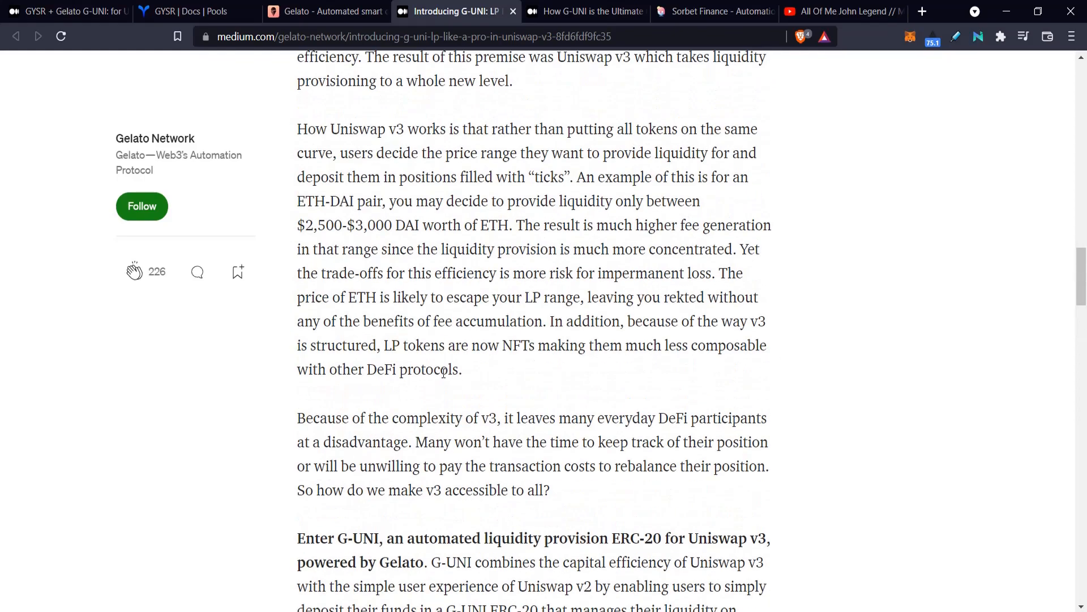
scroll(down, 3)
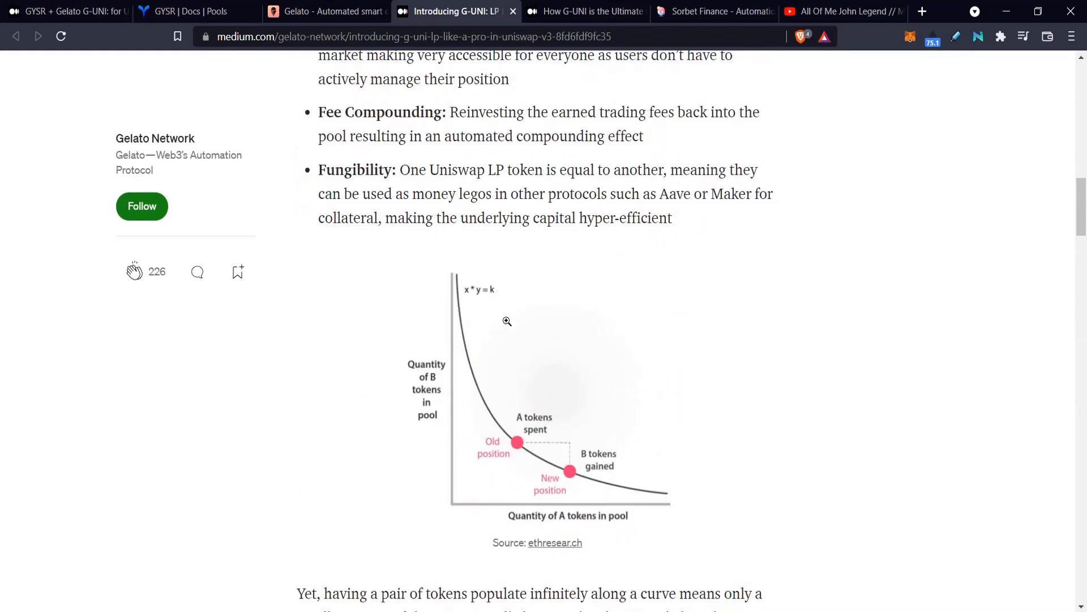
scroll(up, 3)
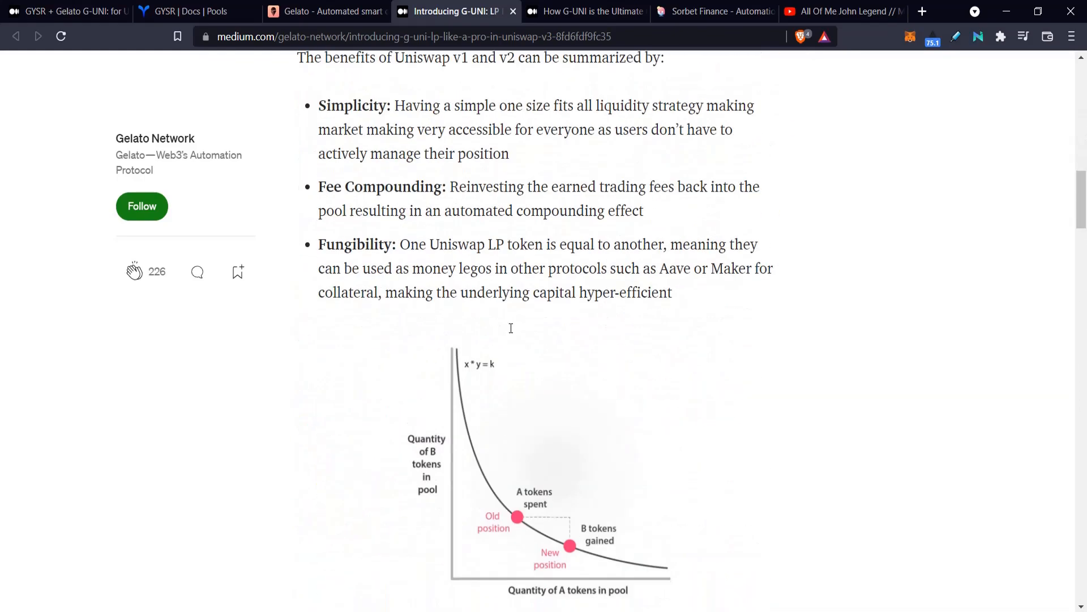
scroll(down, 3)
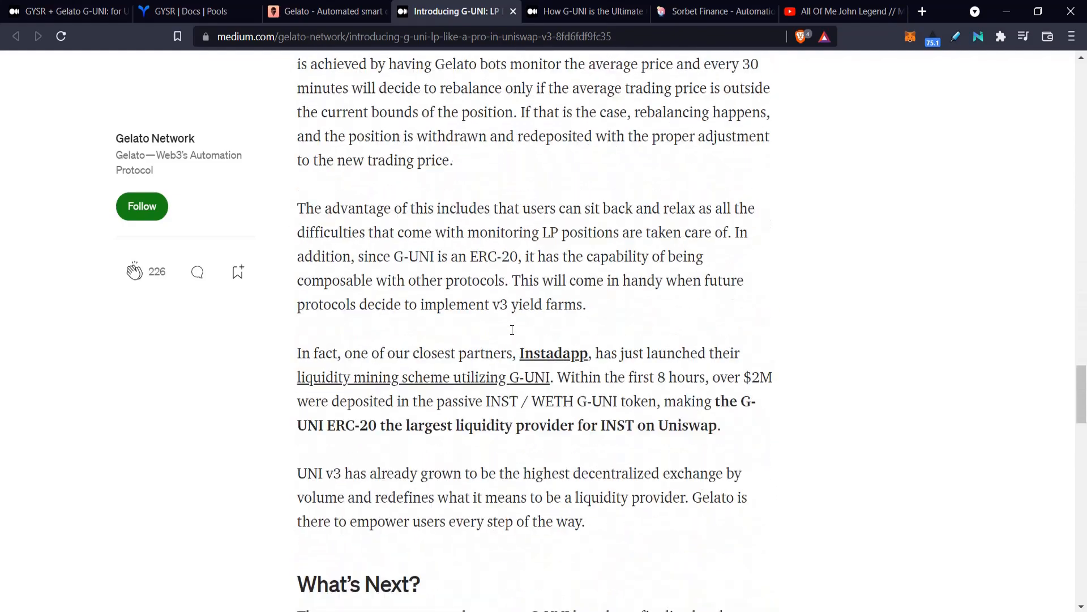
scroll(down, 3)
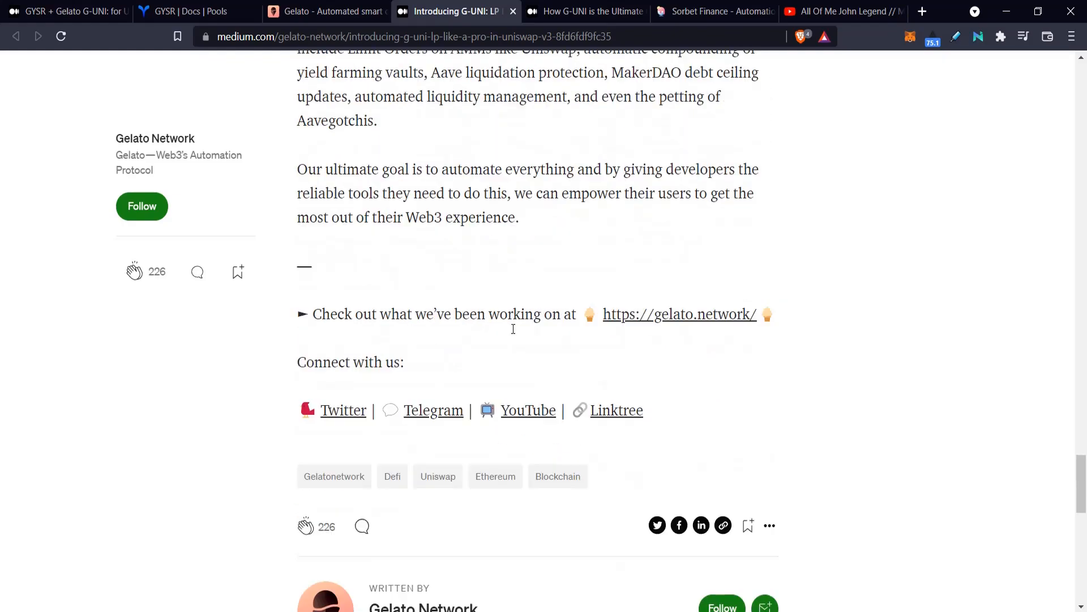
scroll(up, 3)
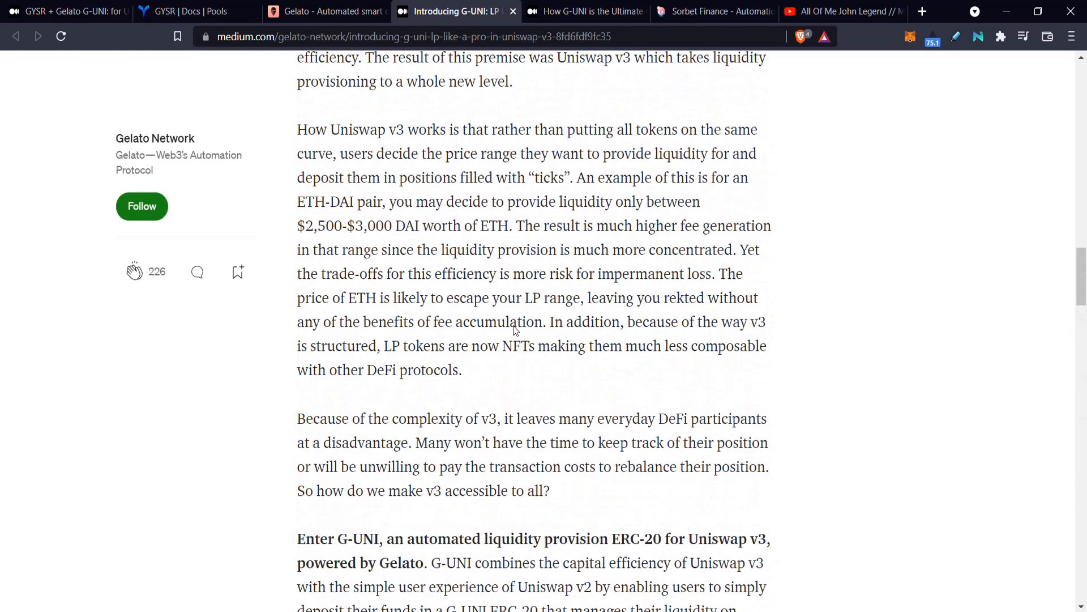
click(584, 11)
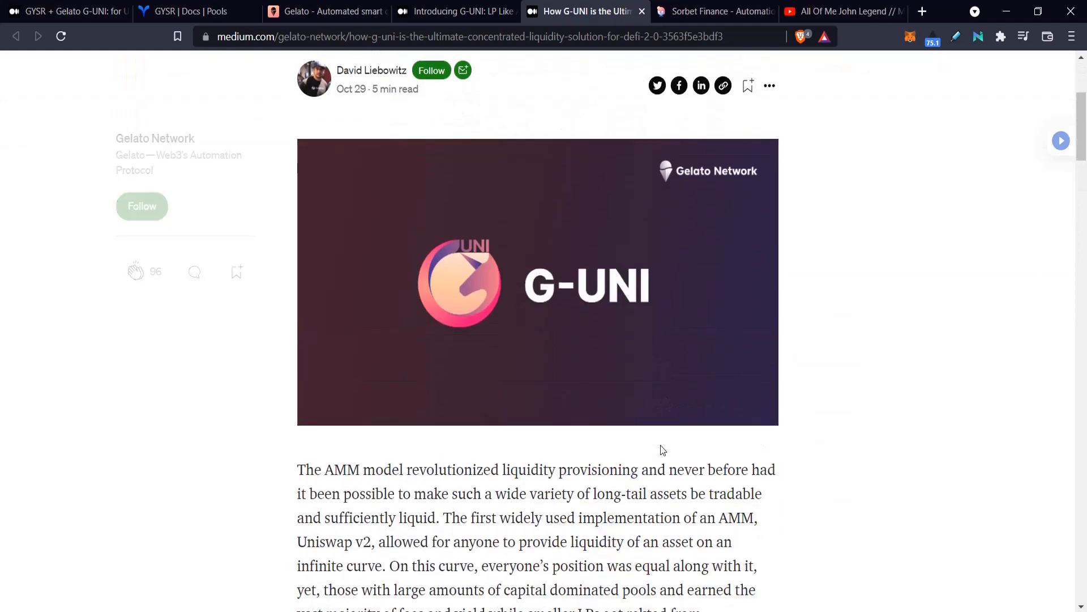
scroll(down, 3)
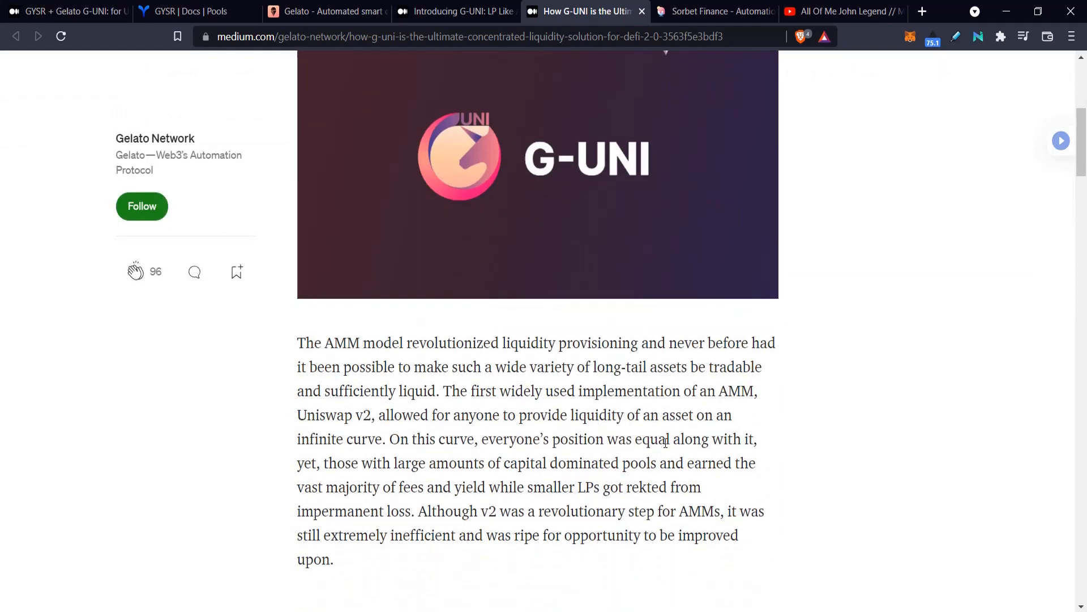
click(63, 11)
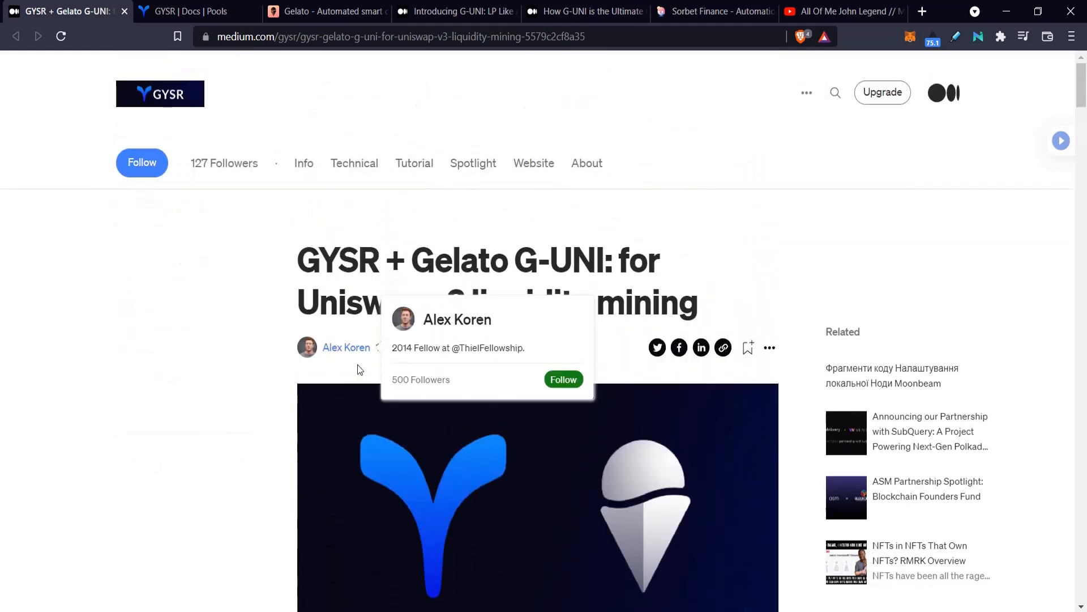
click(584, 11)
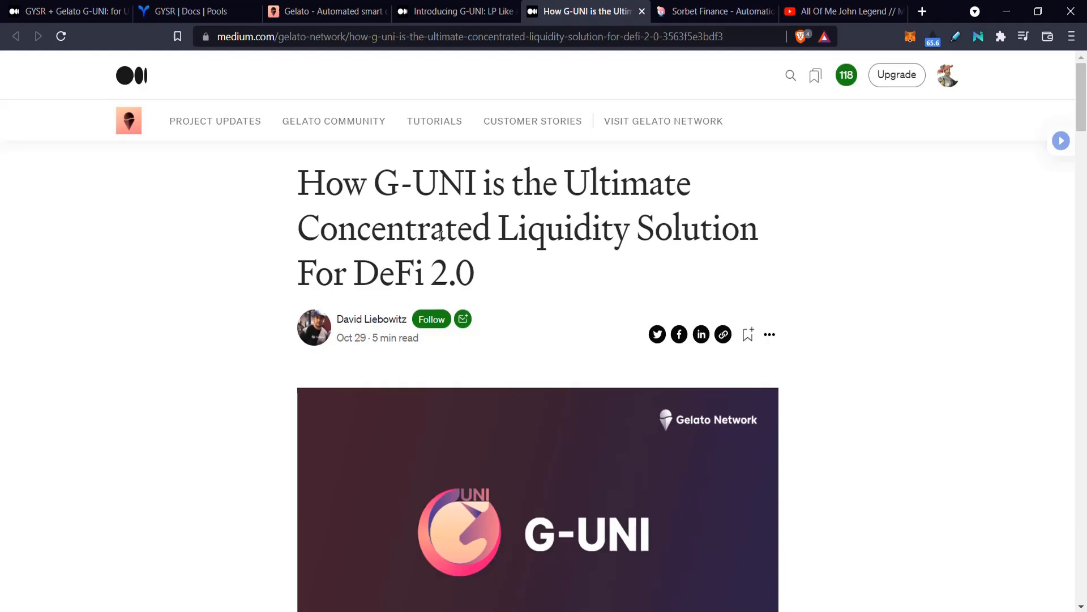
scroll(down, 3)
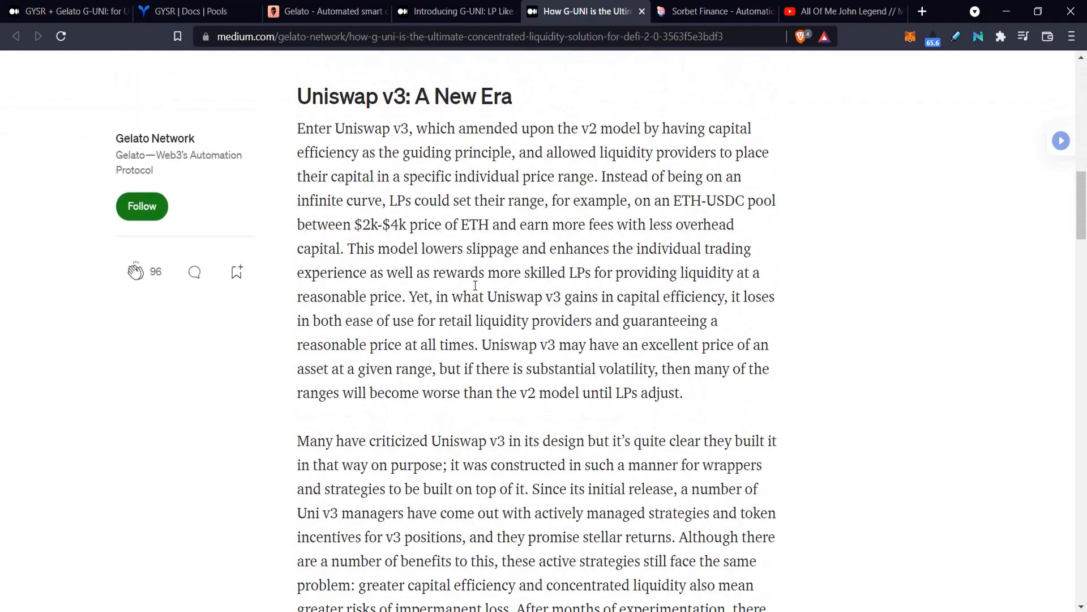
scroll(down, 3)
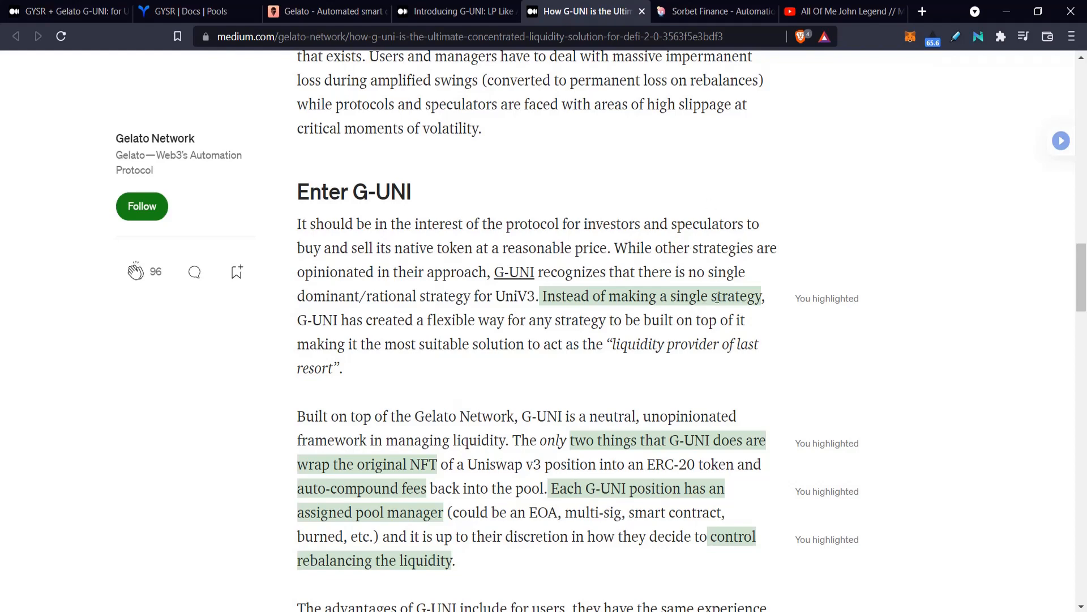
click(714, 299)
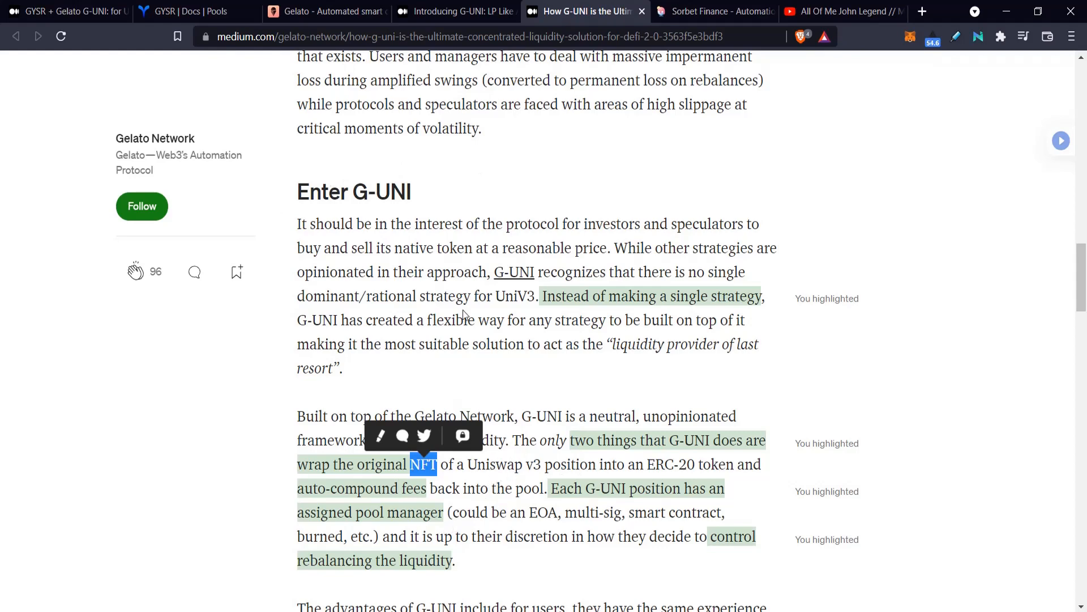
mouse_move(704, 499)
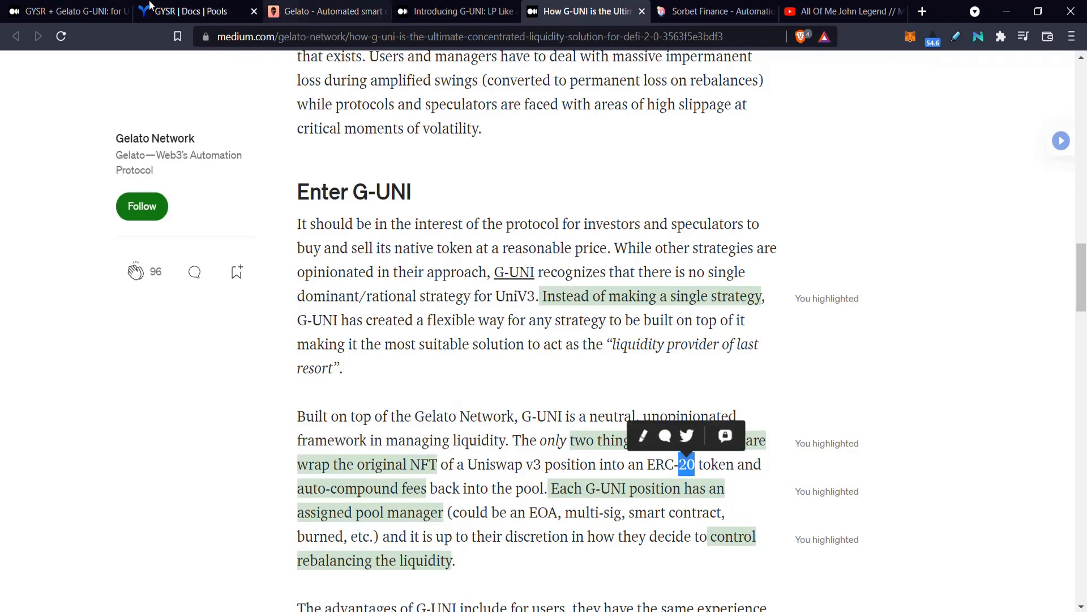
Step: Return to GYSR's Pools docs and scroll through the Geysers and Fountains sections
click(185, 12)
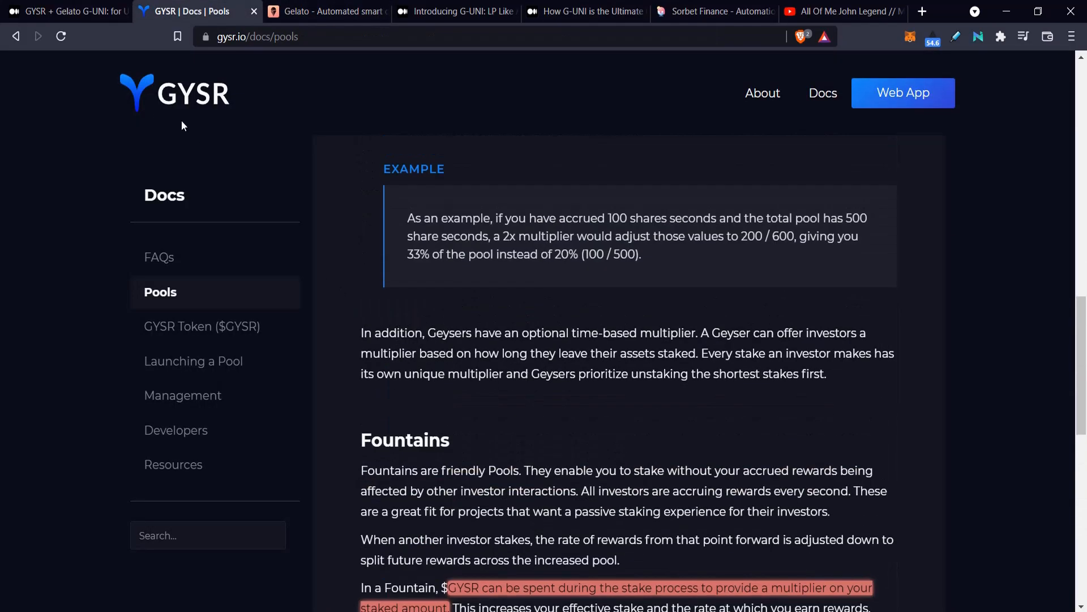
scroll(down, 3)
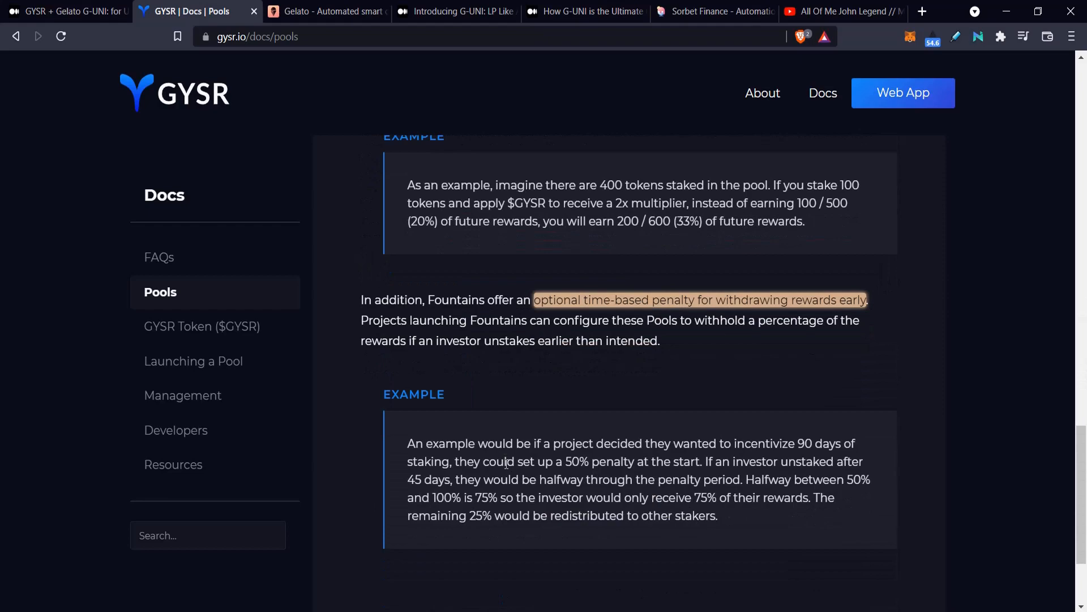
scroll(down, 3)
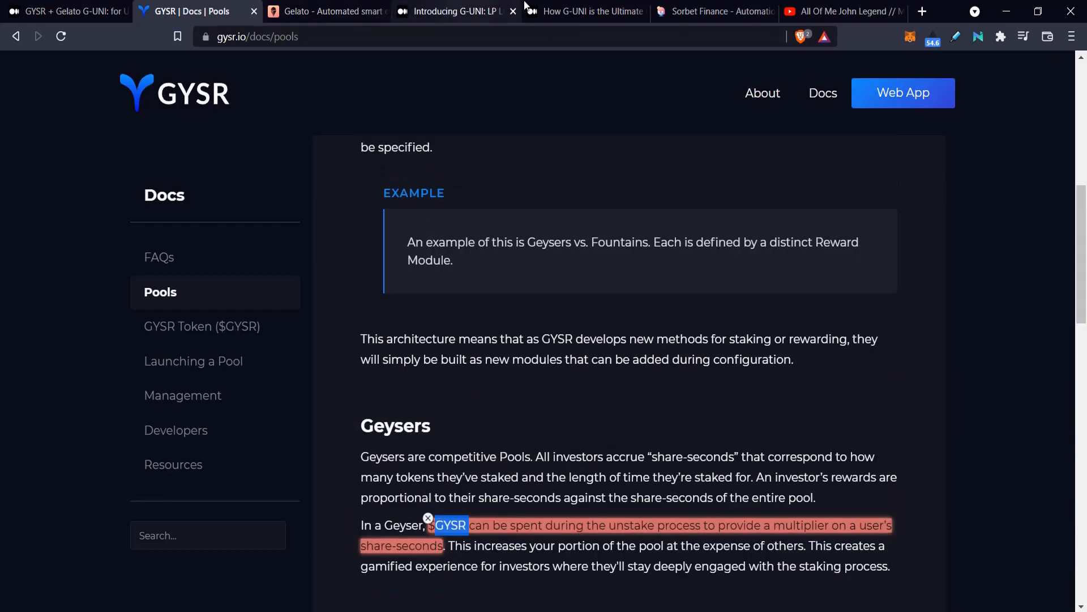
Step: Glance at the GYSR + Gelato article, then resume How G-UNI's highlighted Enter G-UNI section
click(585, 11)
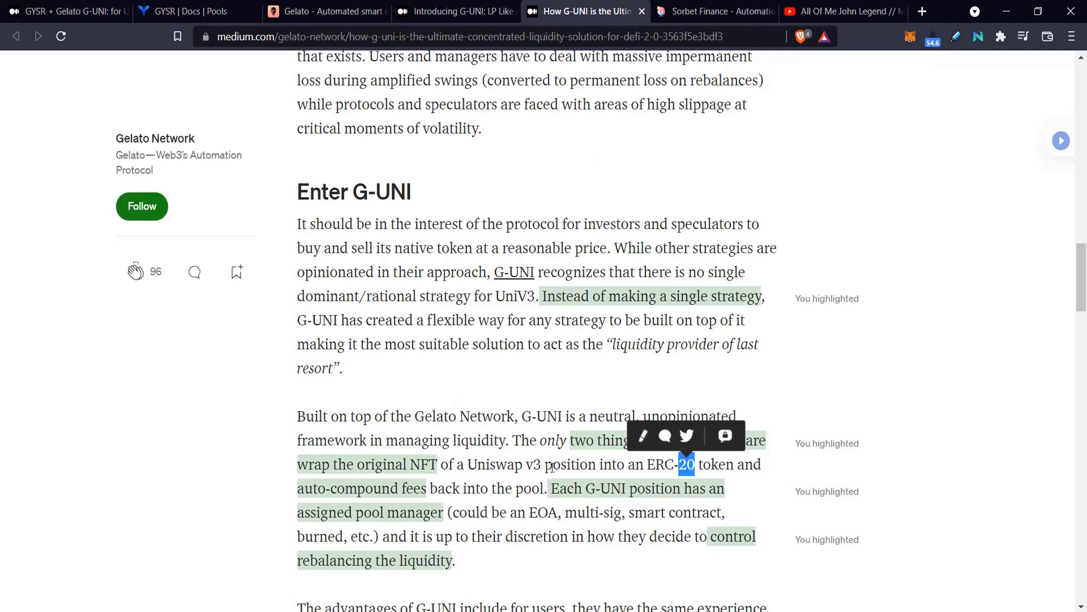
mouse_move(386, 498)
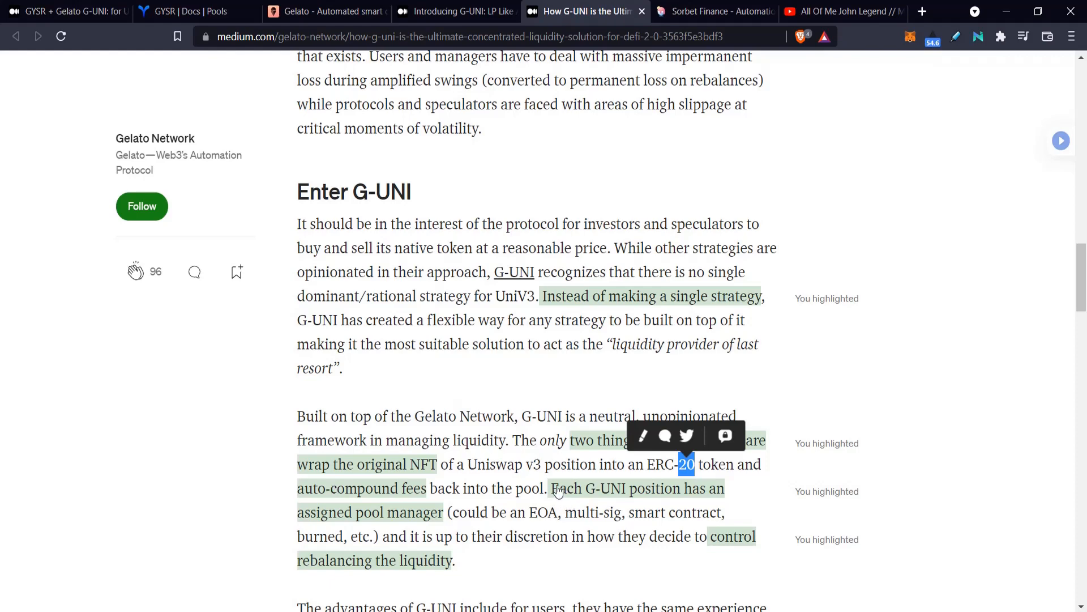
mouse_move(334, 519)
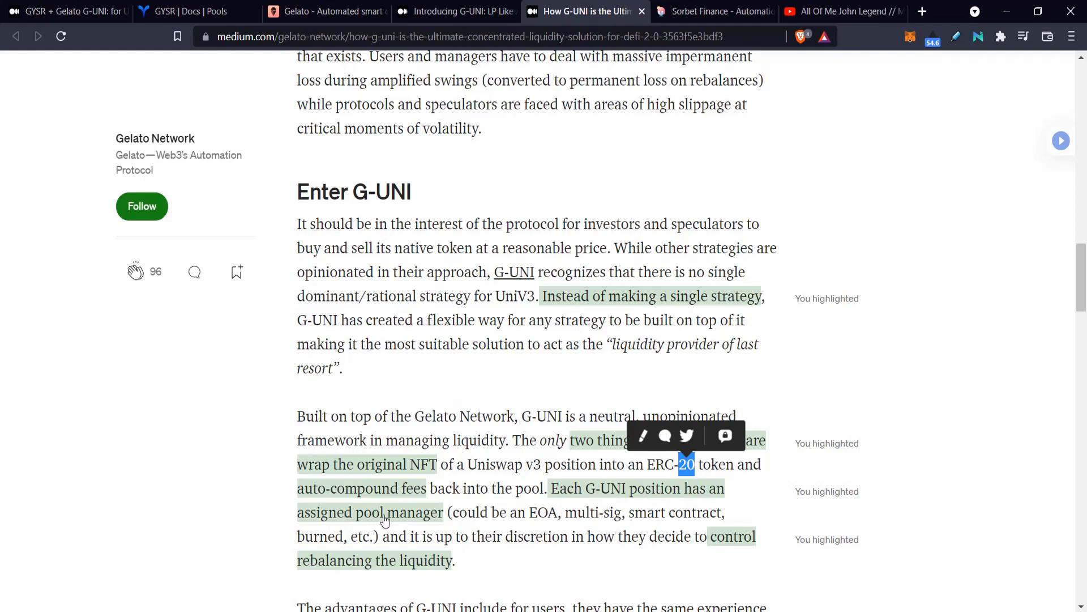
mouse_move(385, 522)
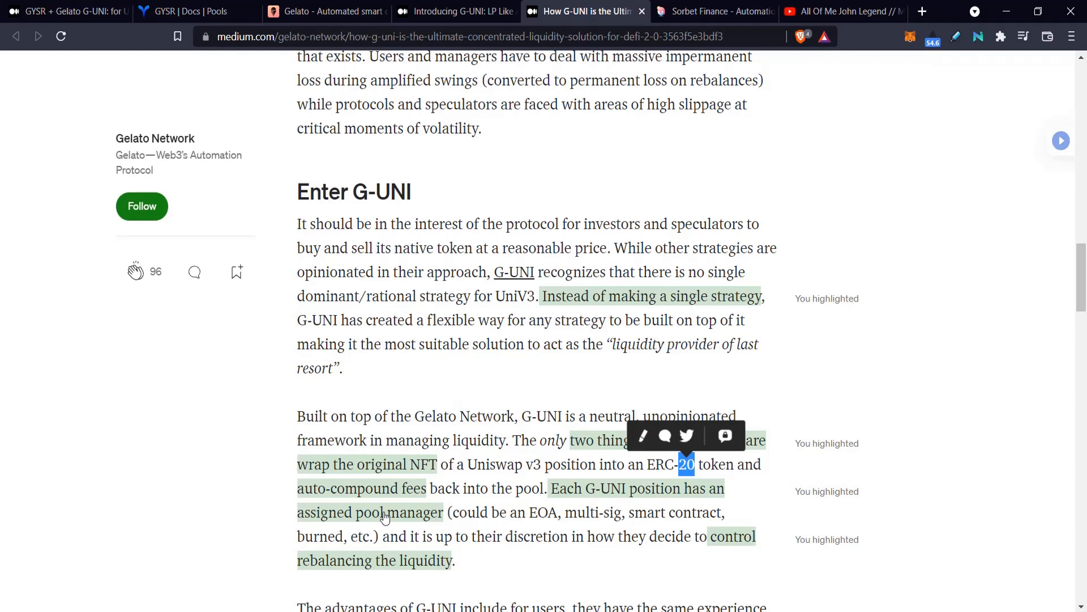
click(62, 11)
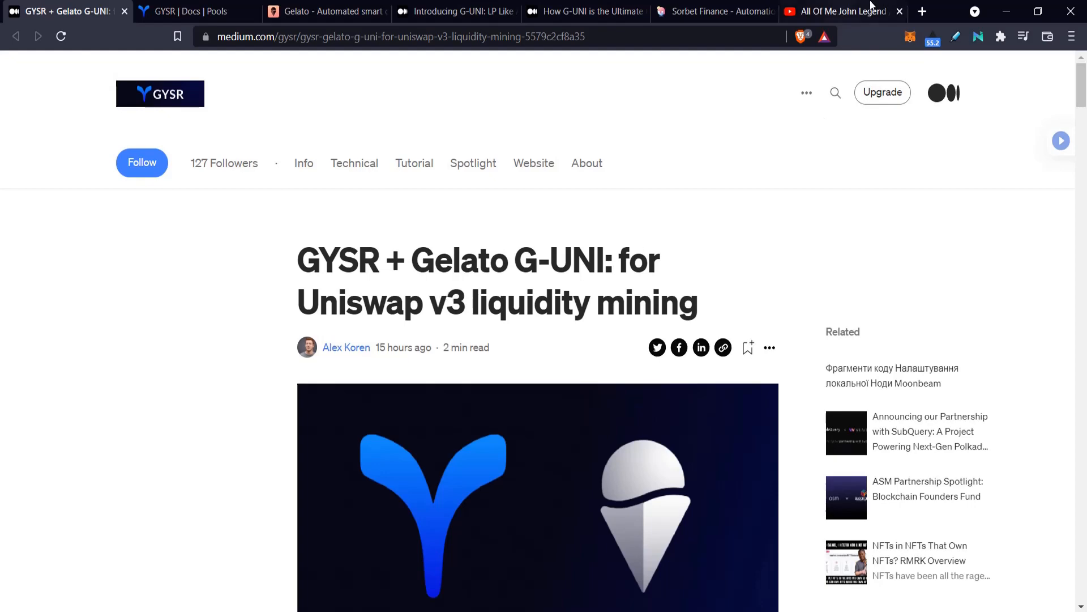
click(584, 11)
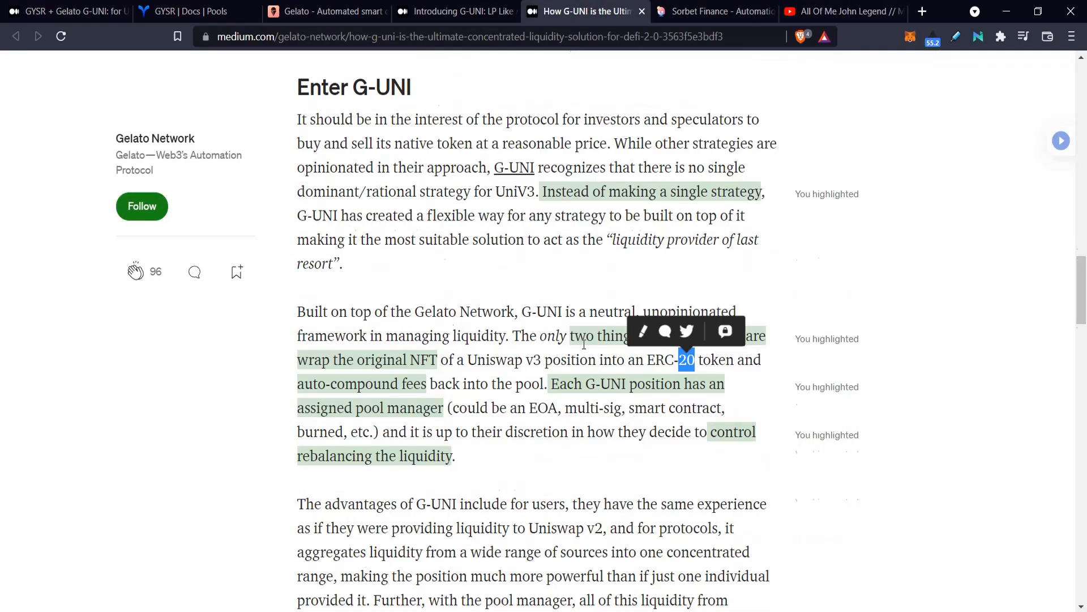
scroll(down, 3)
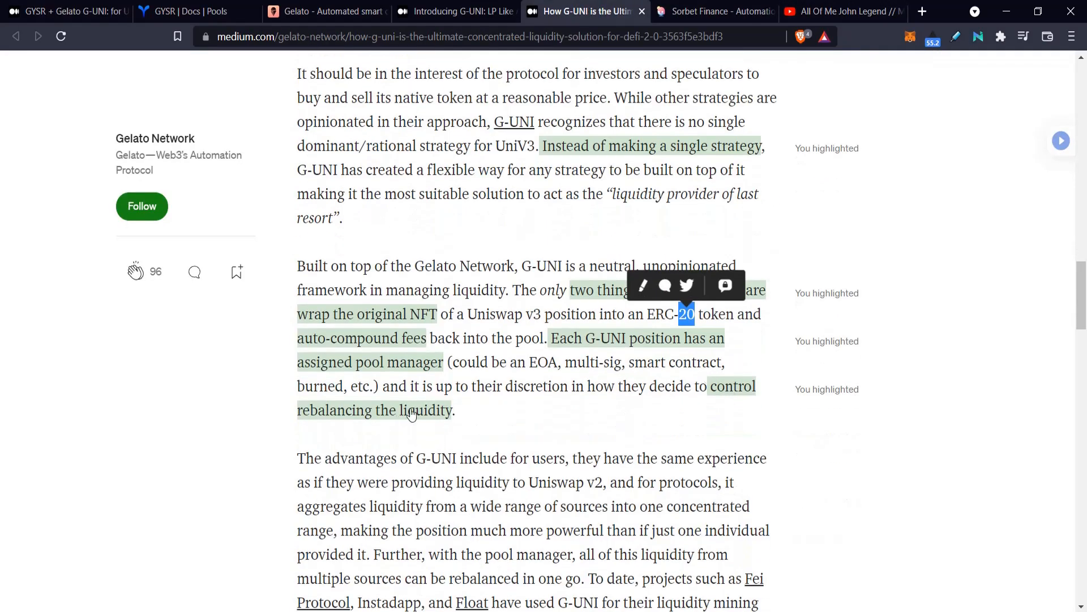
Step: Scroll to the Brick-by-Brick Week 1–3 range chart, then view Sorbet's STRONG/ETH pool
scroll(down, 3)
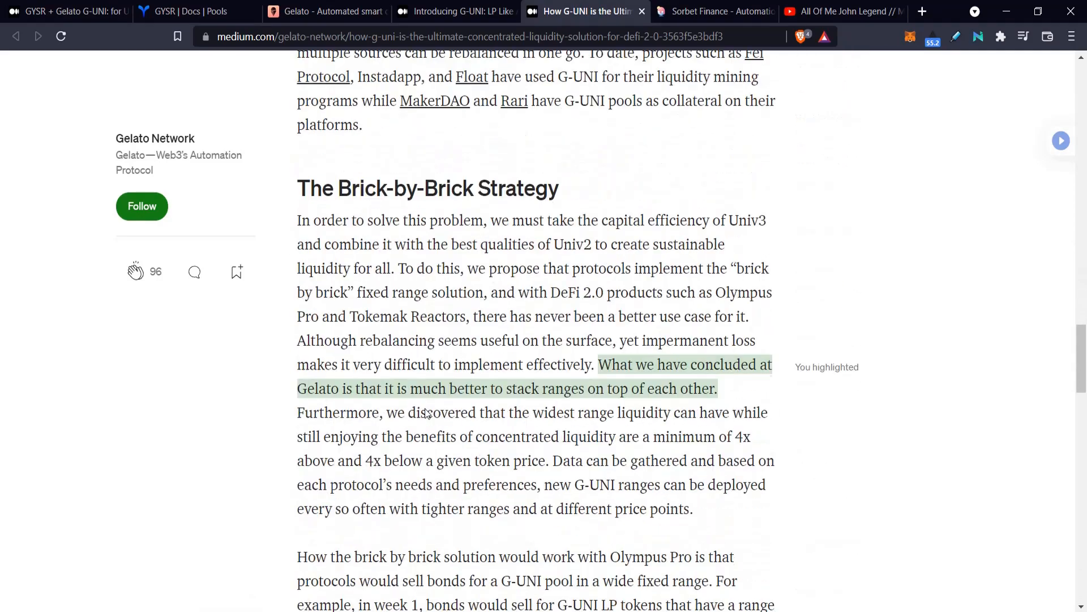
scroll(down, 3)
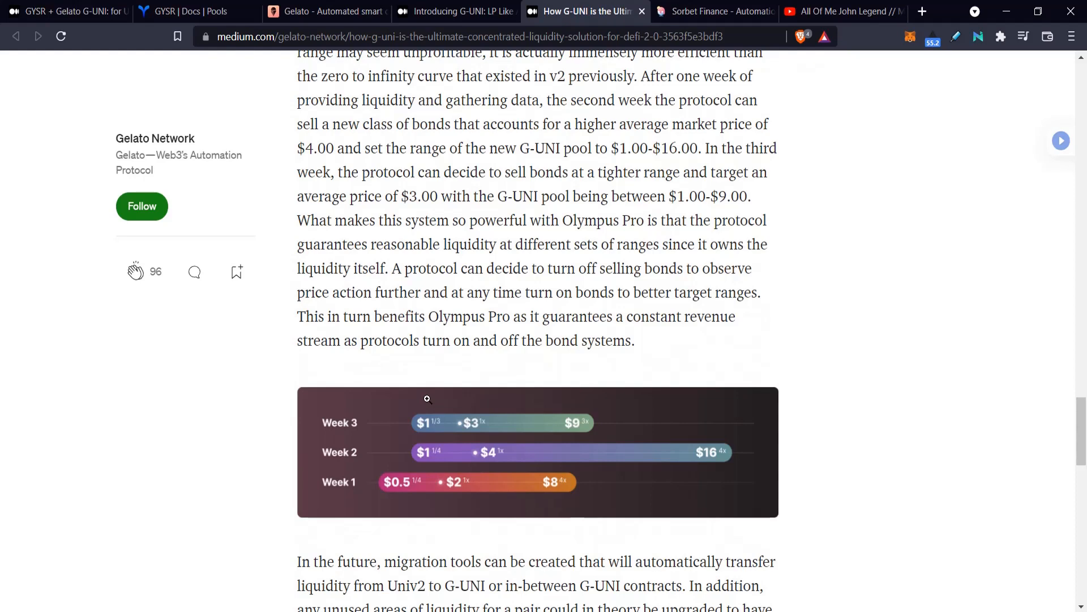
mouse_move(428, 397)
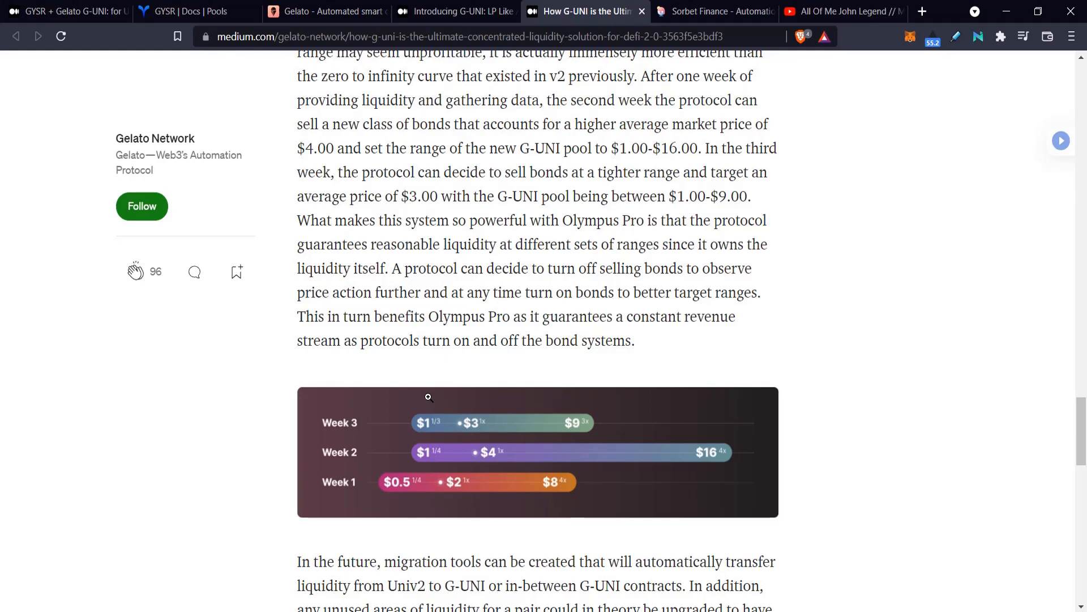
mouse_move(715, 6)
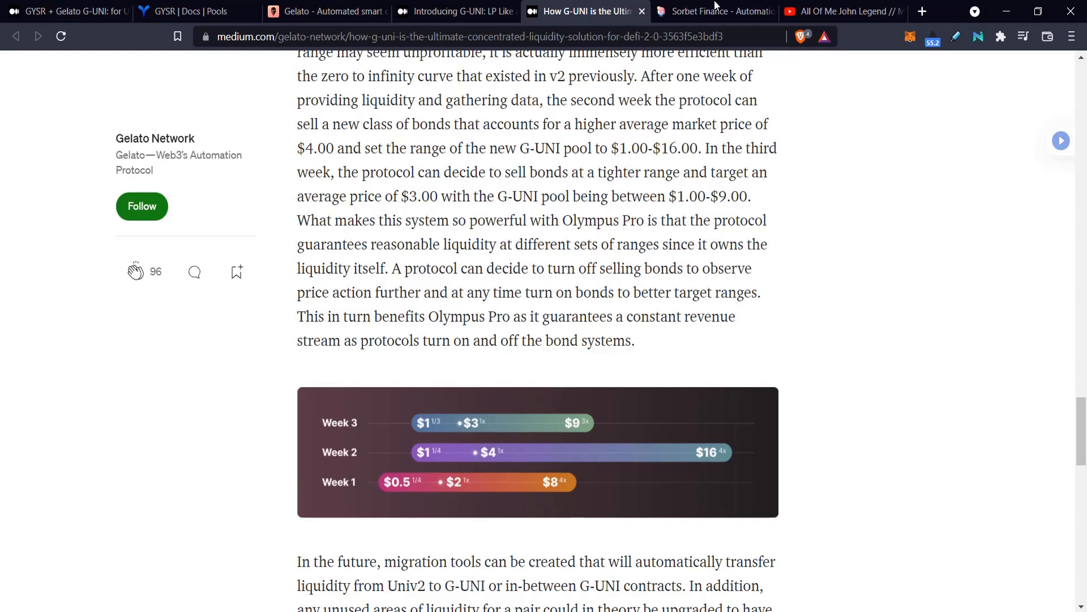
click(714, 11)
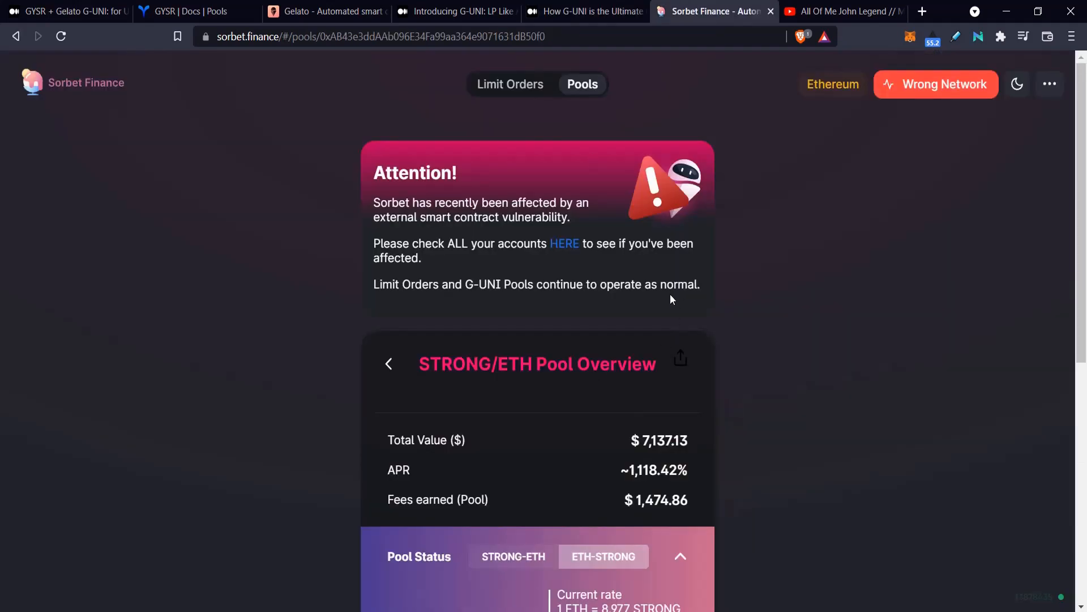
Step: Go back to Sorbet's G-UNI Pools list, then return to the article's weekly range chart
click(388, 364)
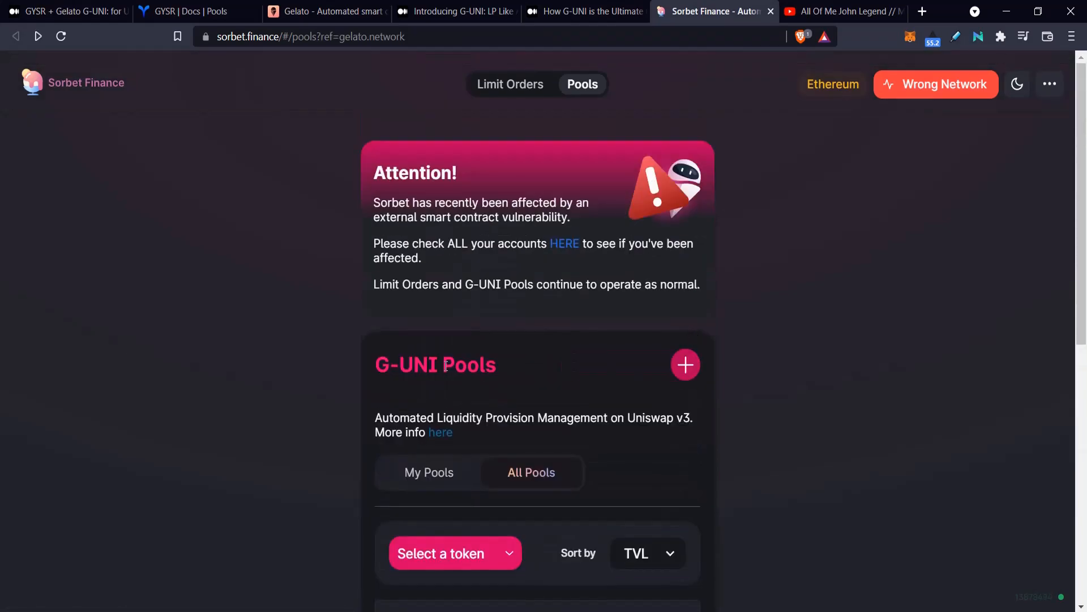
mouse_move(683, 364)
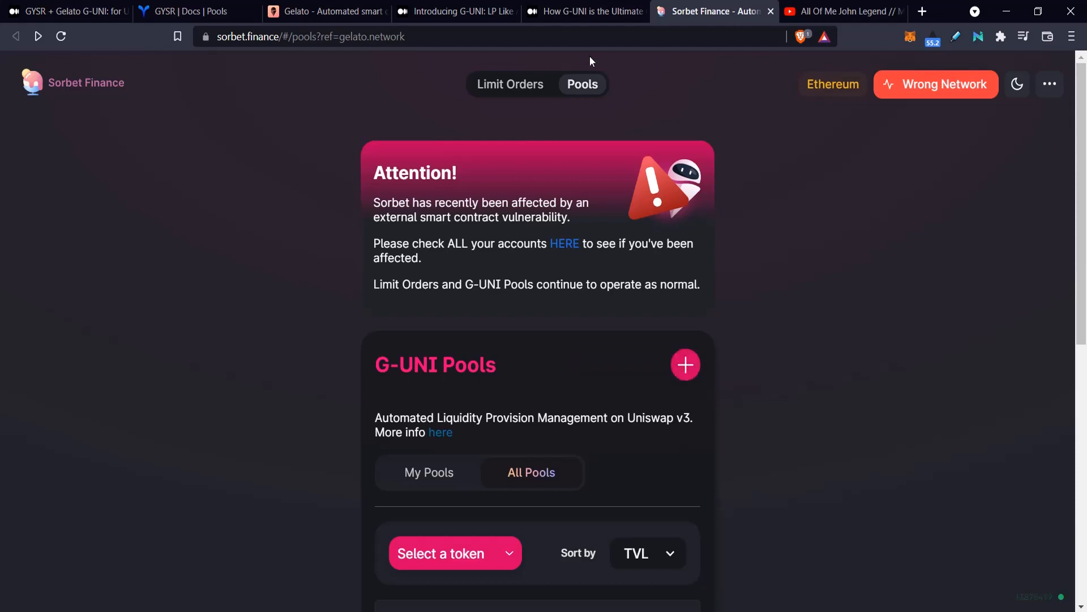
click(585, 11)
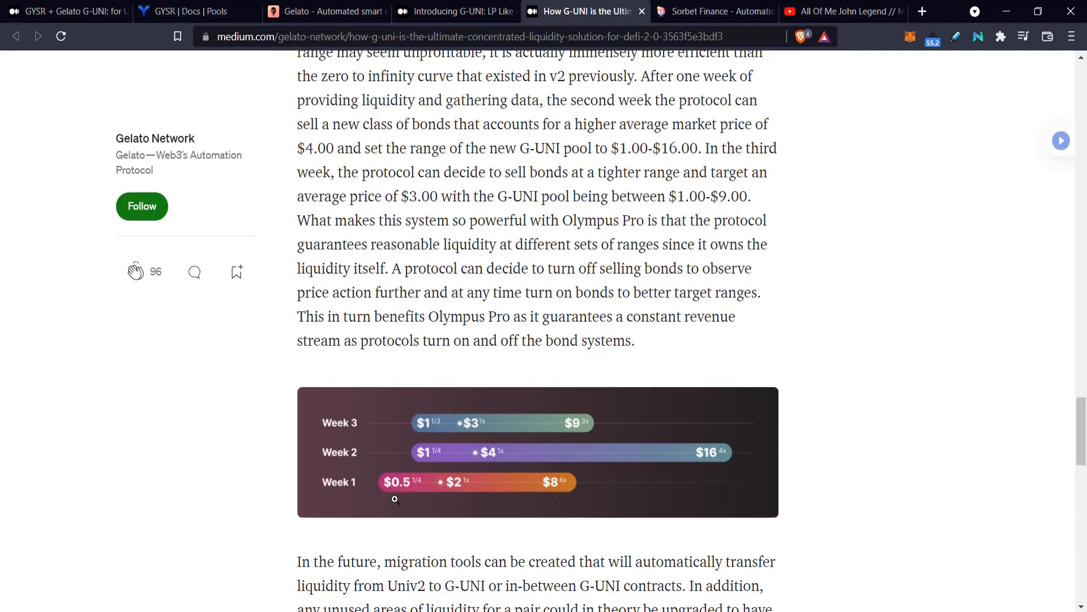
mouse_move(393, 491)
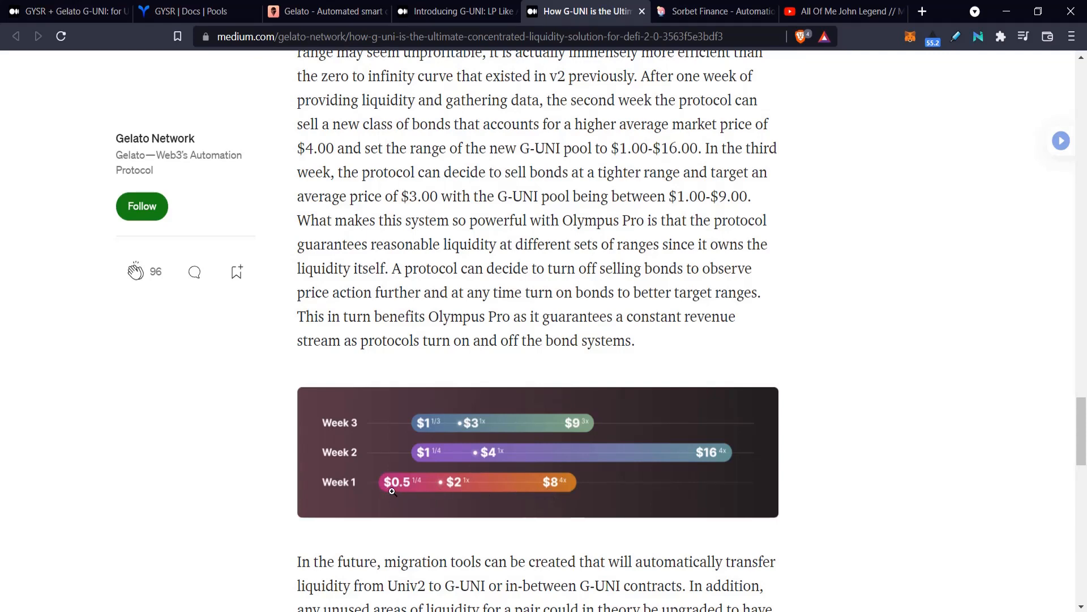
mouse_move(539, 490)
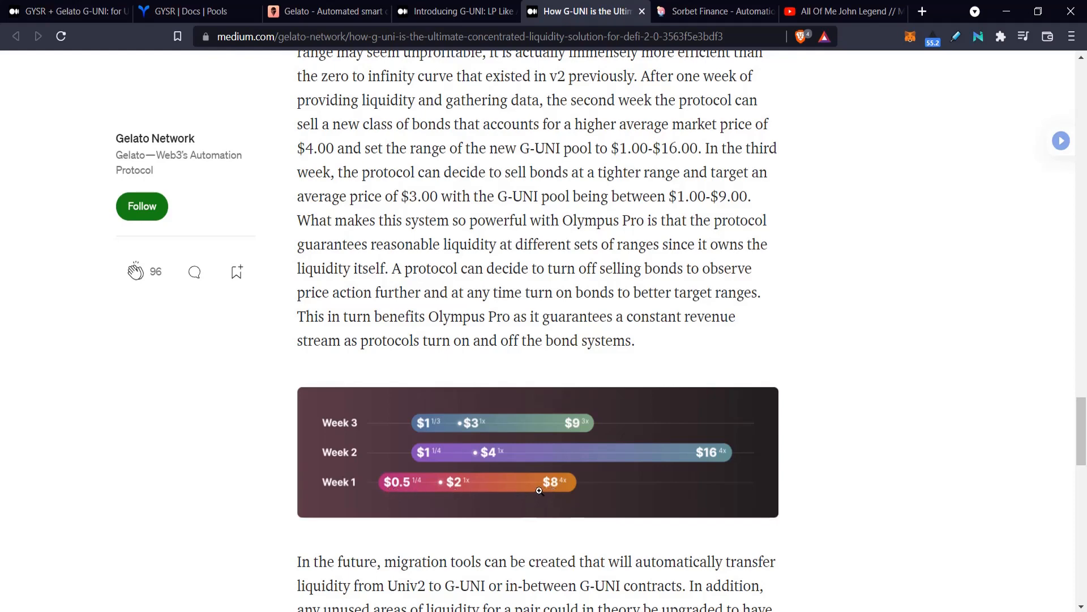
mouse_move(395, 487)
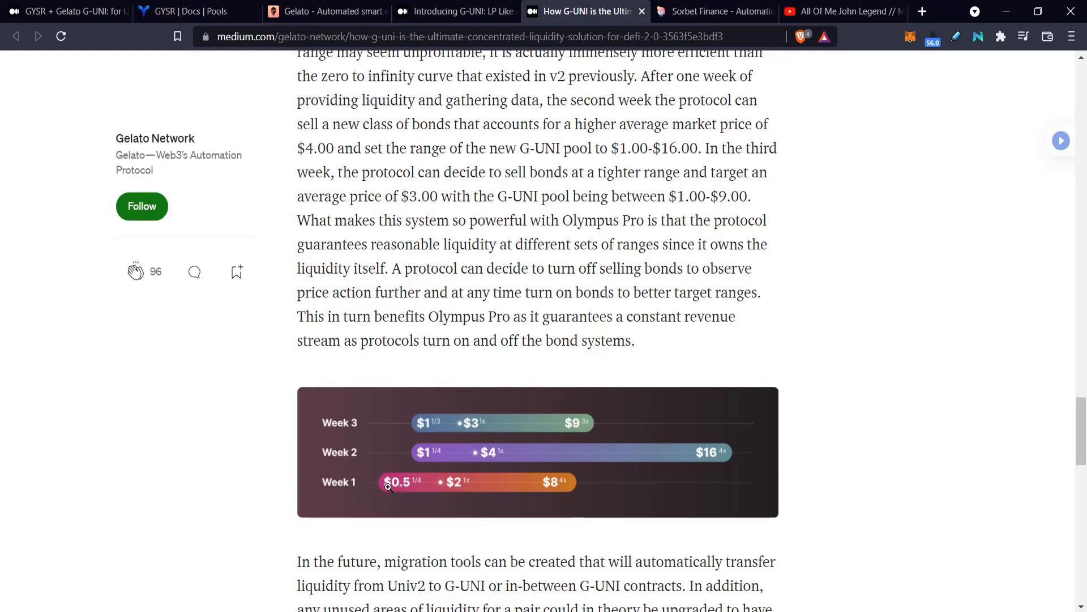
mouse_move(460, 485)
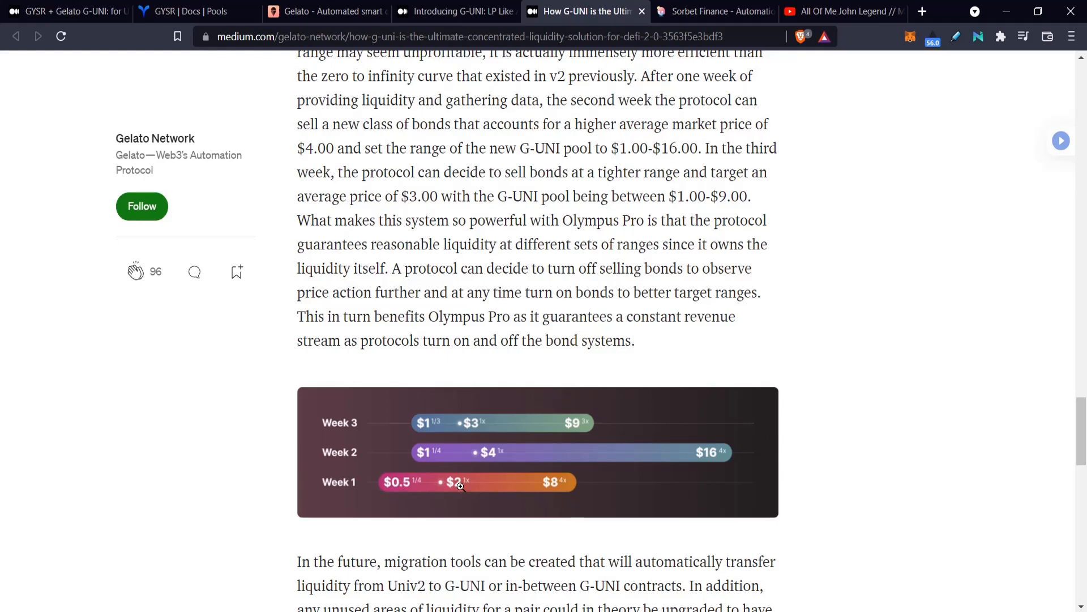
mouse_move(557, 489)
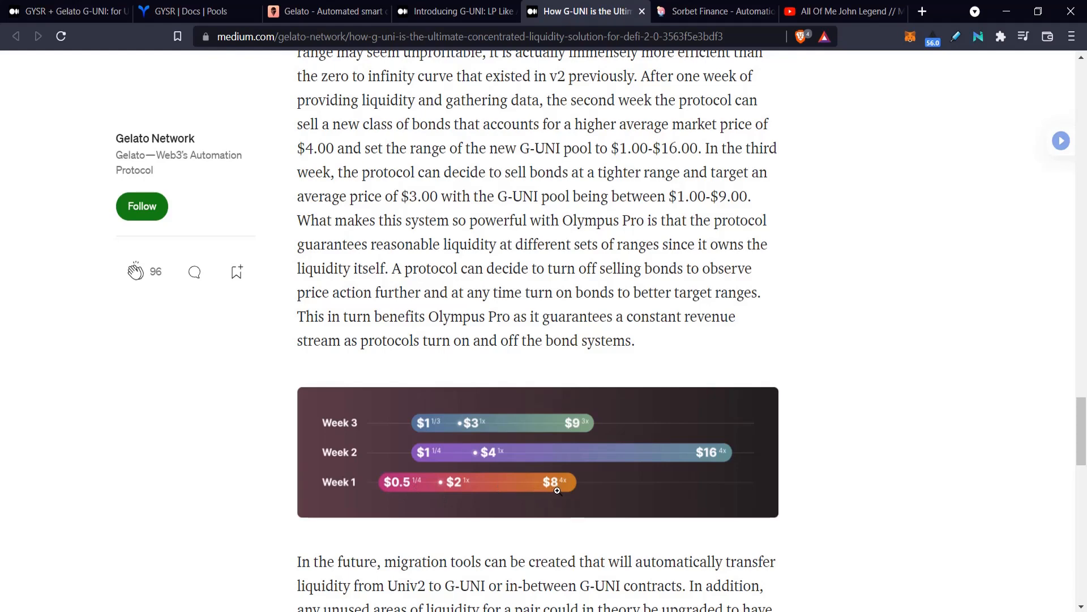
mouse_move(564, 464)
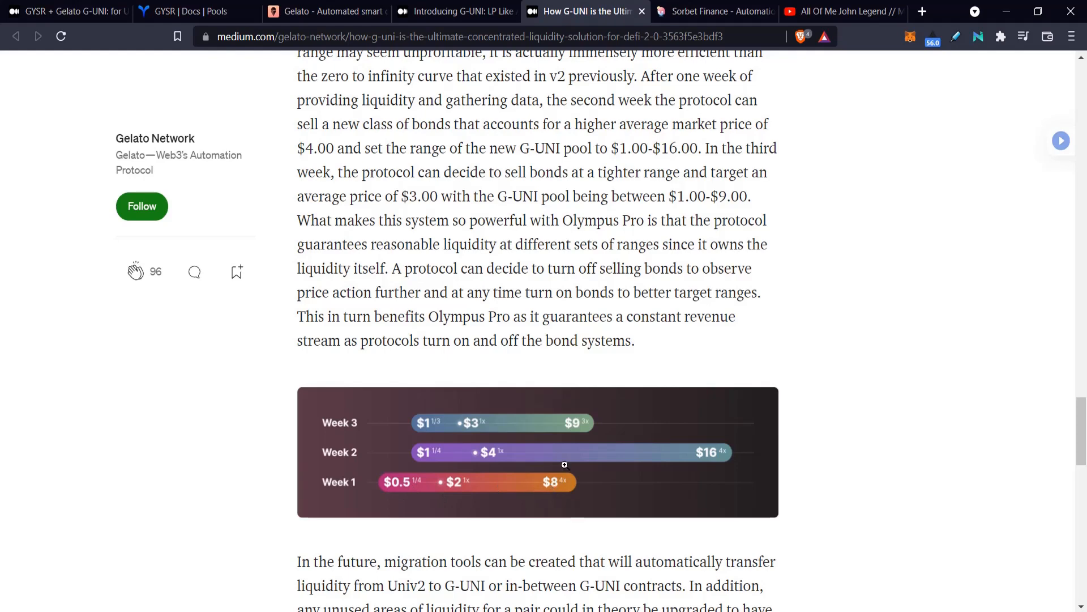
mouse_move(523, 483)
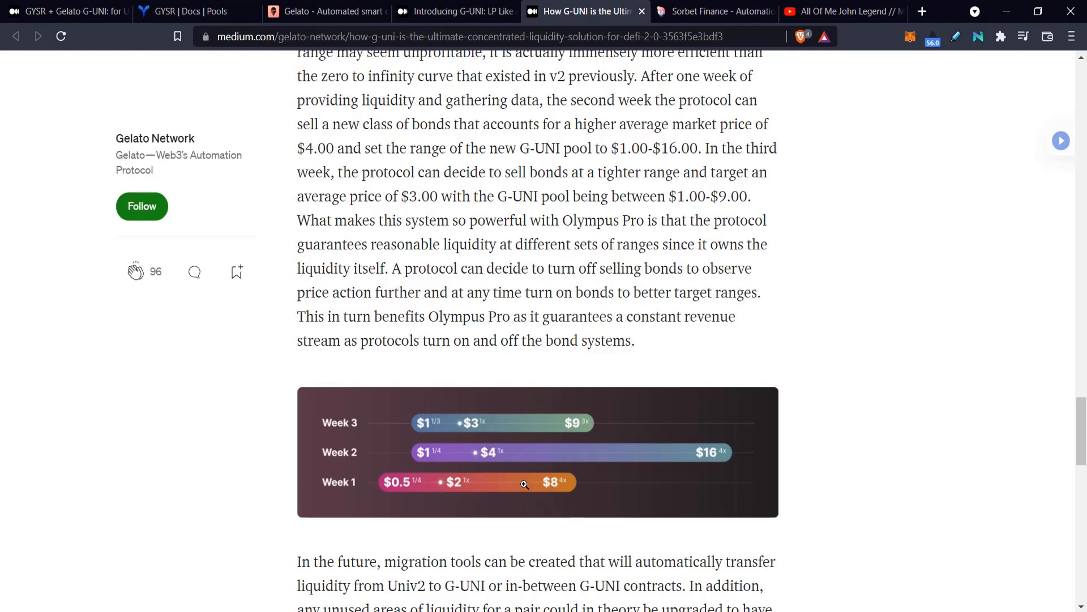
mouse_move(517, 487)
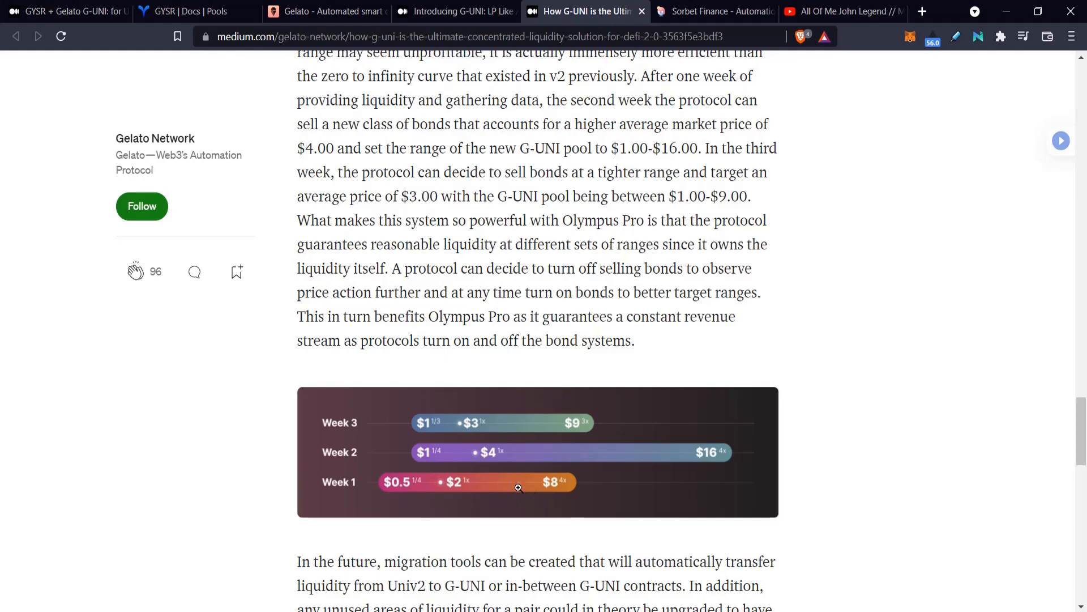
mouse_move(414, 444)
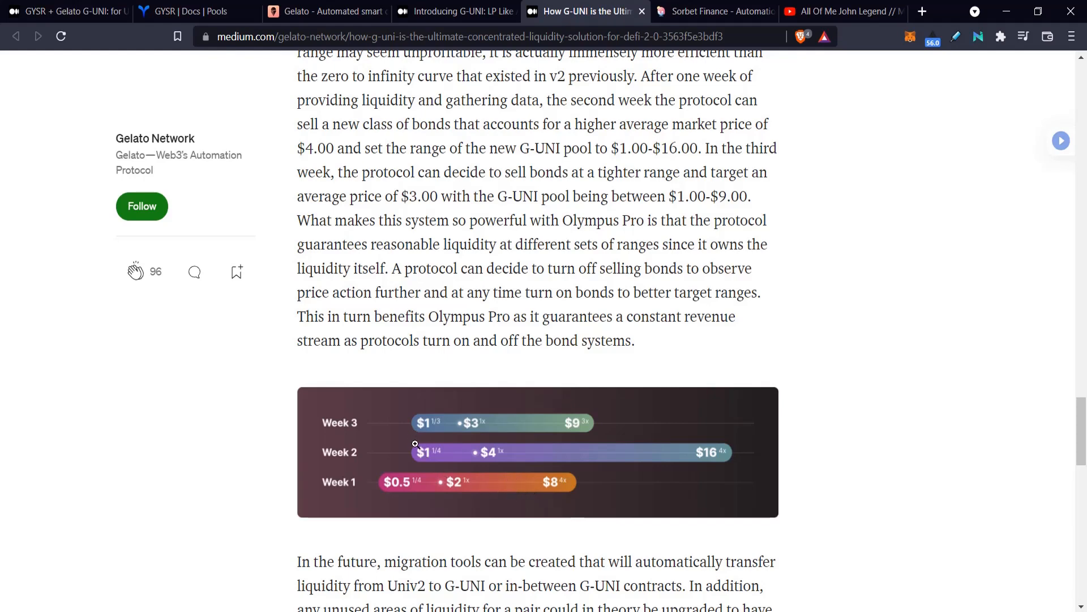
mouse_move(416, 455)
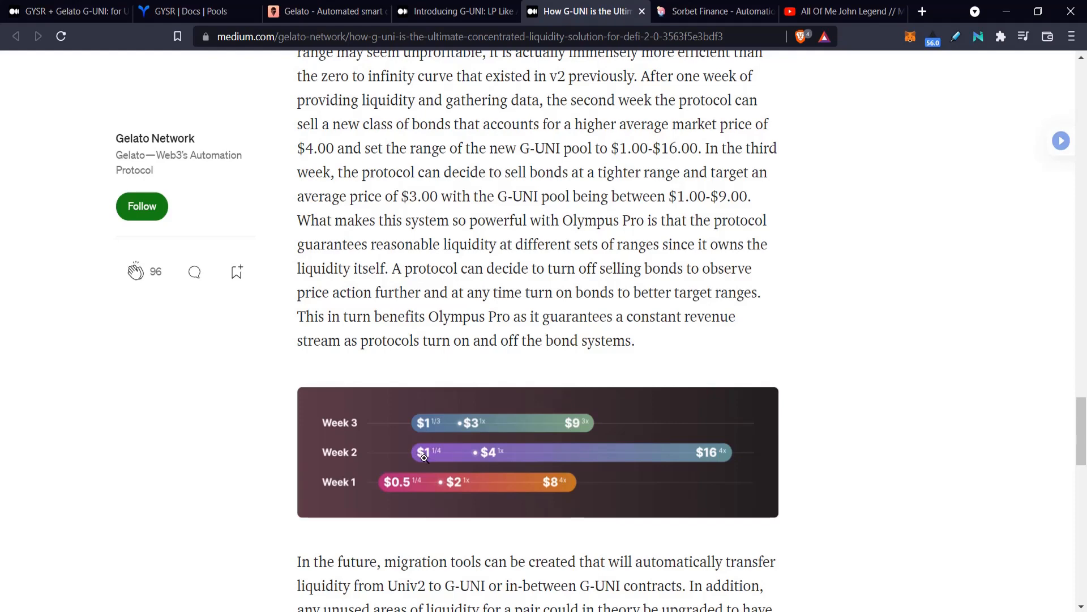
mouse_move(713, 457)
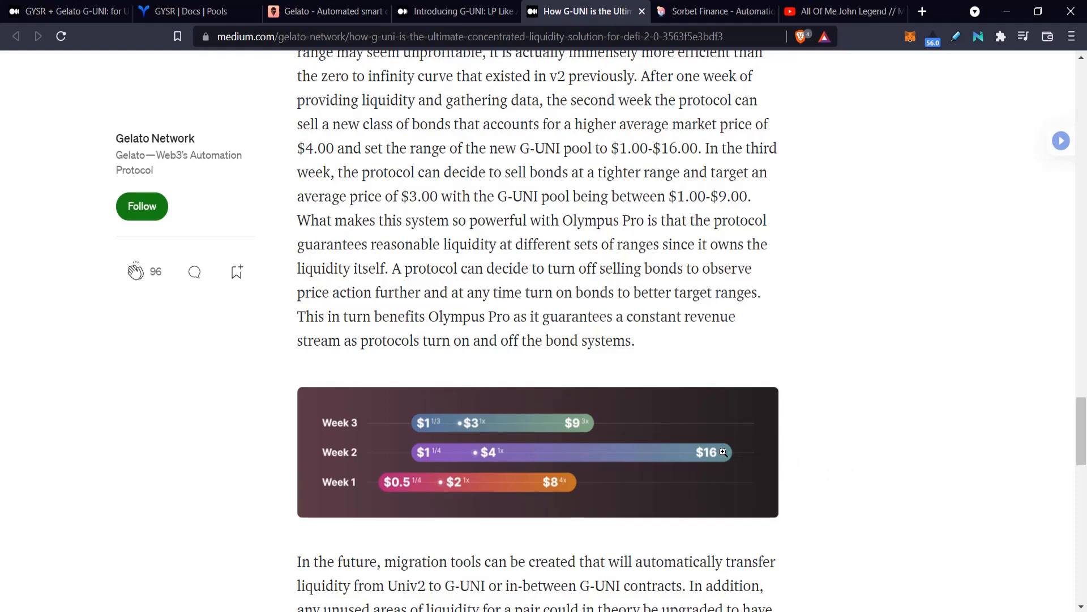
mouse_move(535, 424)
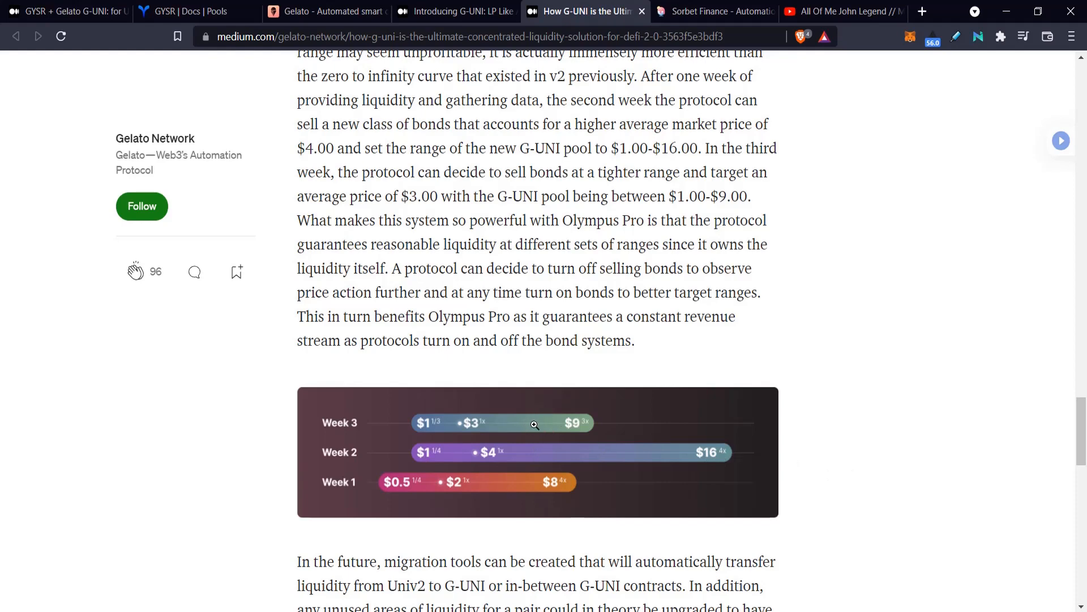
mouse_move(530, 426)
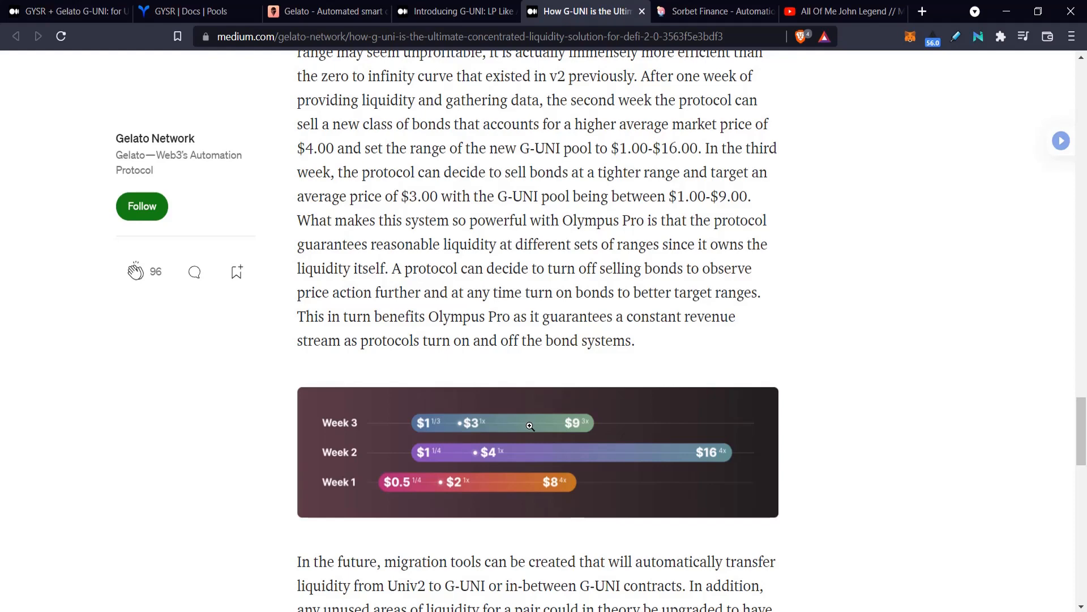
mouse_move(679, 421)
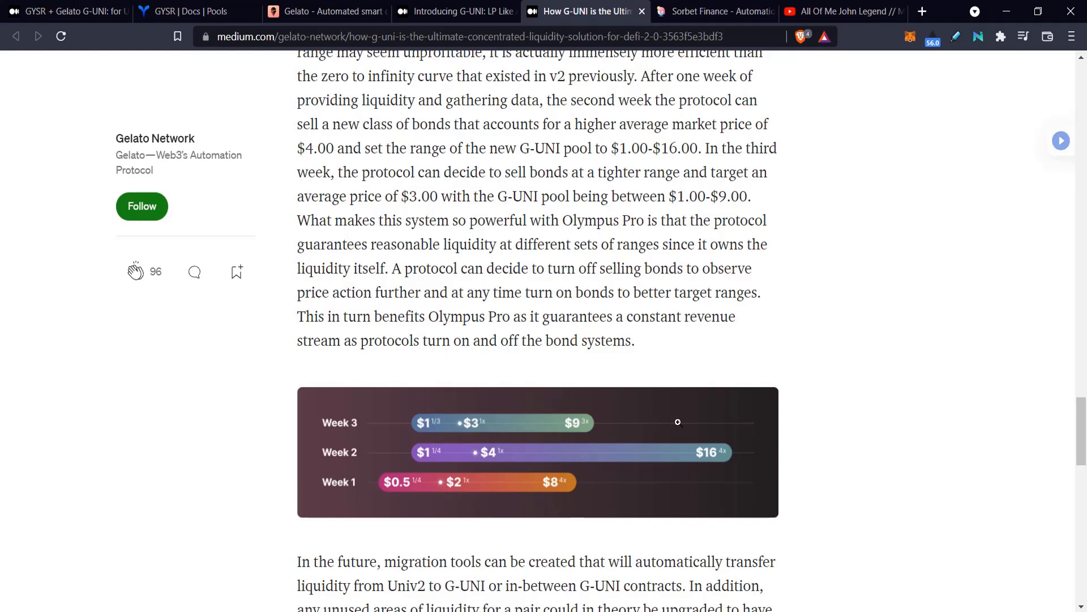
mouse_move(445, 438)
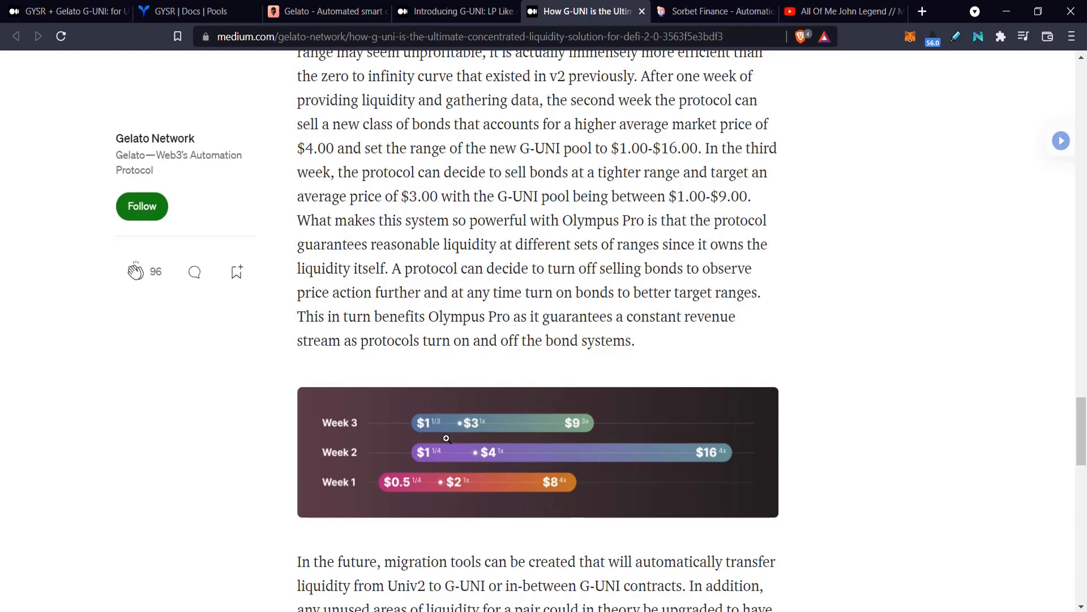
mouse_move(497, 445)
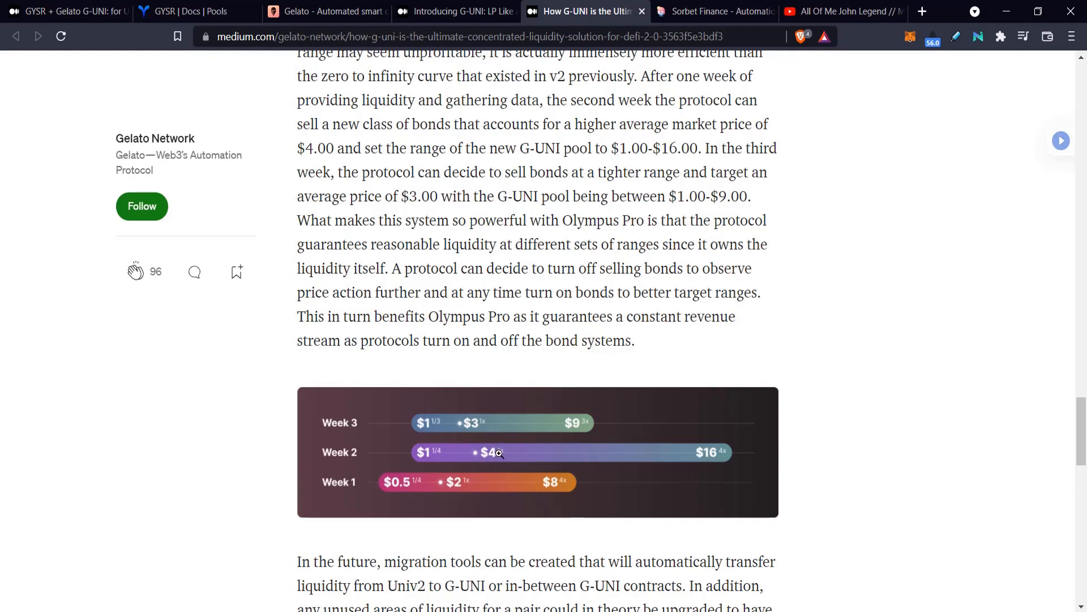
mouse_move(503, 449)
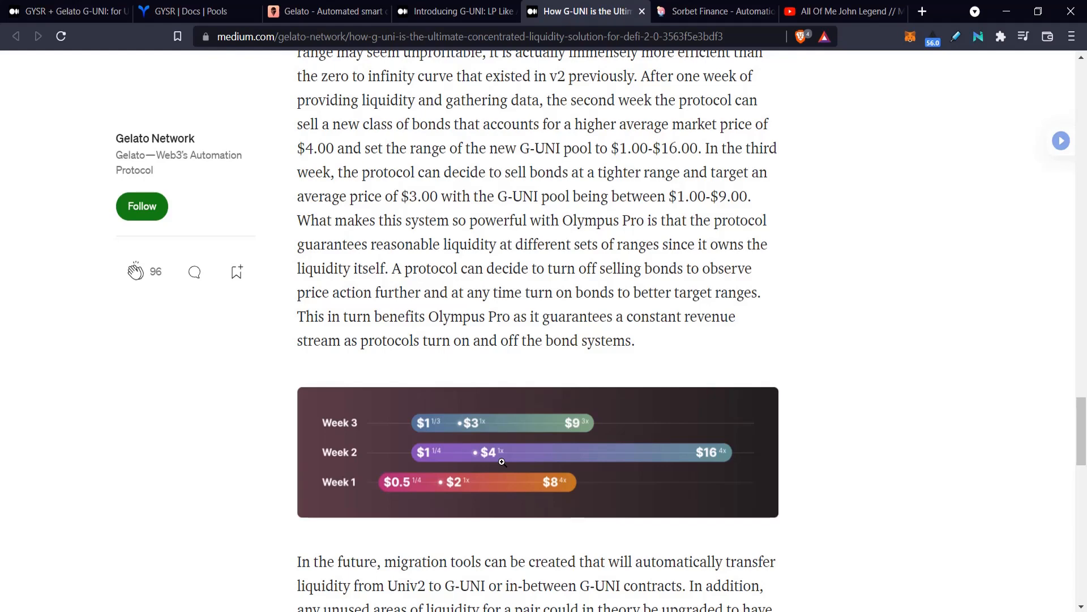
mouse_move(515, 428)
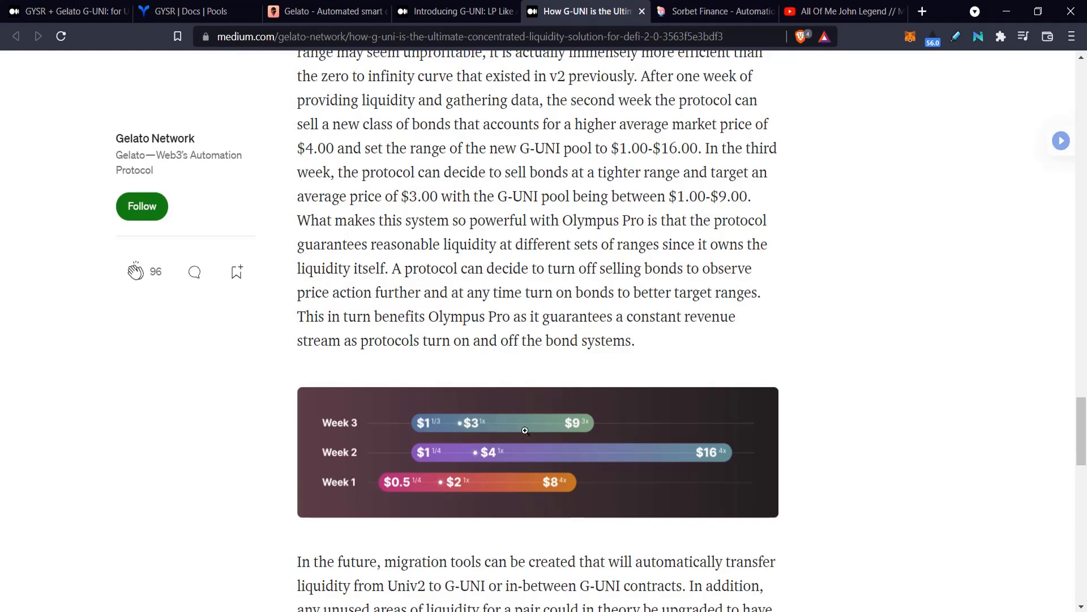
mouse_move(521, 479)
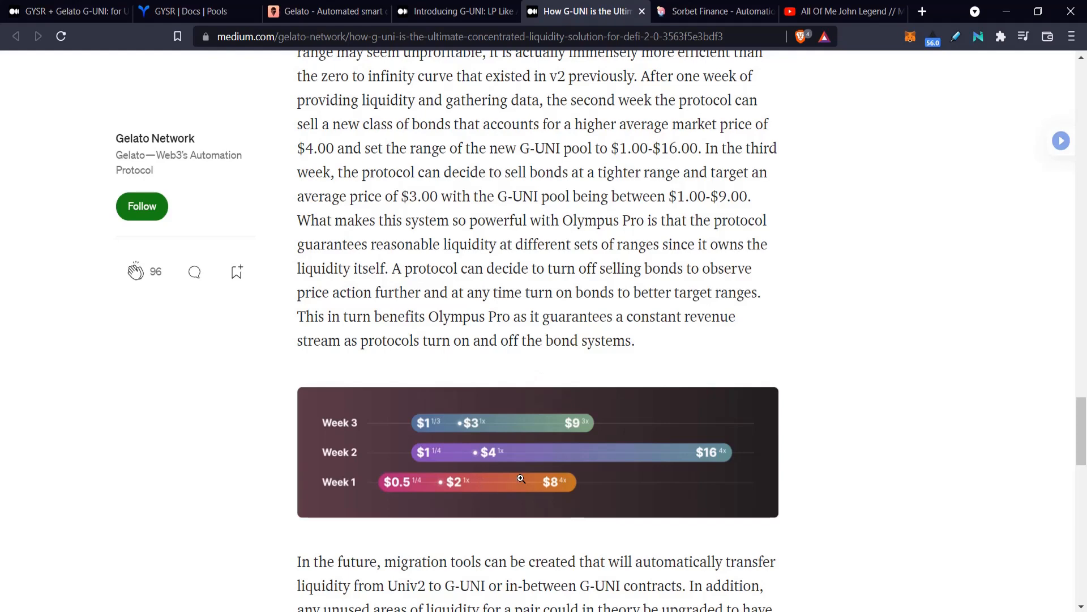
mouse_move(531, 457)
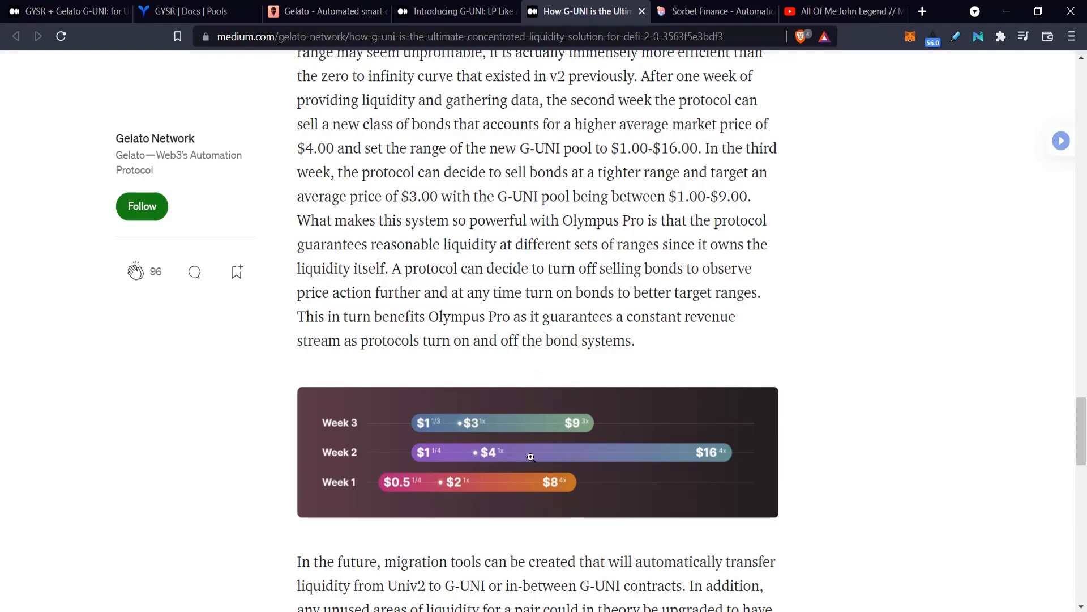
mouse_move(536, 460)
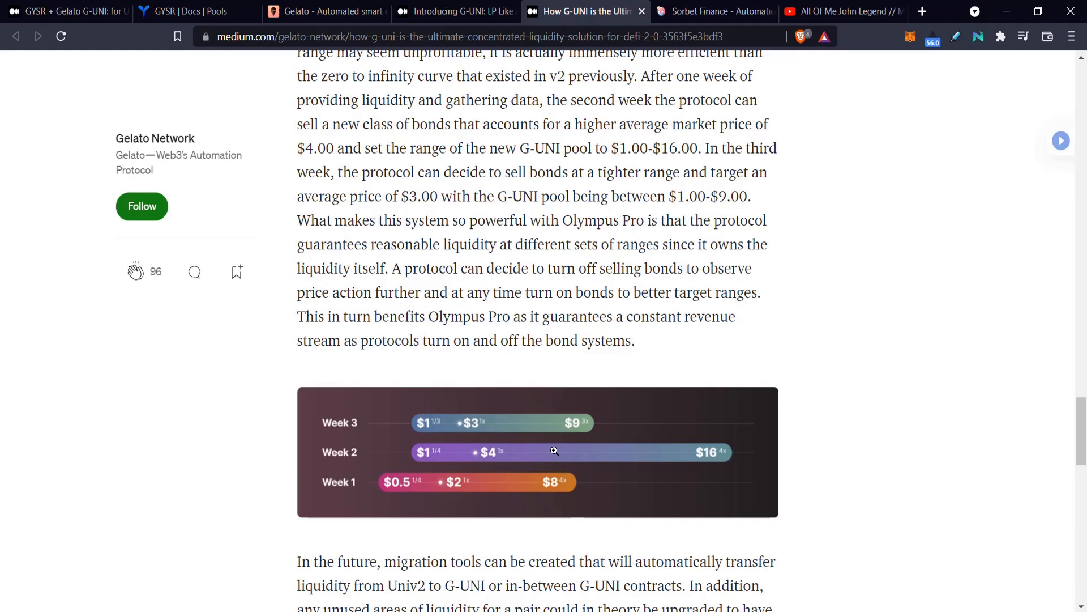
Step: Open Sorbet's DAI/USDC pool overview and scroll to its position and liquidity options
click(714, 11)
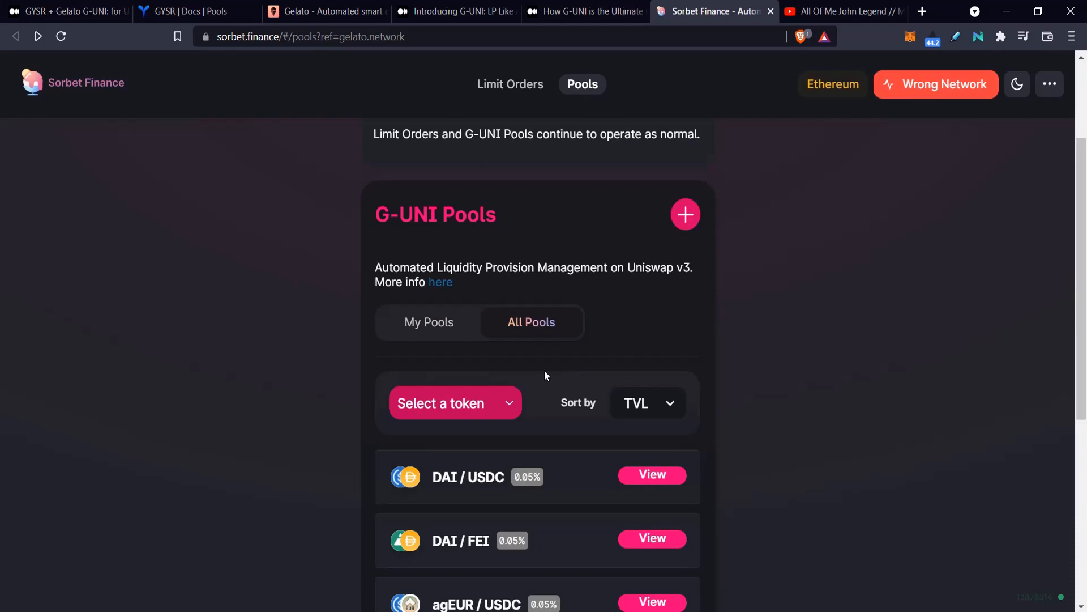
mouse_move(616, 447)
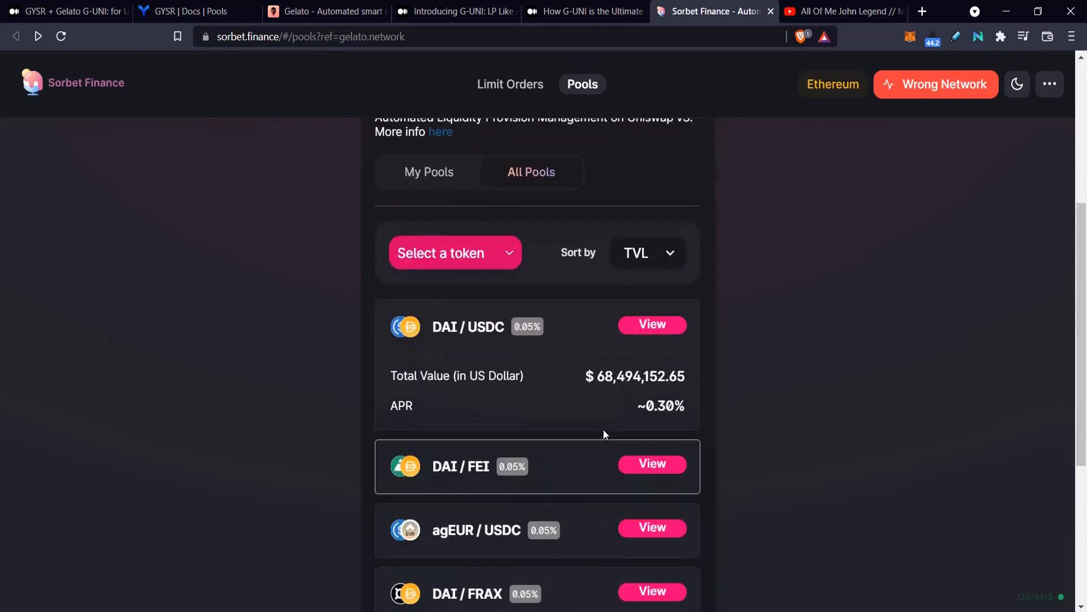
click(651, 324)
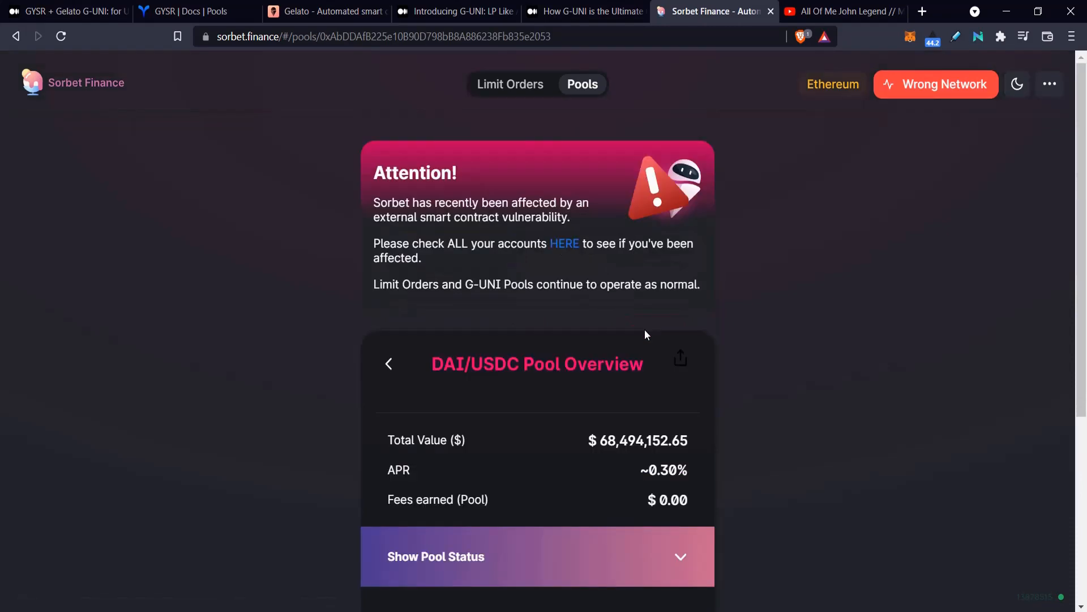
scroll(down, 3)
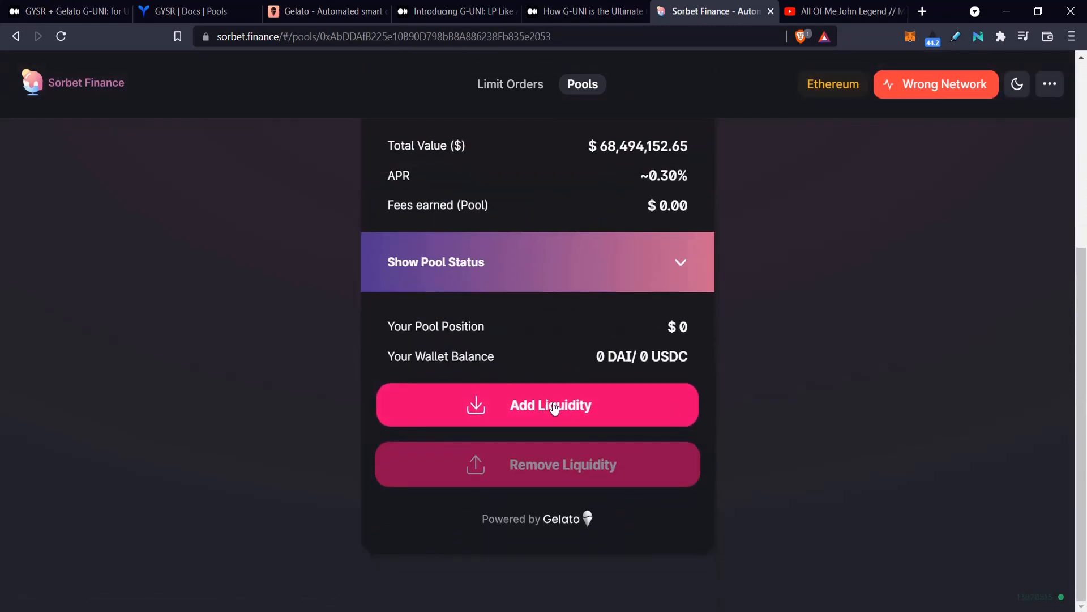
Step: In GYSR's Pools docs, scroll up to the top, then down to the Geysers share-seconds example
click(188, 11)
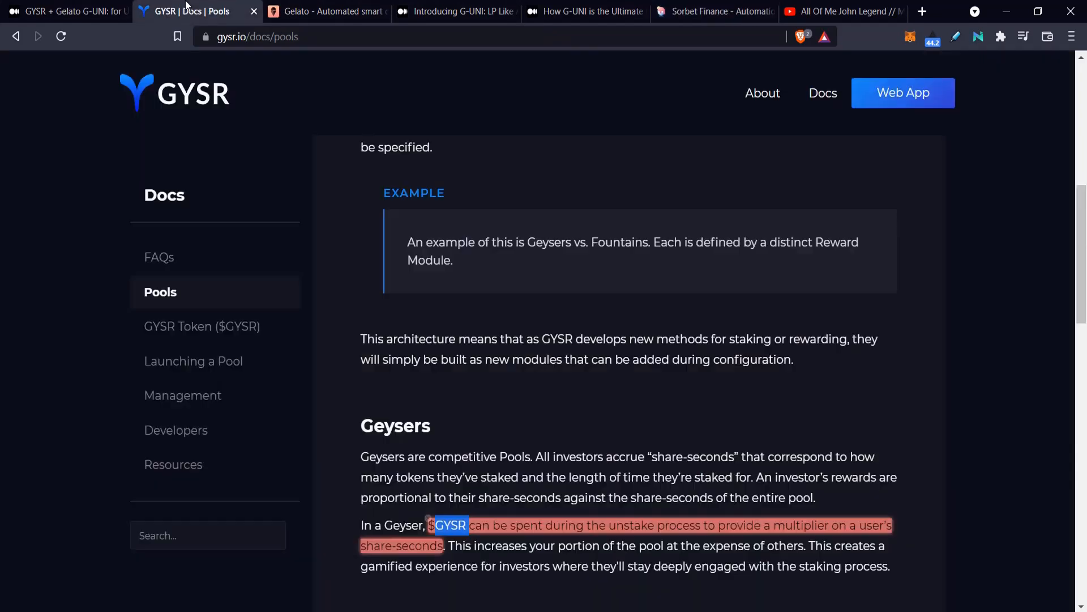
scroll(up, 3)
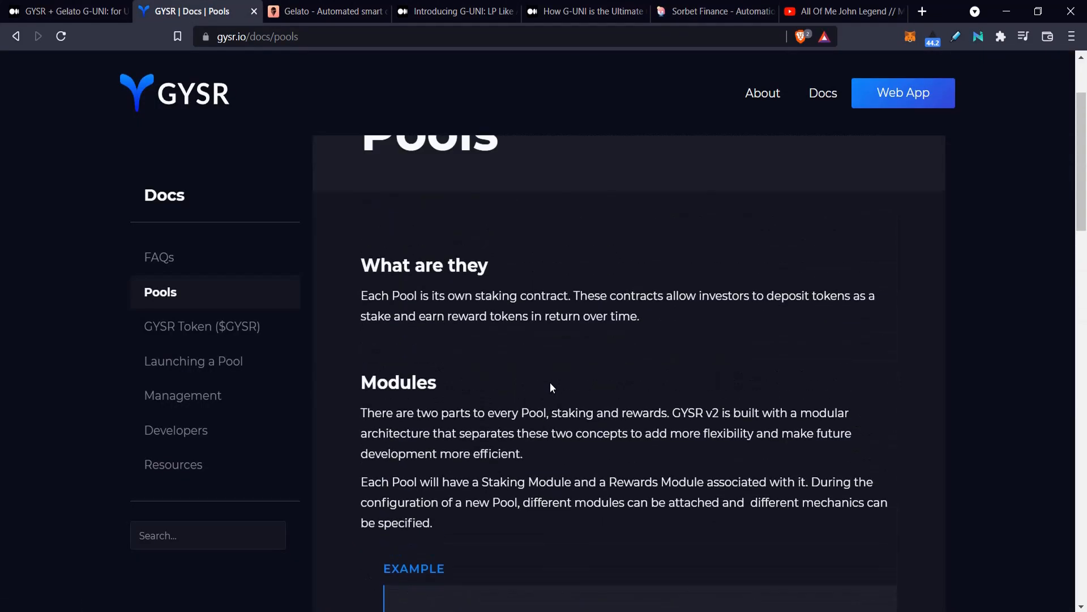
scroll(up, 3)
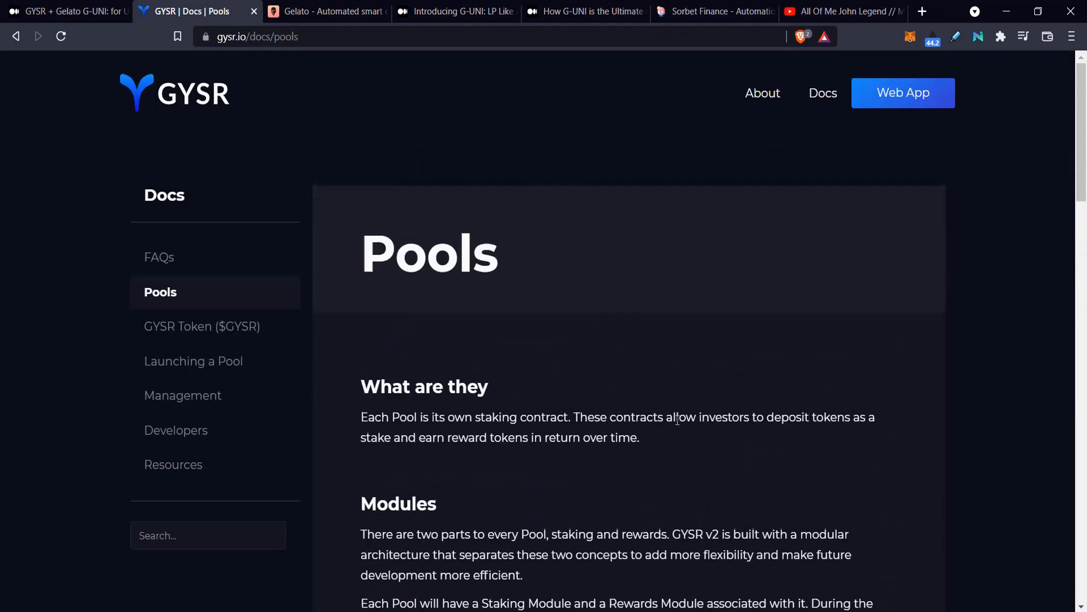
scroll(down, 3)
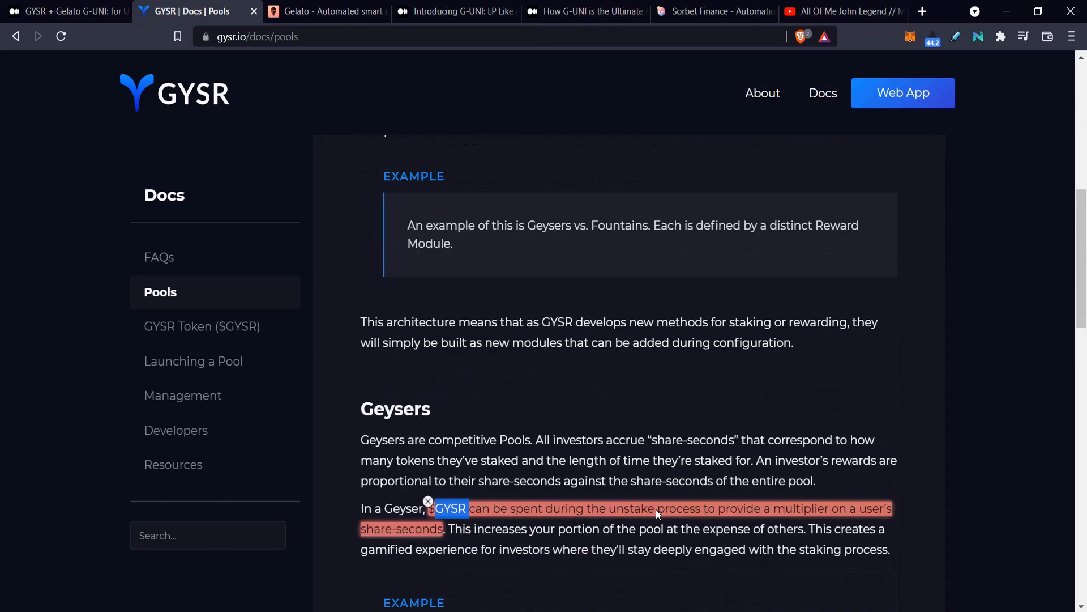
scroll(down, 3)
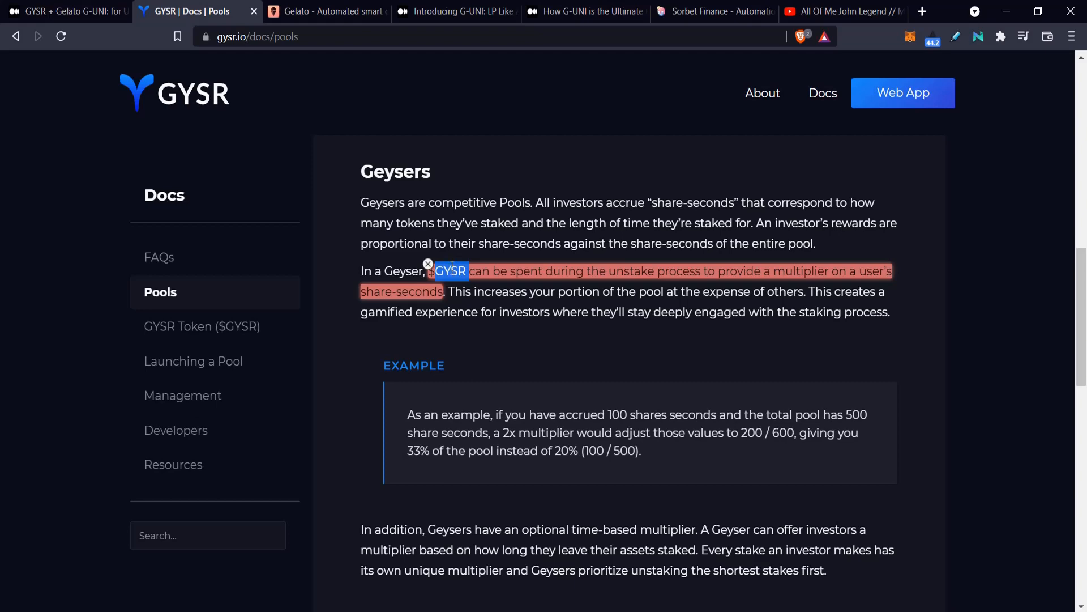
Step: Return to the GYSR + Gelato G-UNI article and scroll to the 'I: Liquidity provision' diagram
click(66, 12)
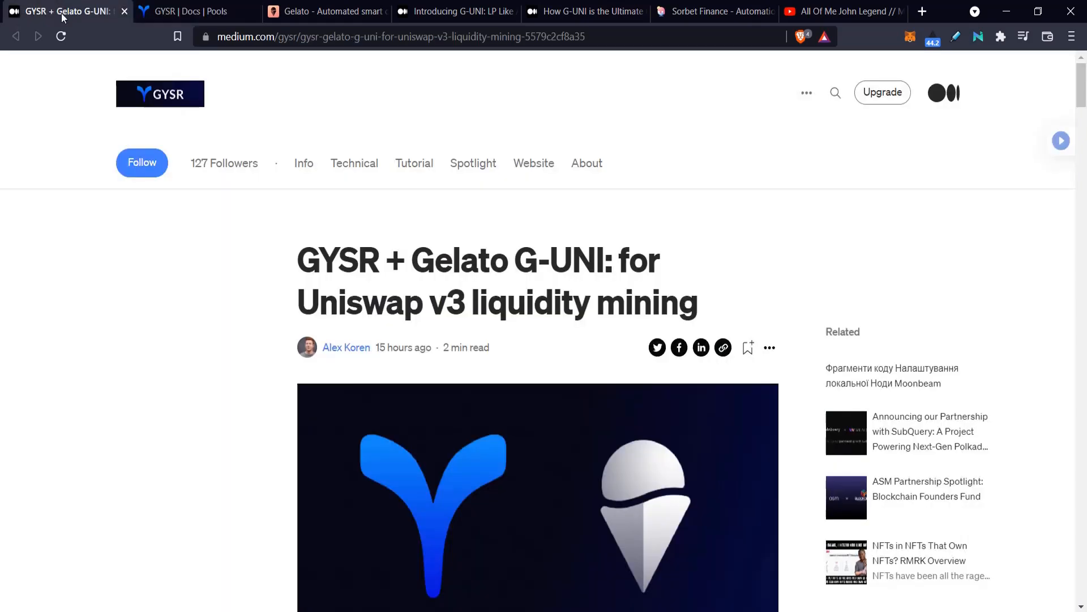
scroll(down, 3)
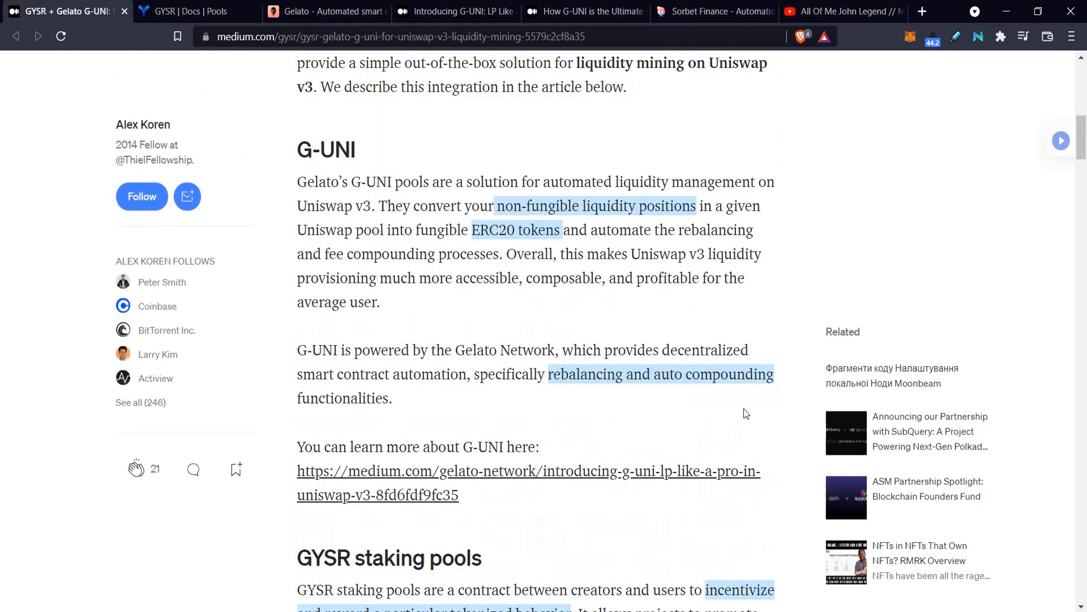
scroll(down, 3)
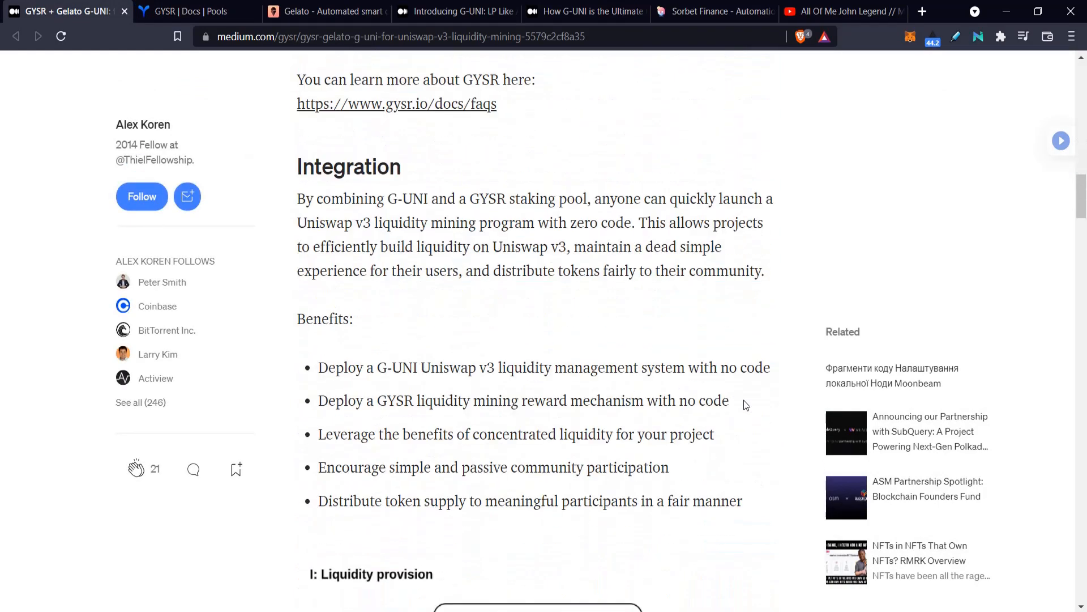
scroll(down, 3)
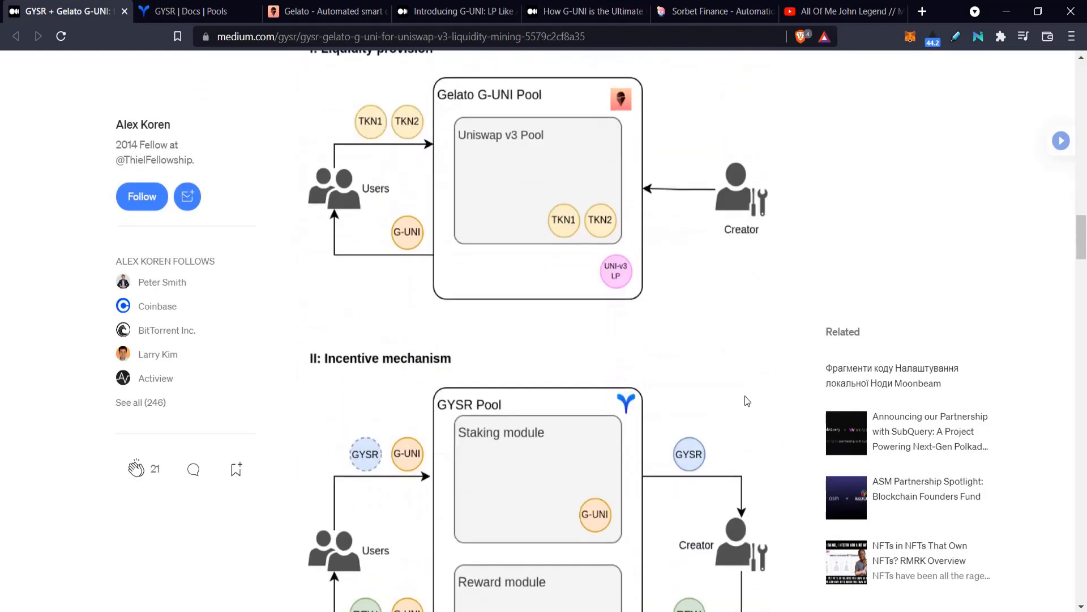
mouse_move(637, 292)
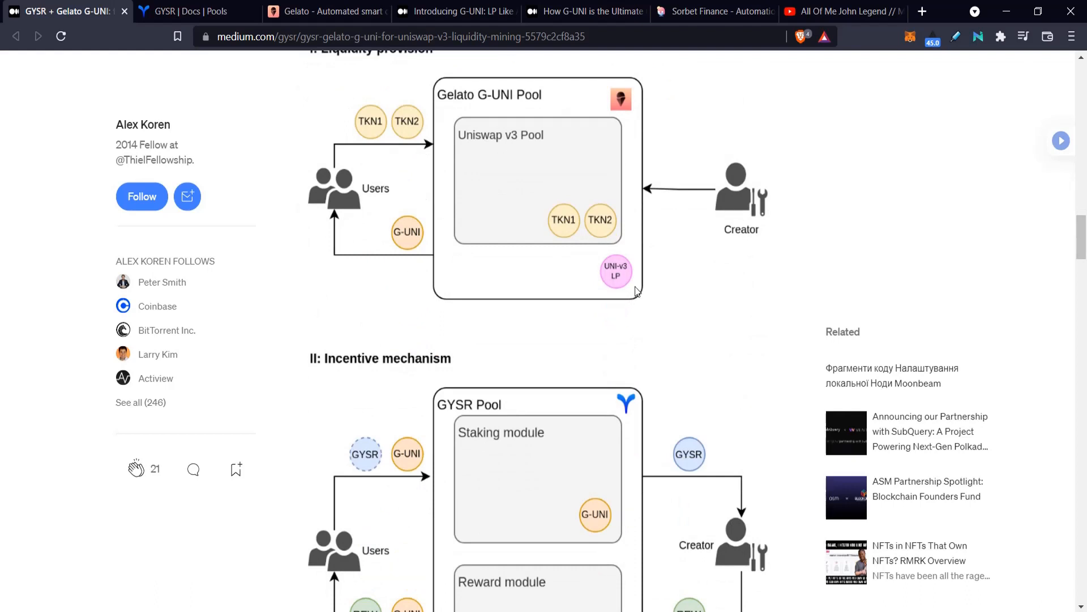
mouse_move(734, 234)
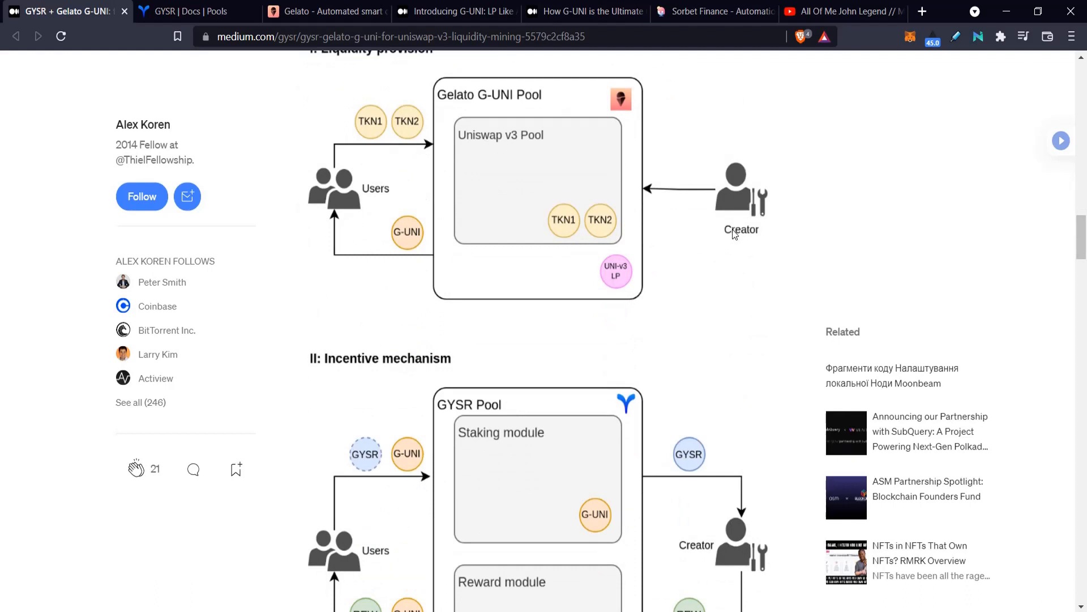
mouse_move(543, 300)
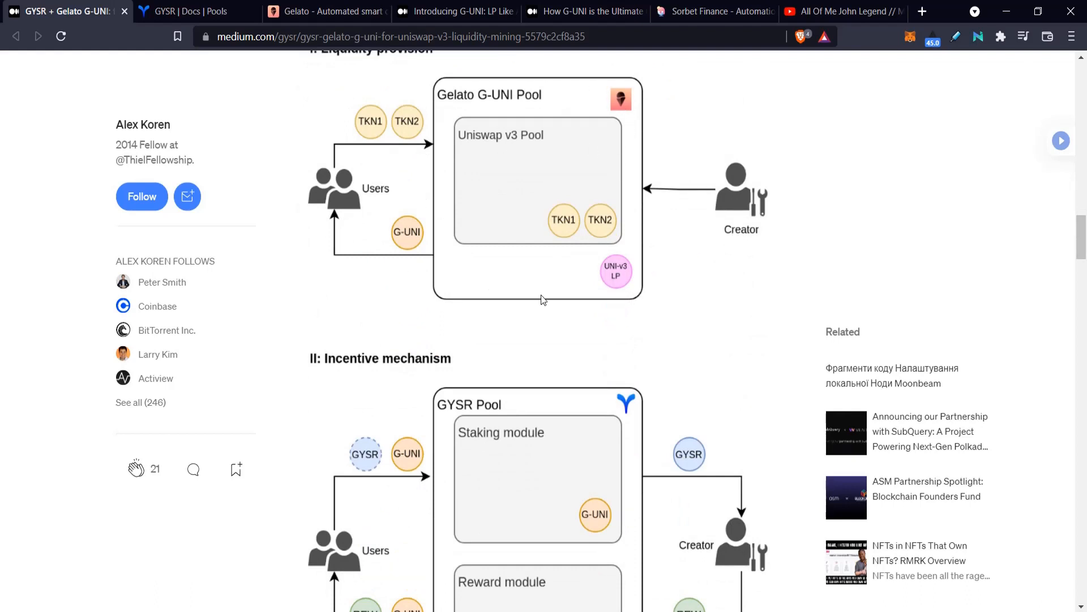
mouse_move(462, 115)
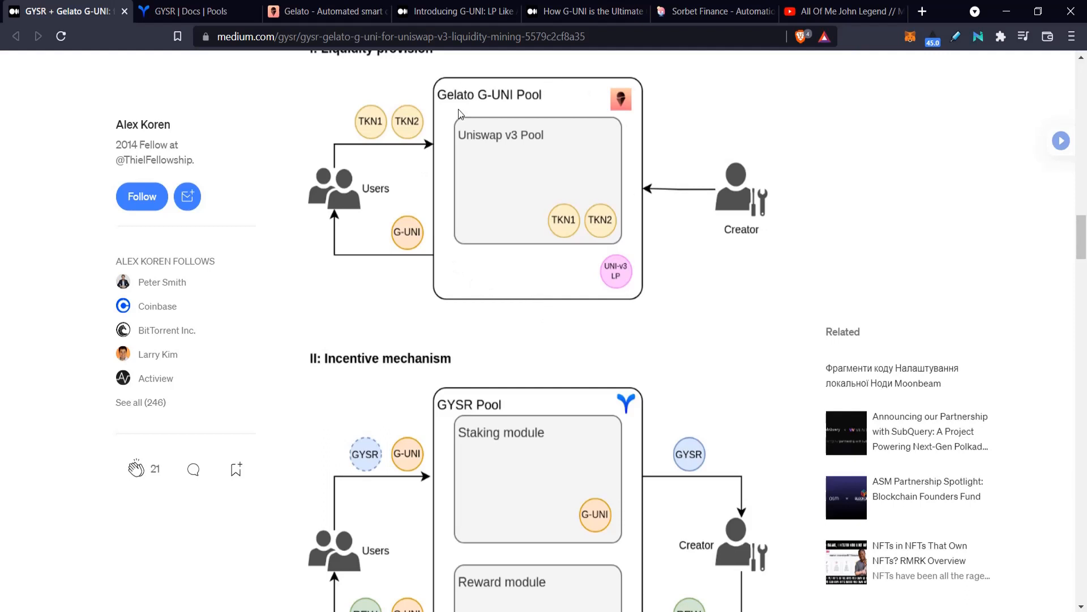
mouse_move(461, 234)
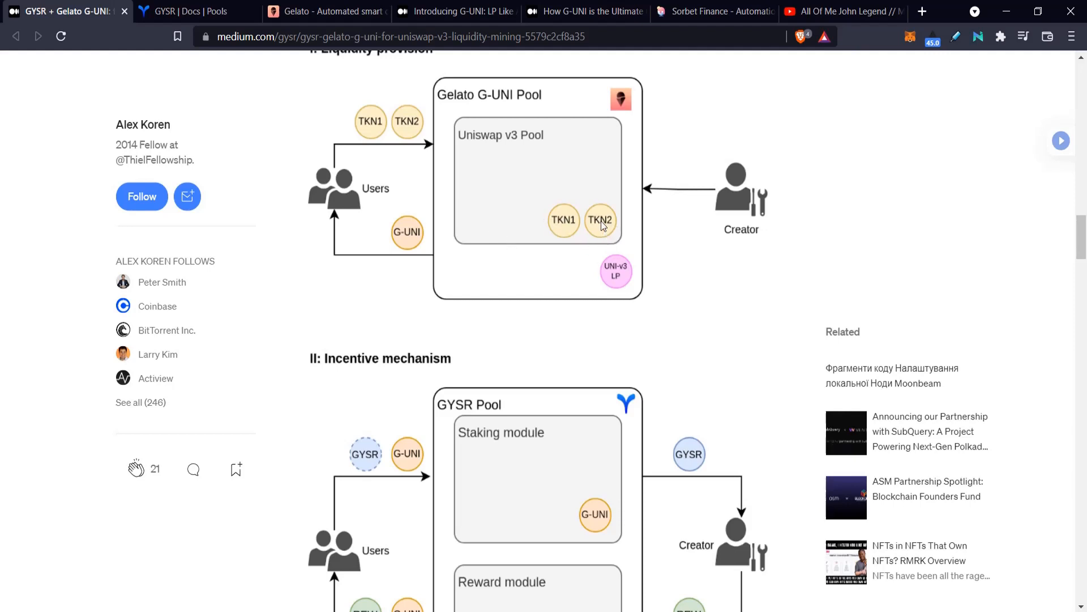
mouse_move(770, 191)
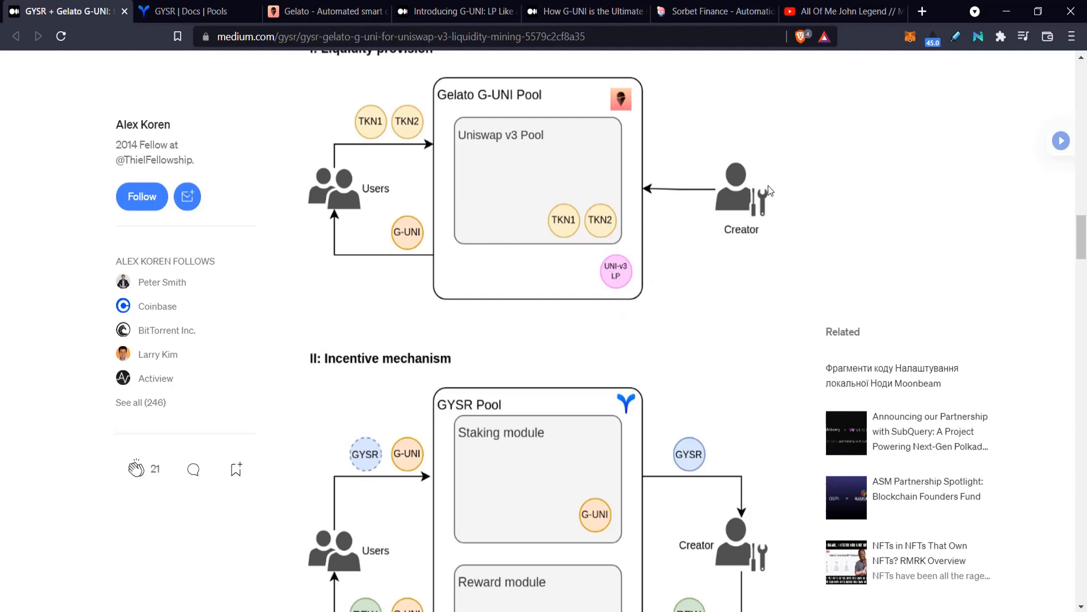
mouse_move(366, 118)
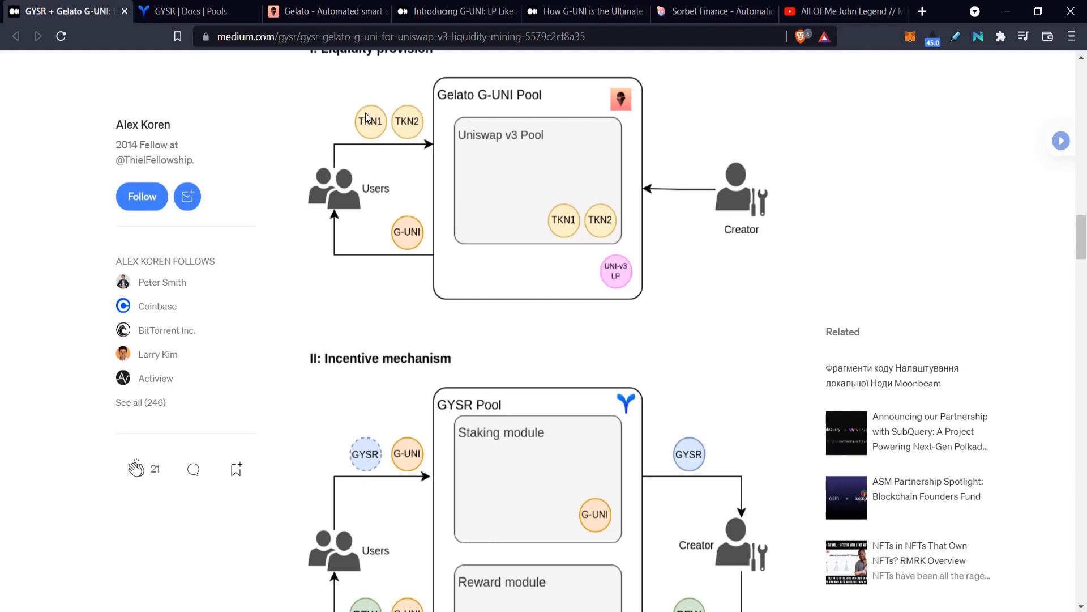
mouse_move(383, 126)
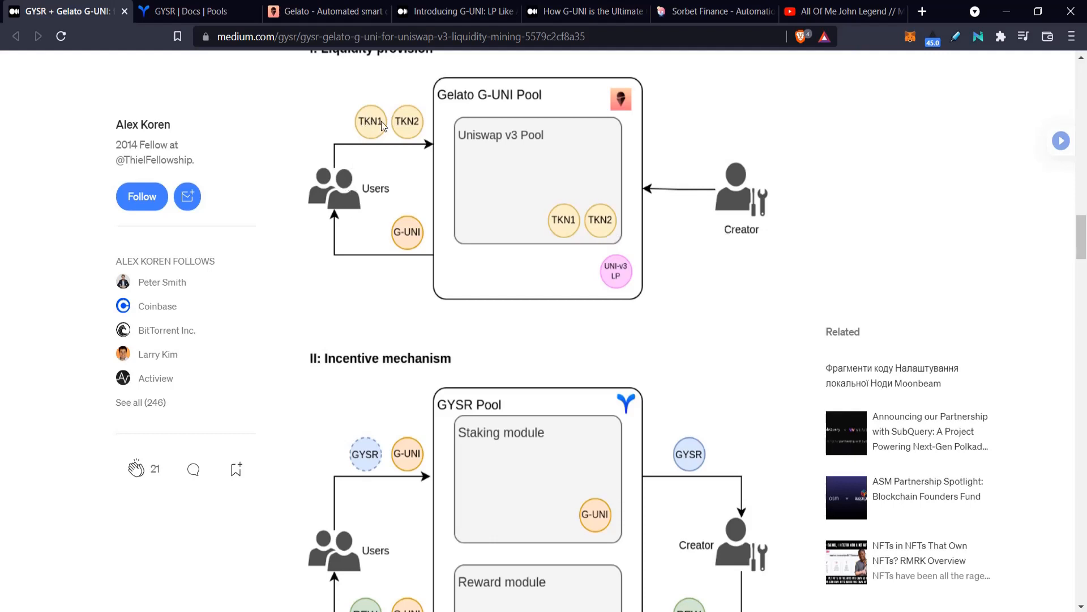
mouse_move(380, 126)
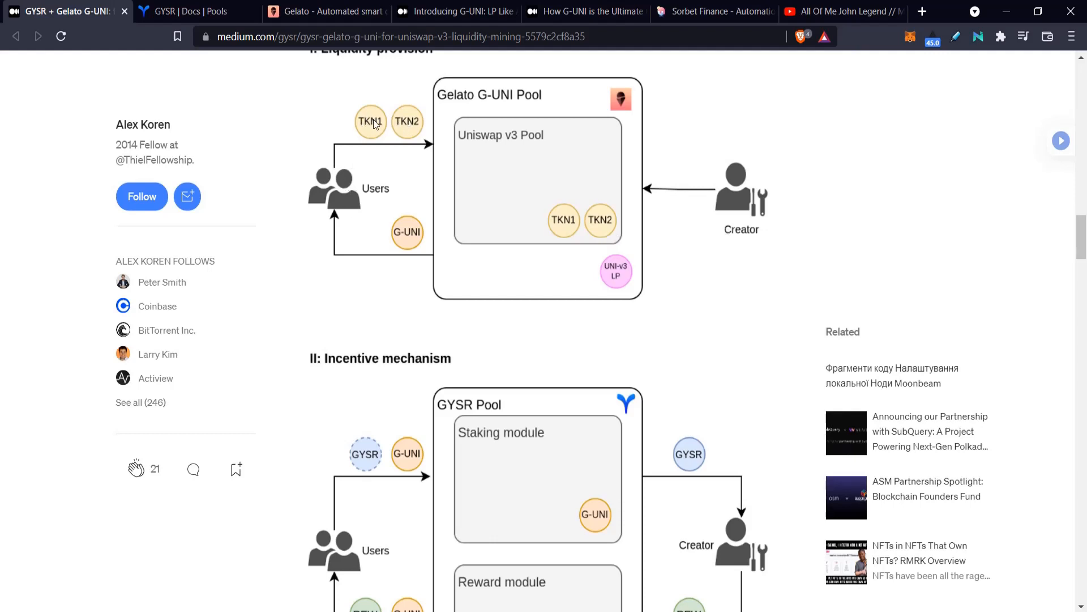
mouse_move(528, 129)
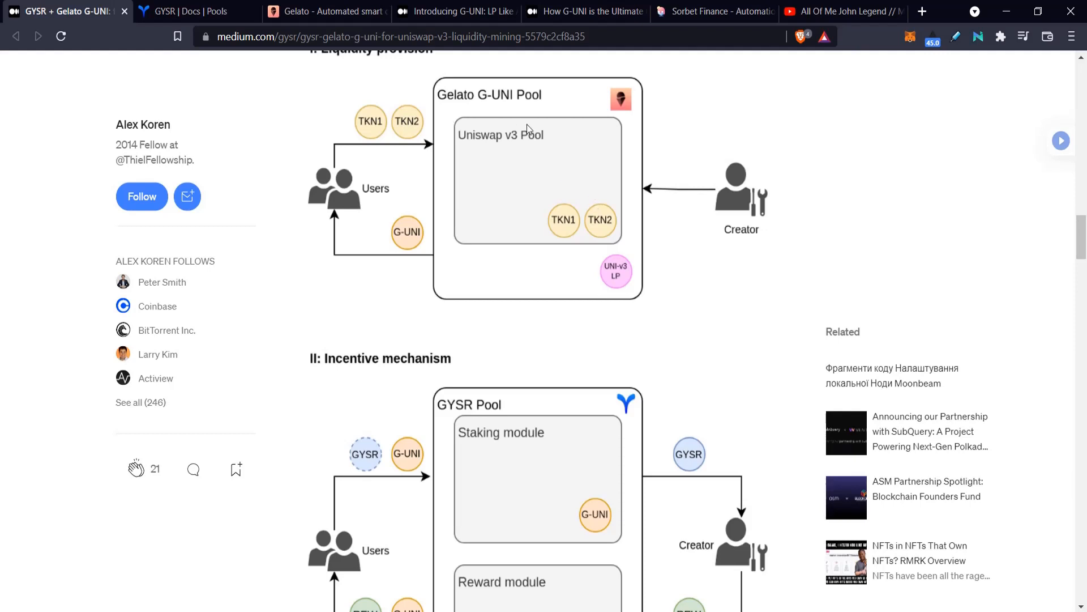
mouse_move(407, 251)
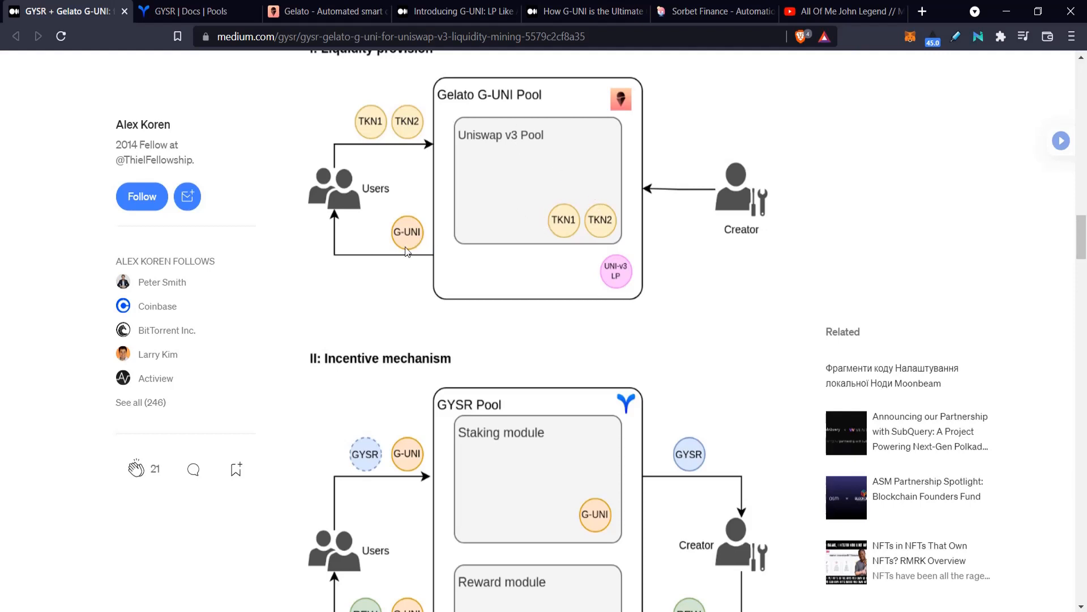
mouse_move(323, 207)
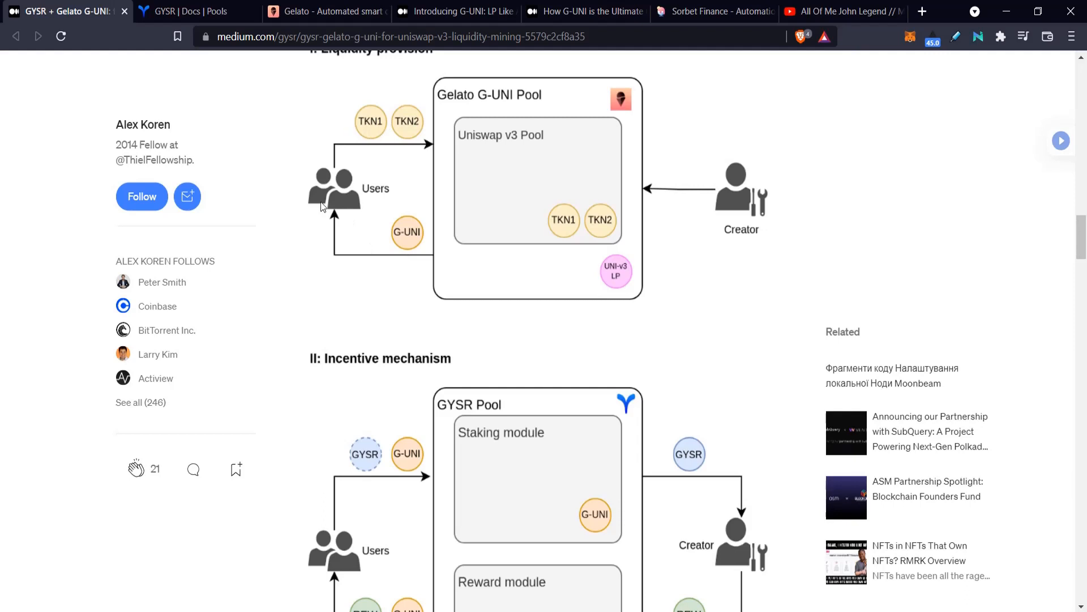
mouse_move(547, 121)
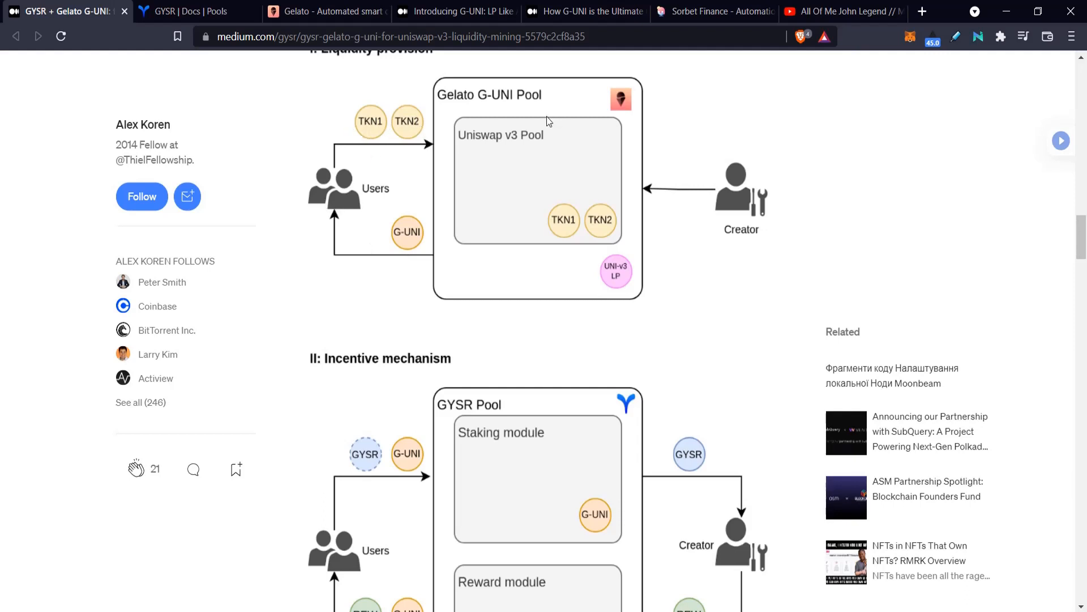
mouse_move(381, 129)
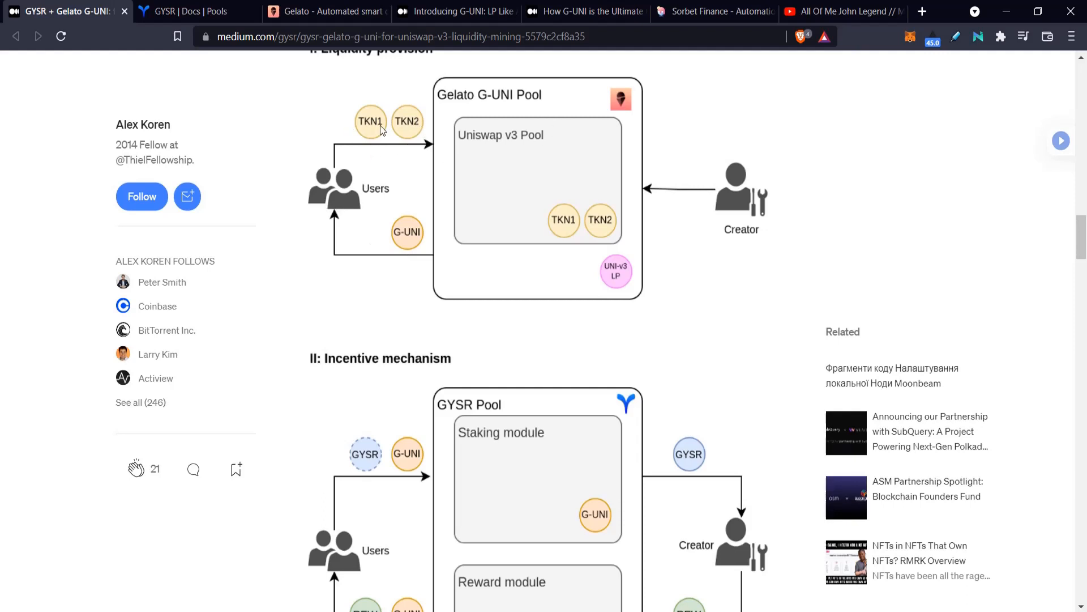
mouse_move(551, 126)
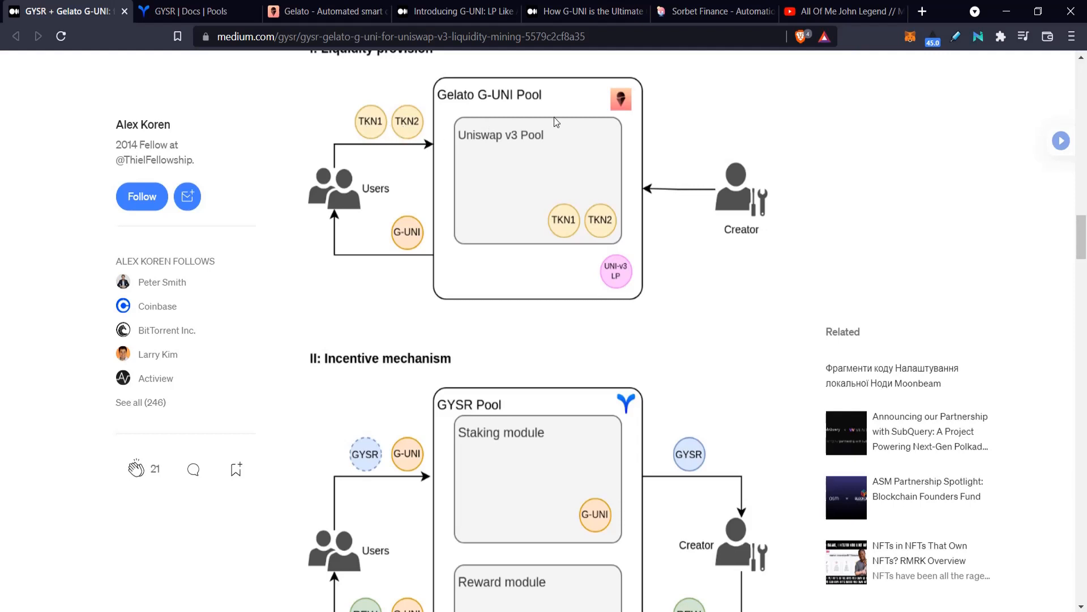
mouse_move(485, 158)
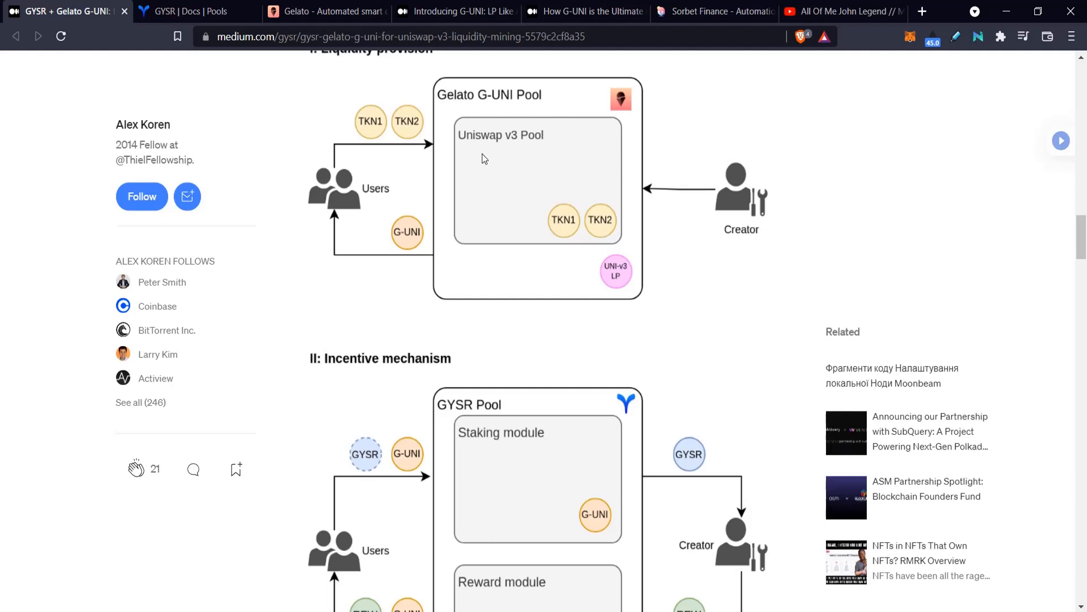
mouse_move(488, 162)
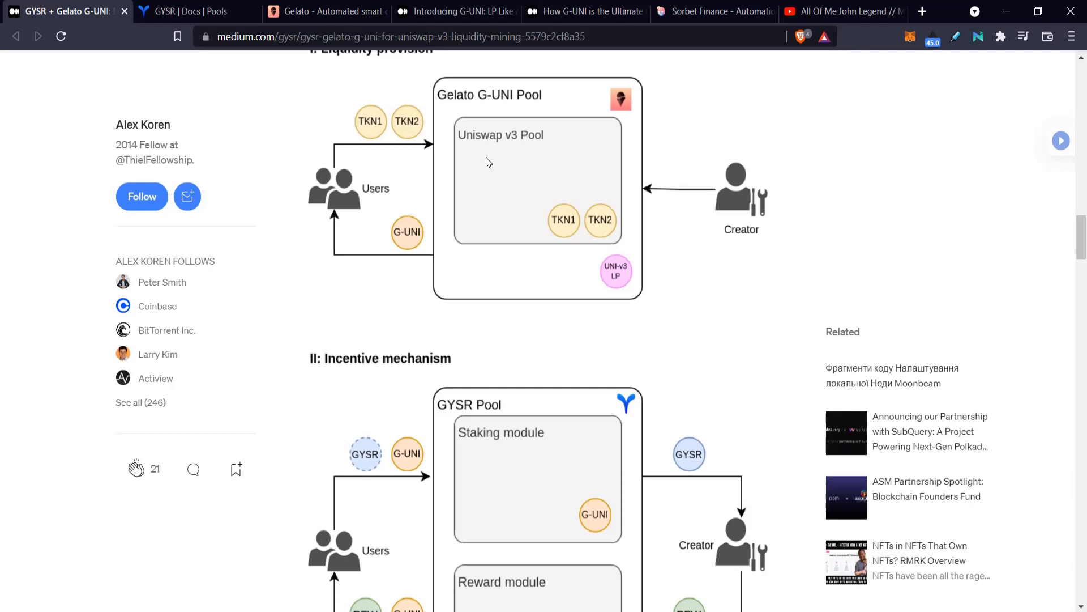
mouse_move(374, 185)
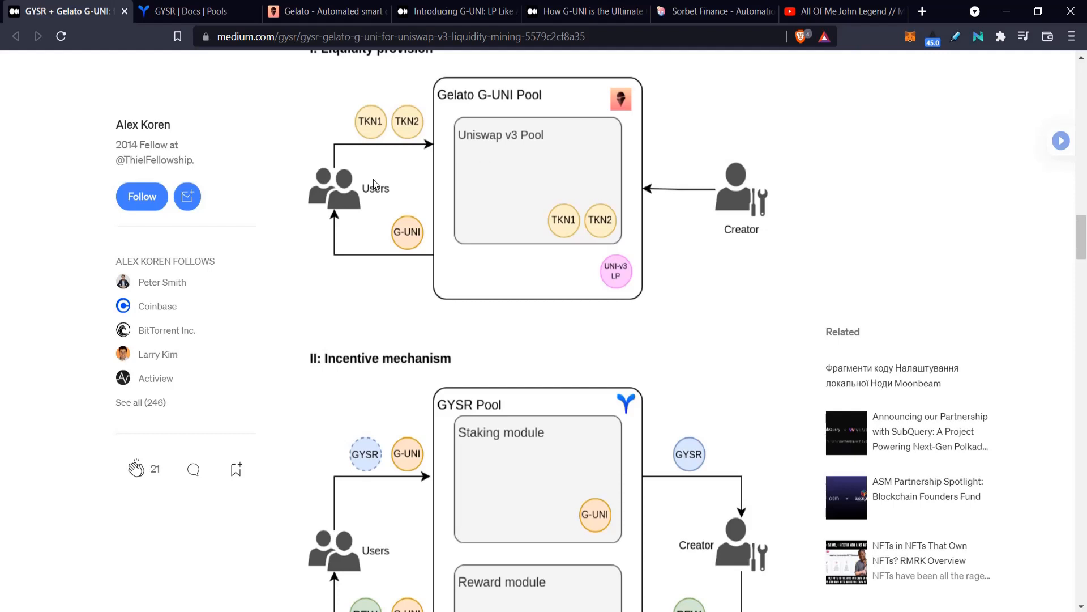
mouse_move(563, 186)
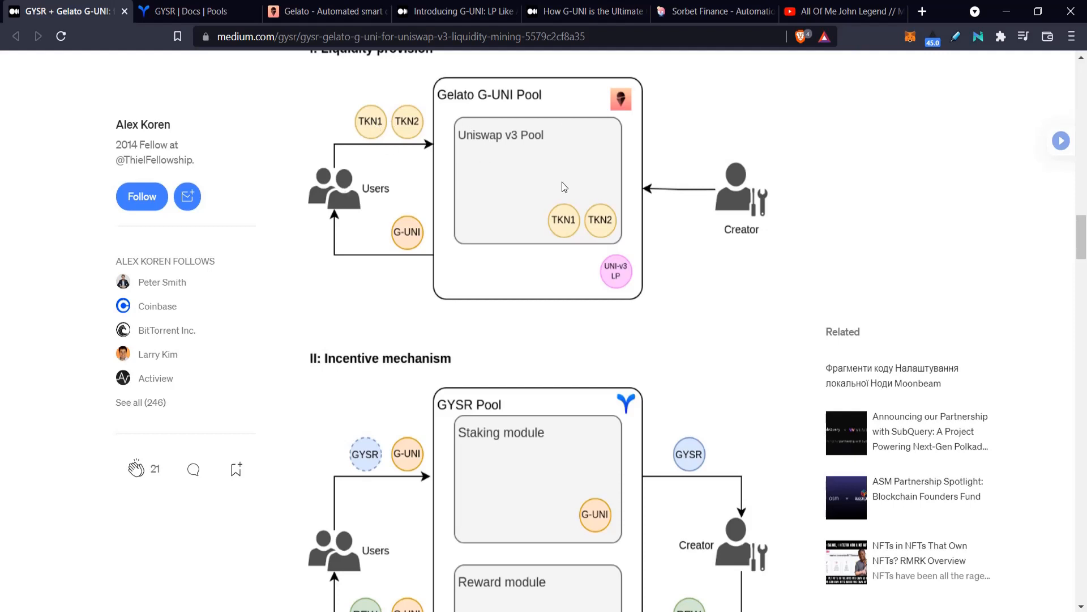
mouse_move(331, 204)
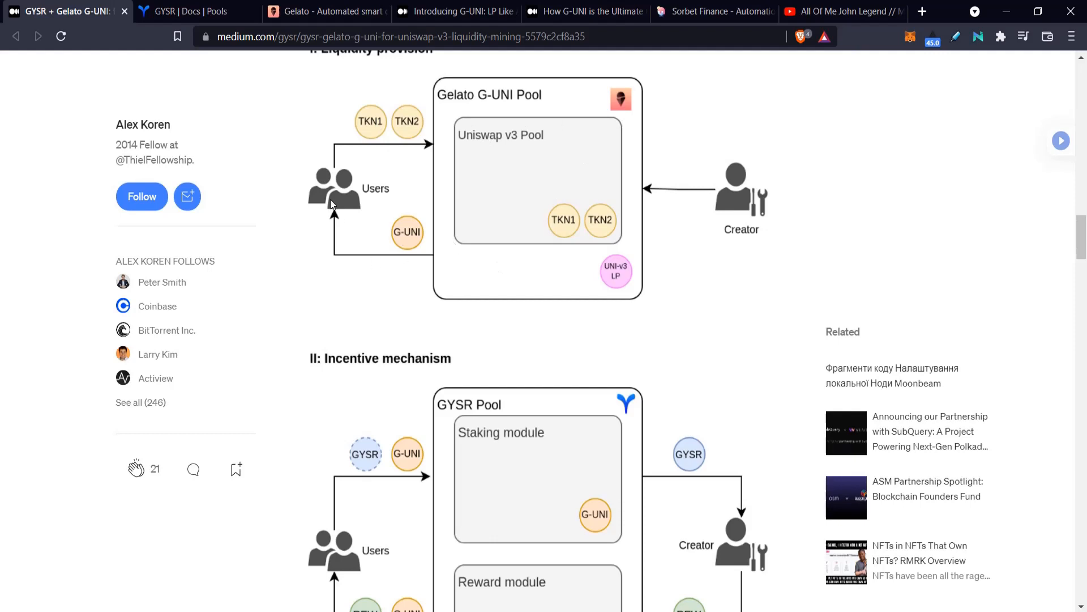
Step: Scroll down to the 'II: Incentive mechanism' diagram showing GYSR staking and reward modules
scroll(down, 3)
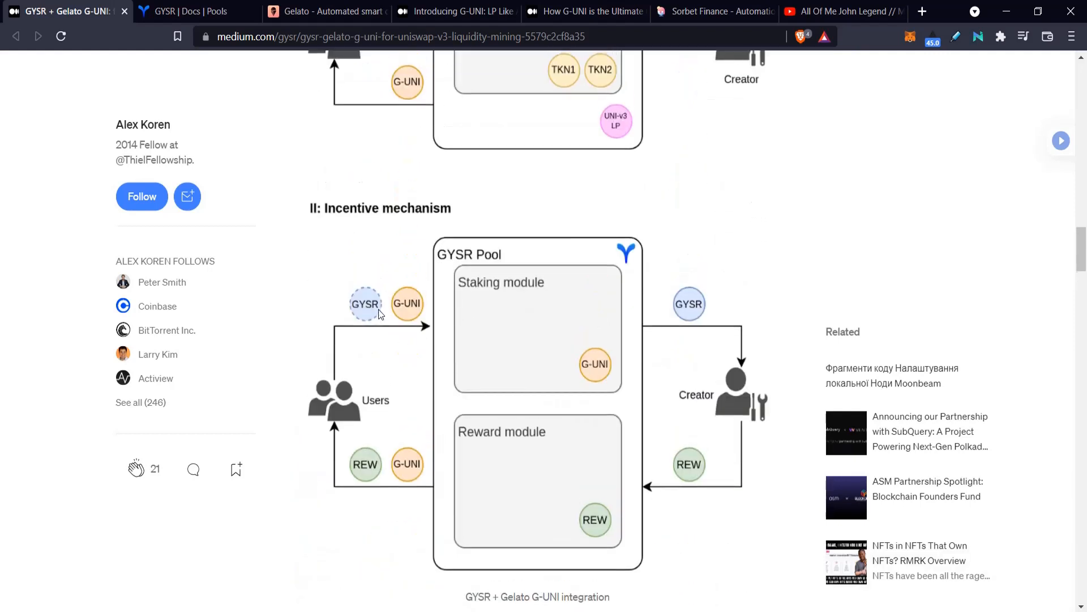
mouse_move(359, 331)
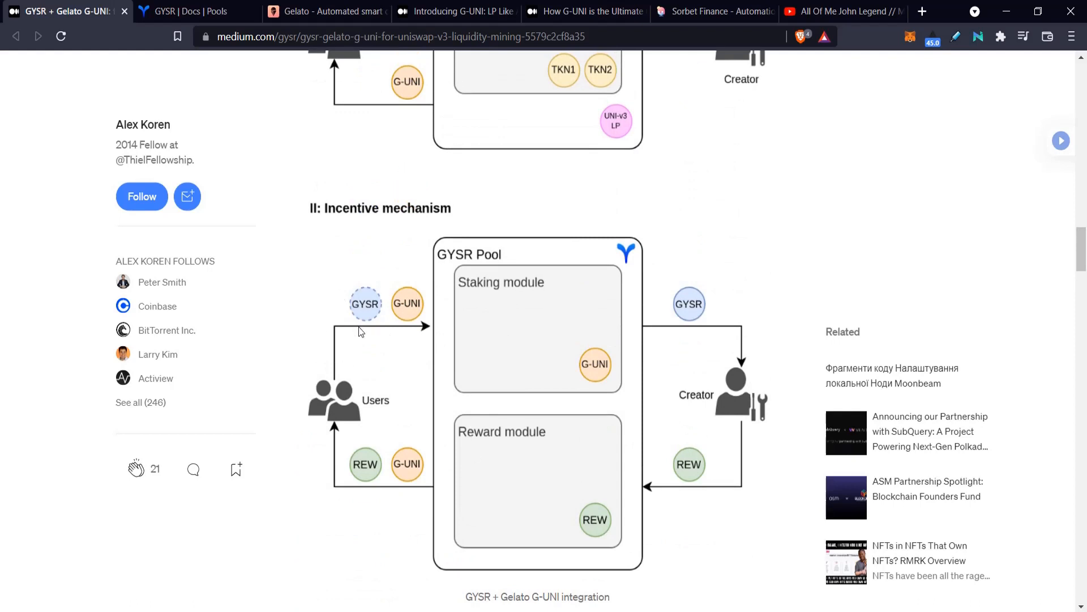
mouse_move(364, 306)
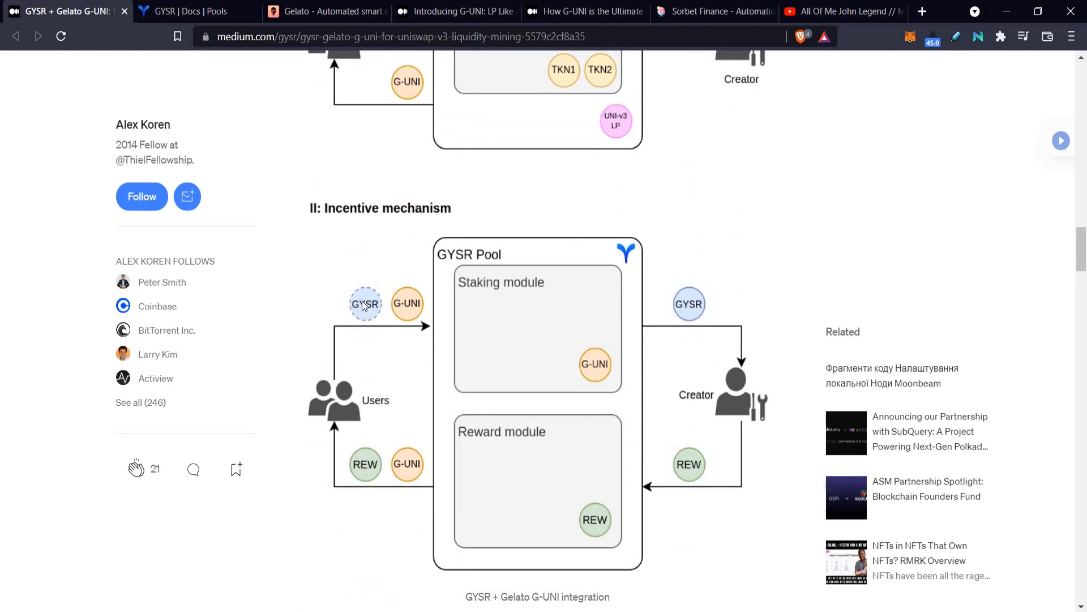
mouse_move(452, 302)
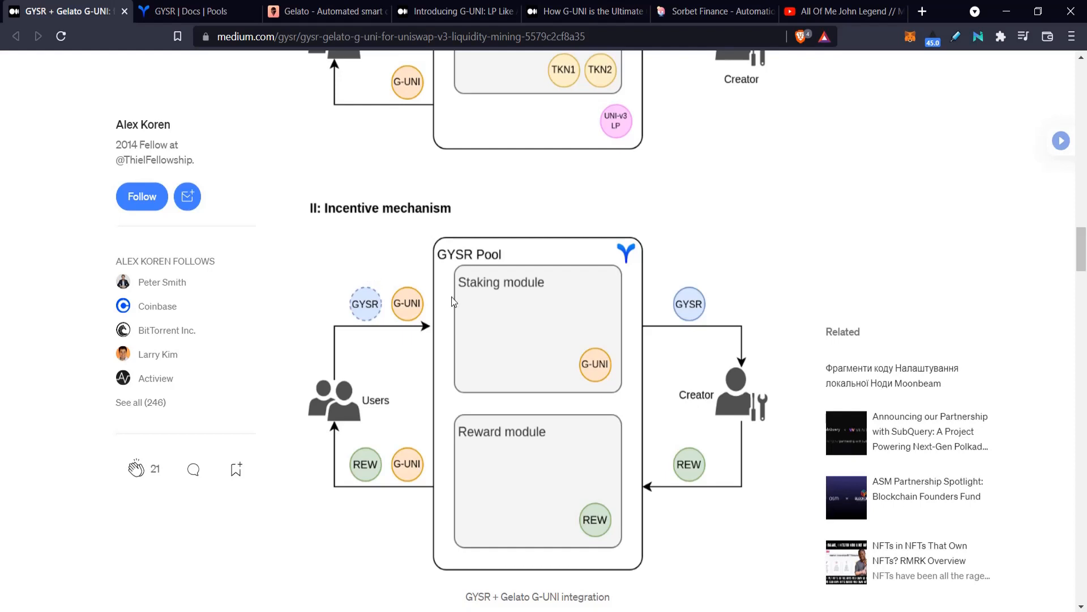
mouse_move(387, 321)
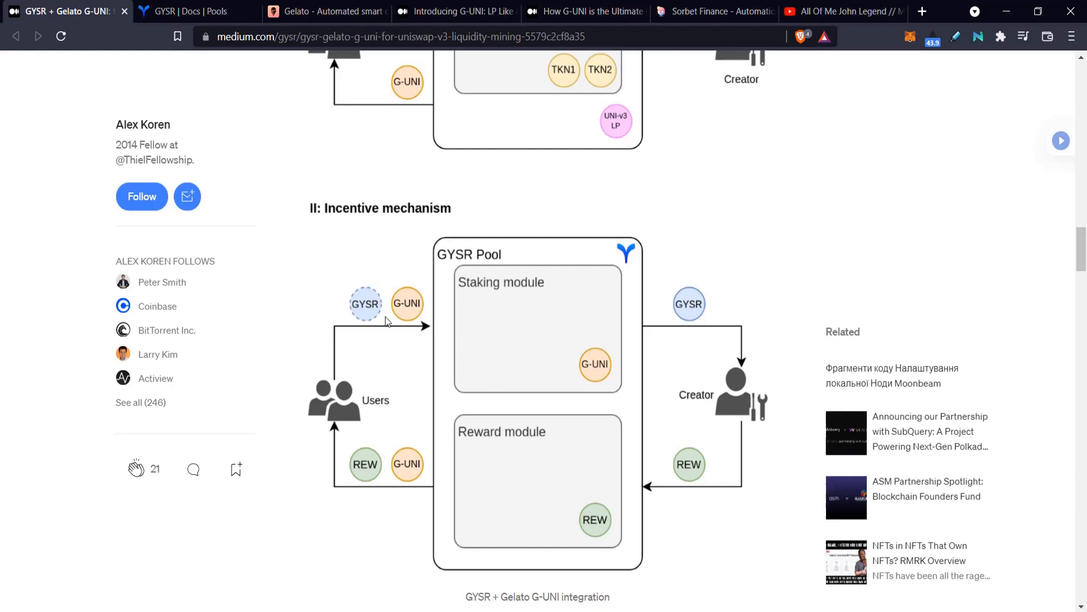
mouse_move(521, 376)
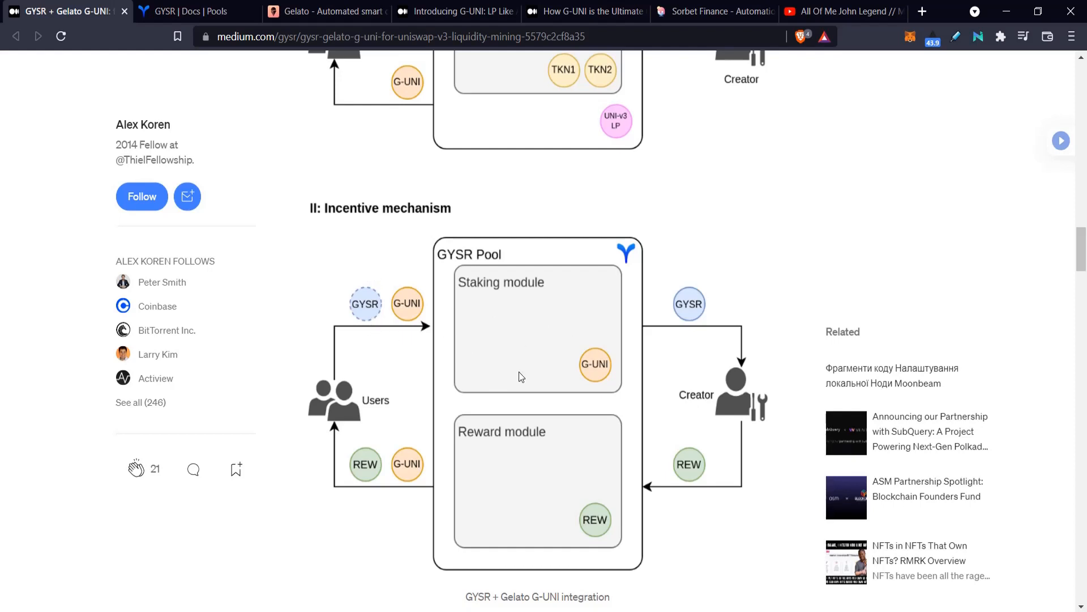
mouse_move(352, 444)
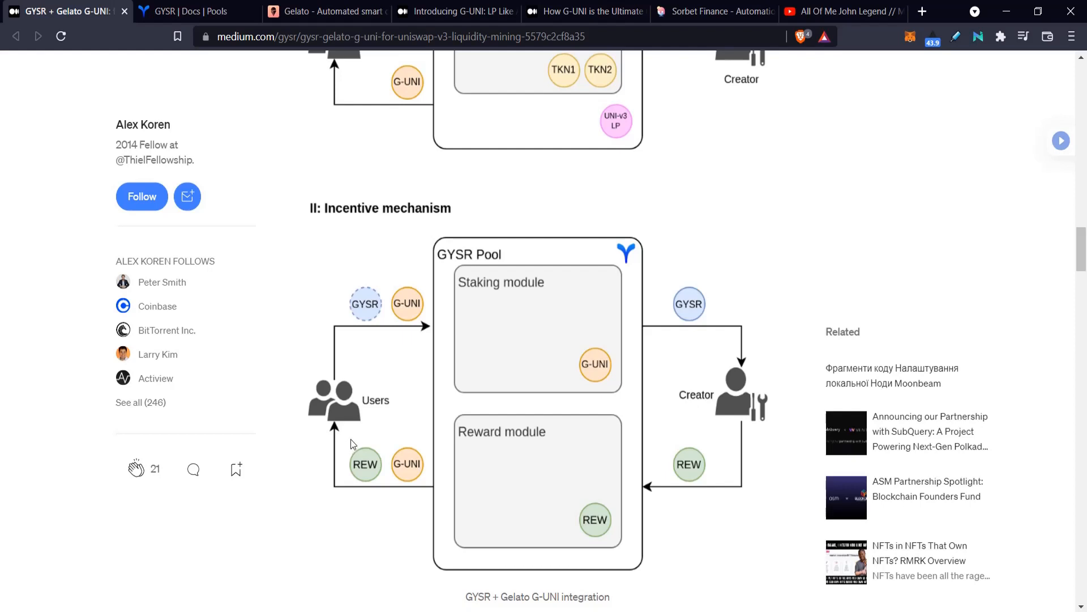
mouse_move(358, 303)
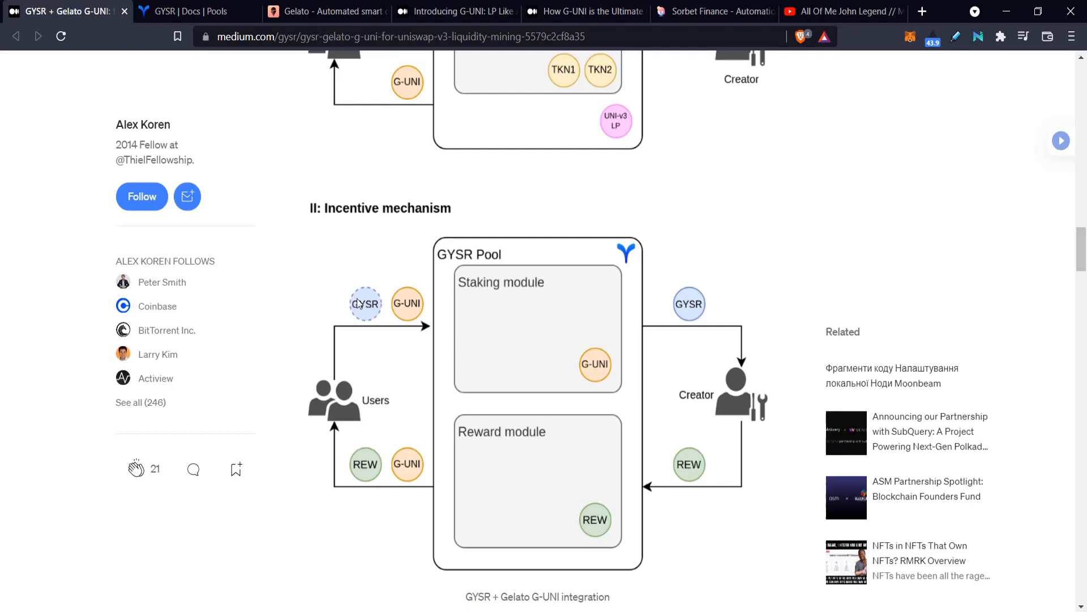
mouse_move(771, 402)
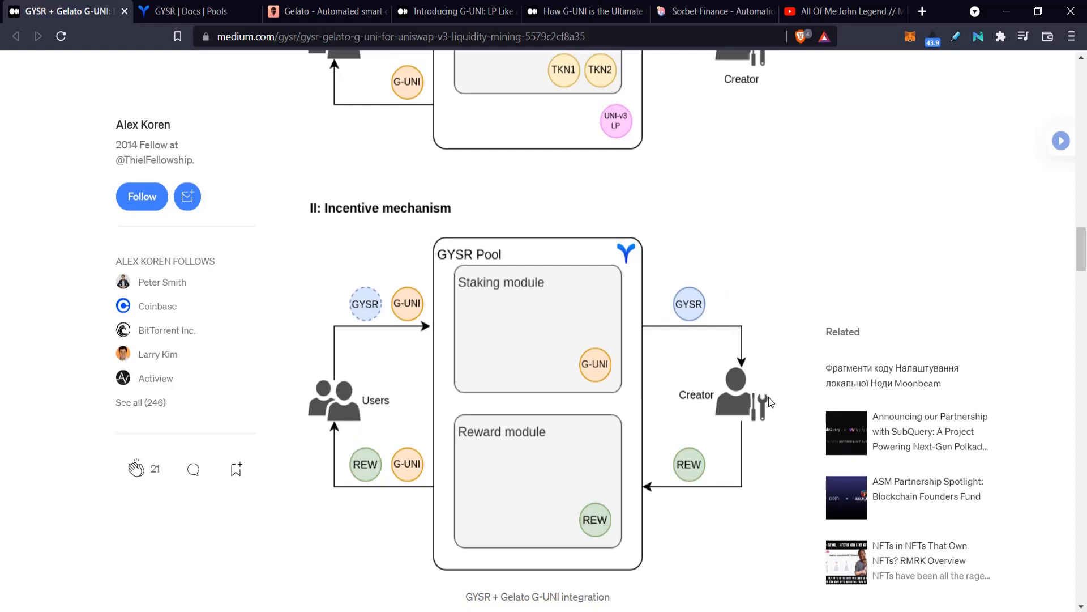
mouse_move(738, 397)
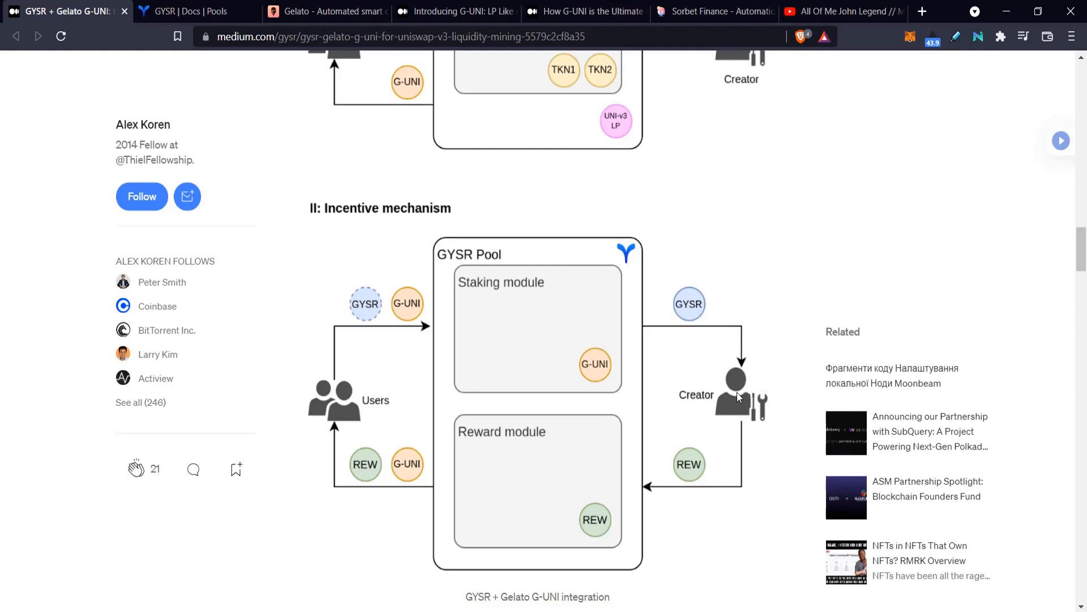
mouse_move(738, 394)
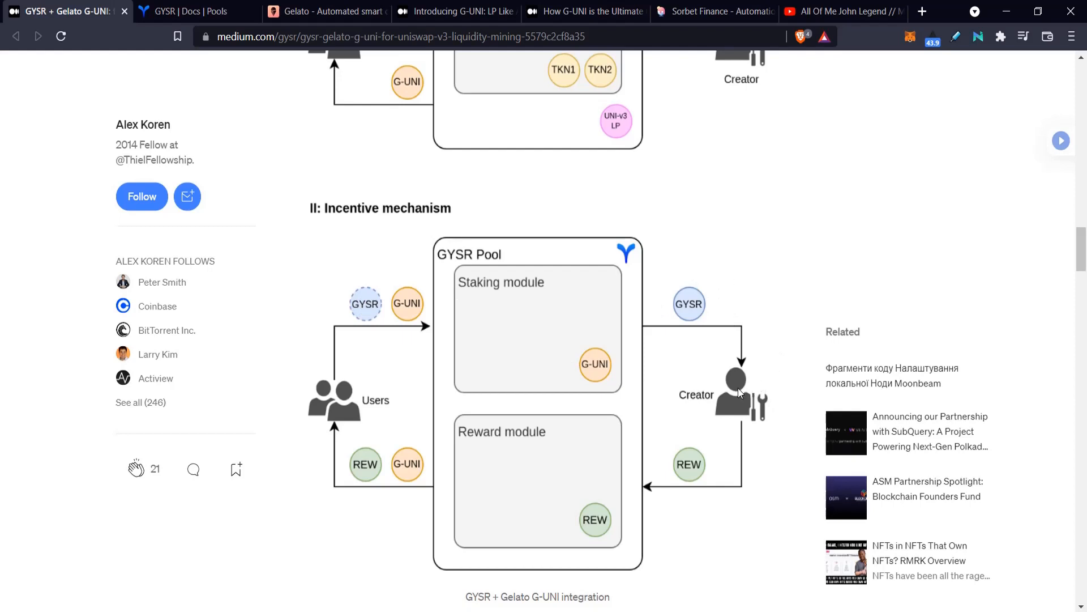
mouse_move(355, 323)
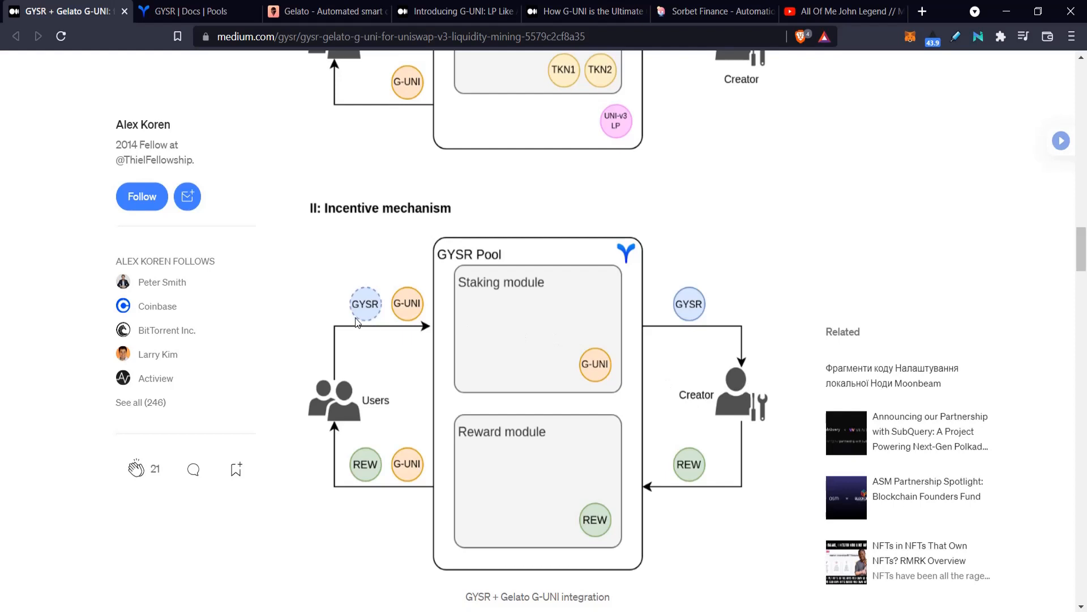
mouse_move(517, 487)
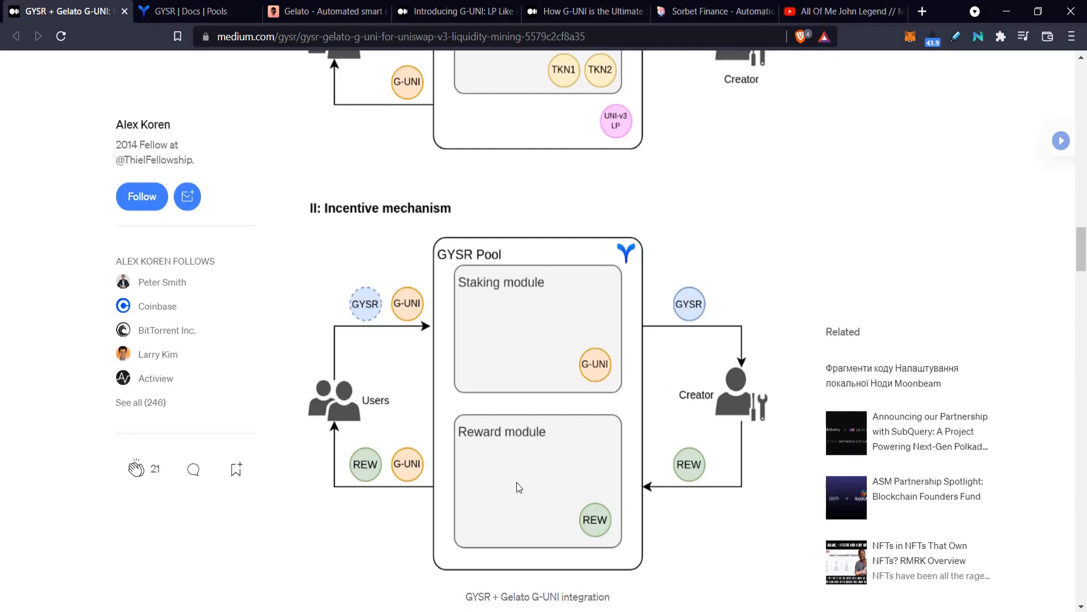
mouse_move(484, 337)
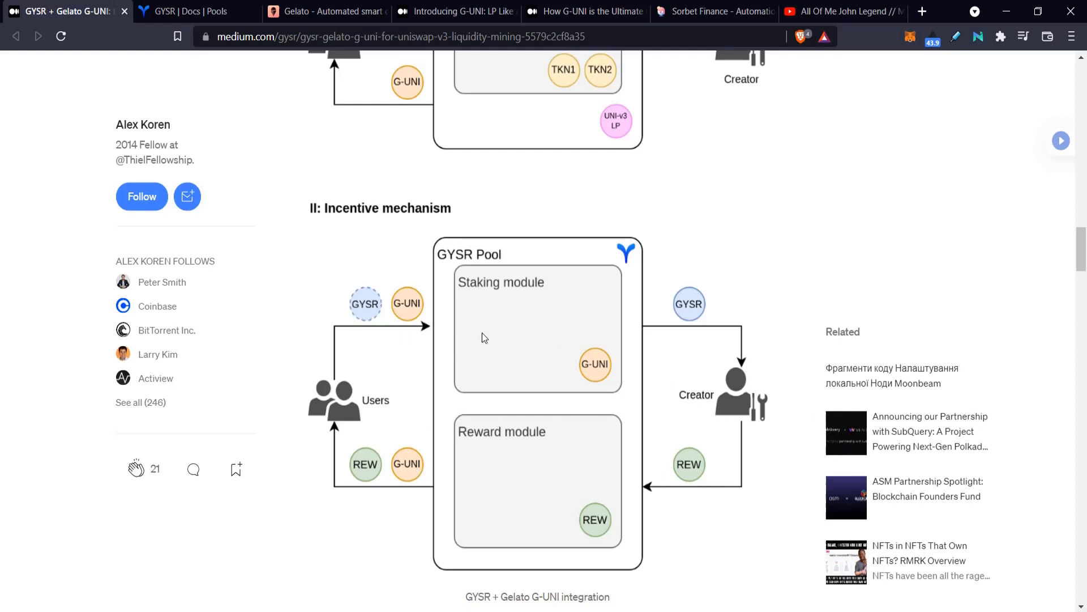
mouse_move(612, 328)
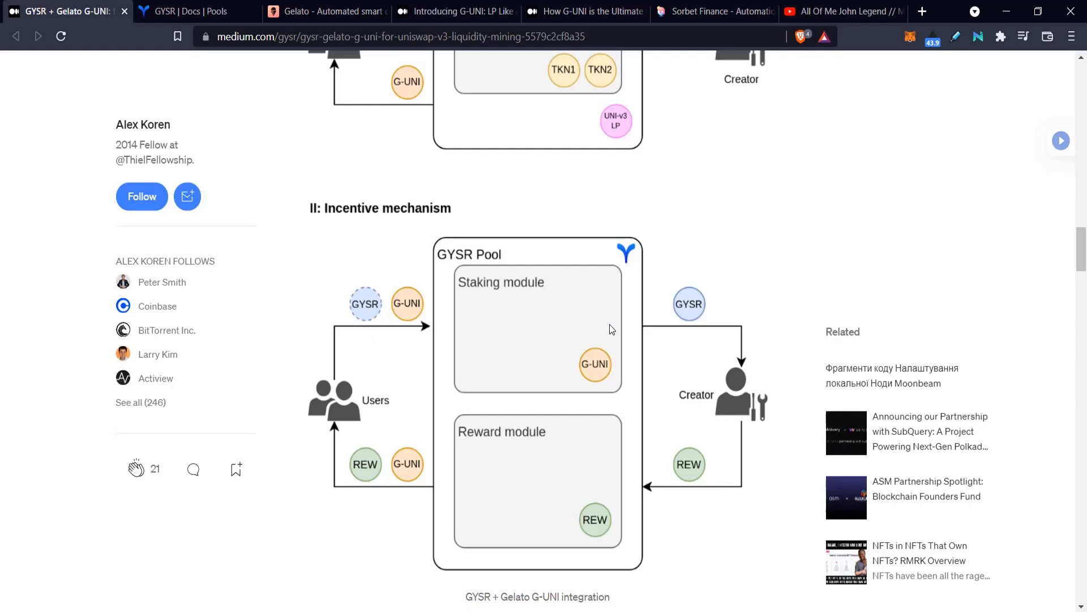
mouse_move(370, 476)
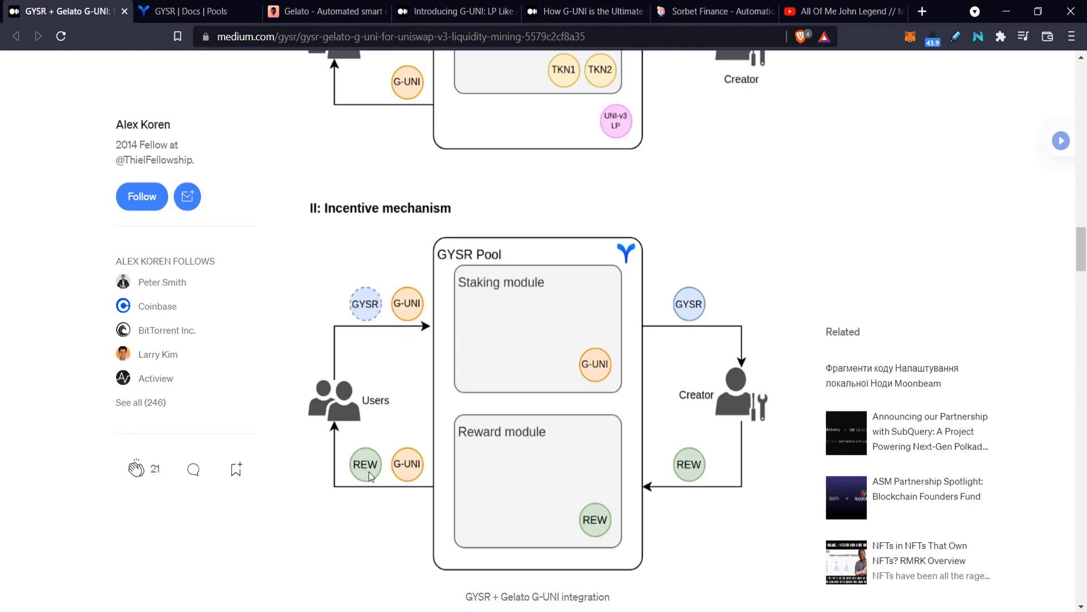
mouse_move(399, 464)
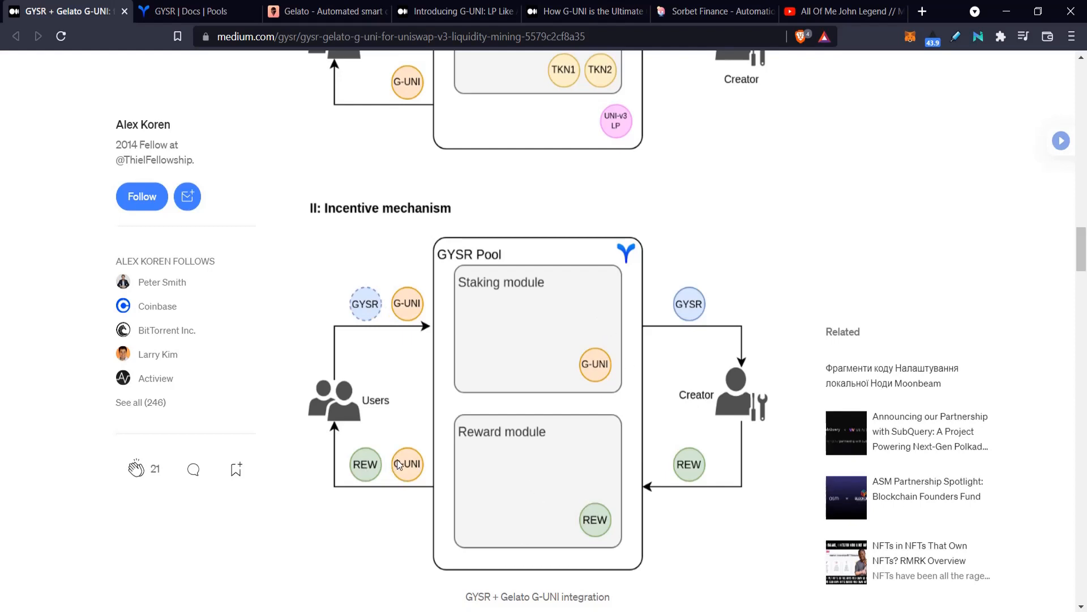
mouse_move(598, 381)
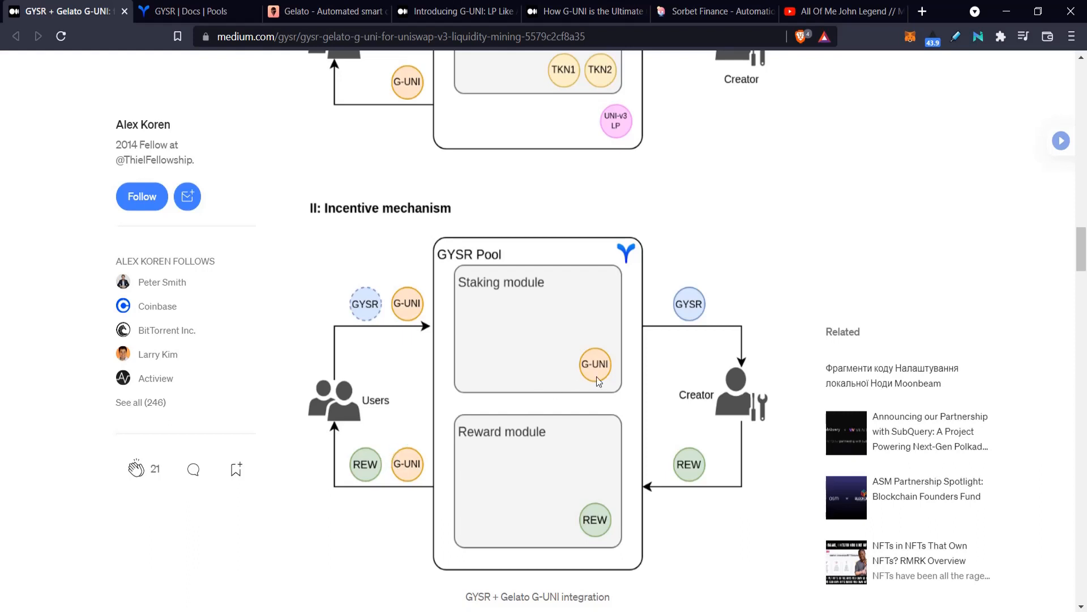
mouse_move(343, 390)
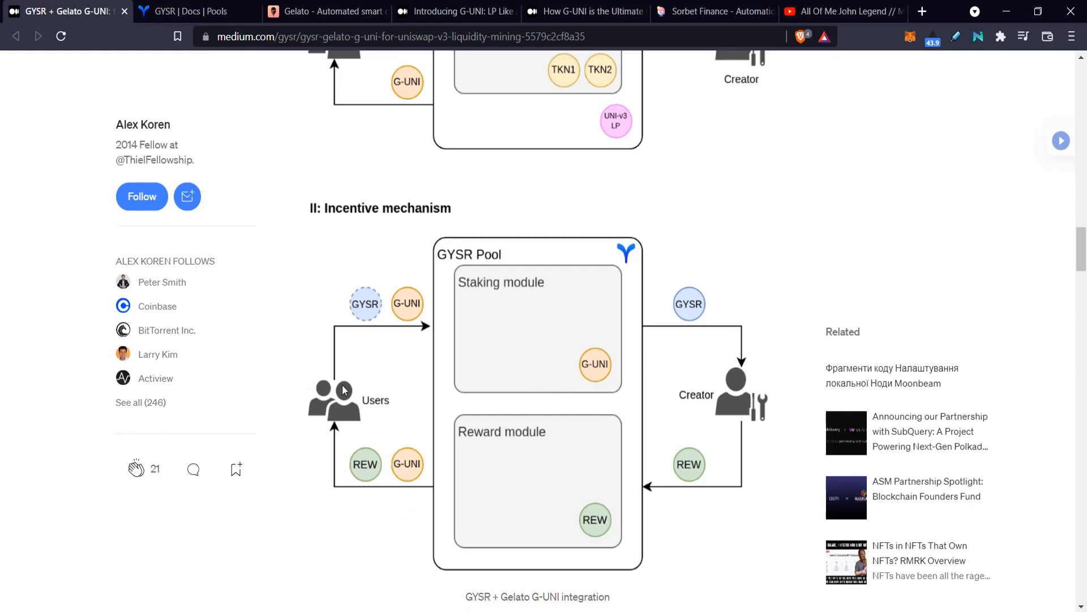
Step: Scroll back up to the 'Integration' heading and its Benefits bullet list
scroll(up, 3)
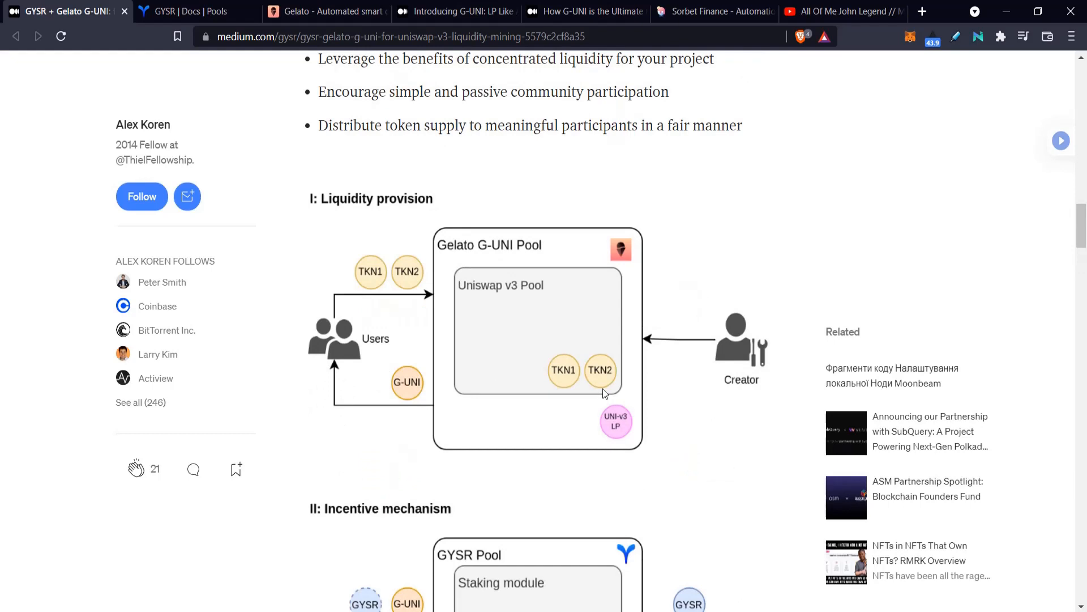
mouse_move(617, 362)
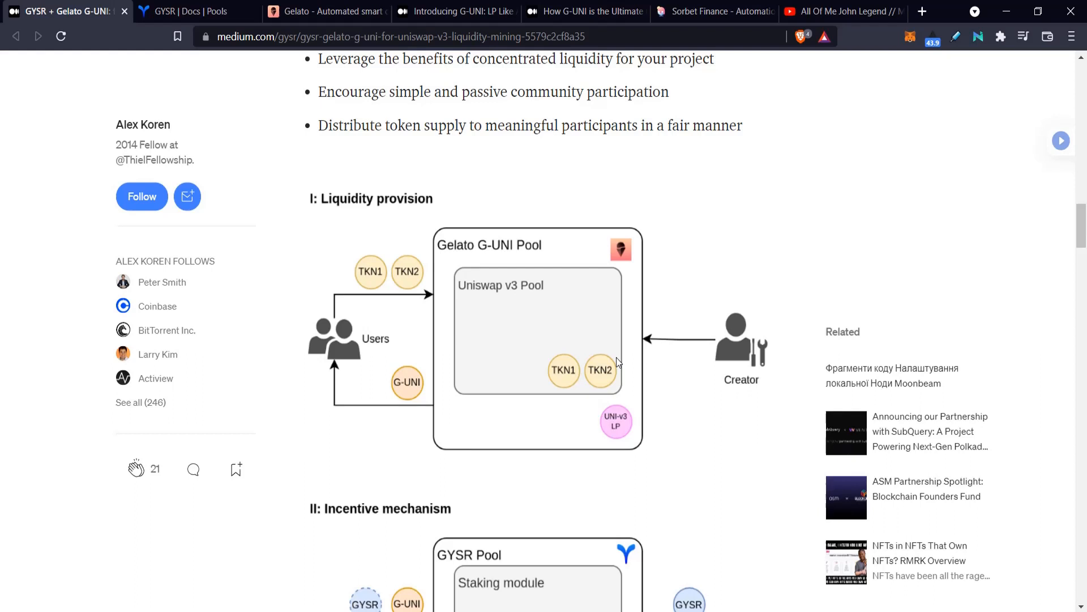
scroll(up, 3)
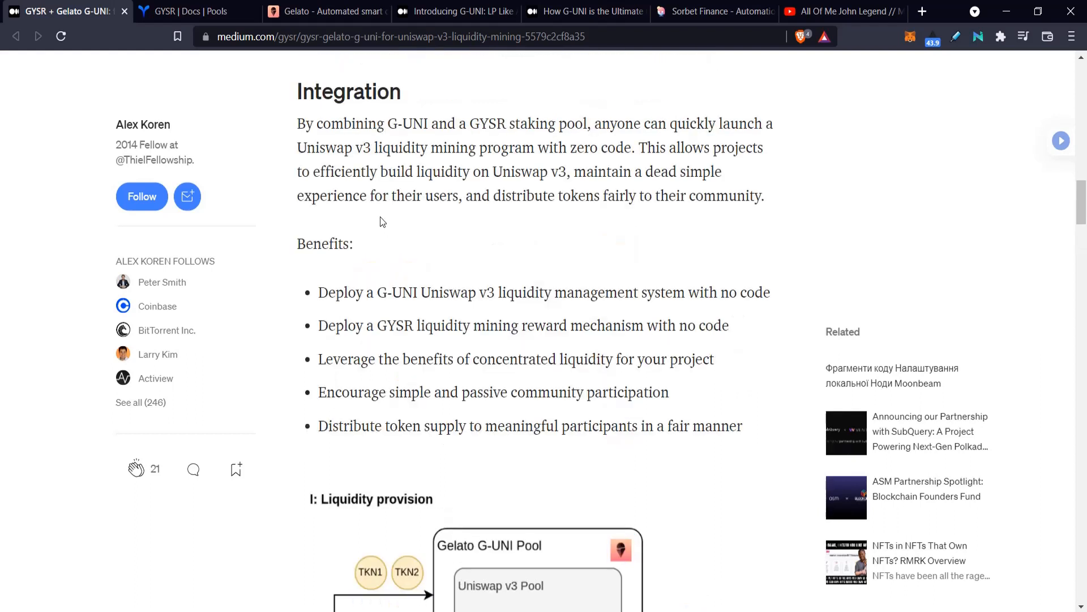